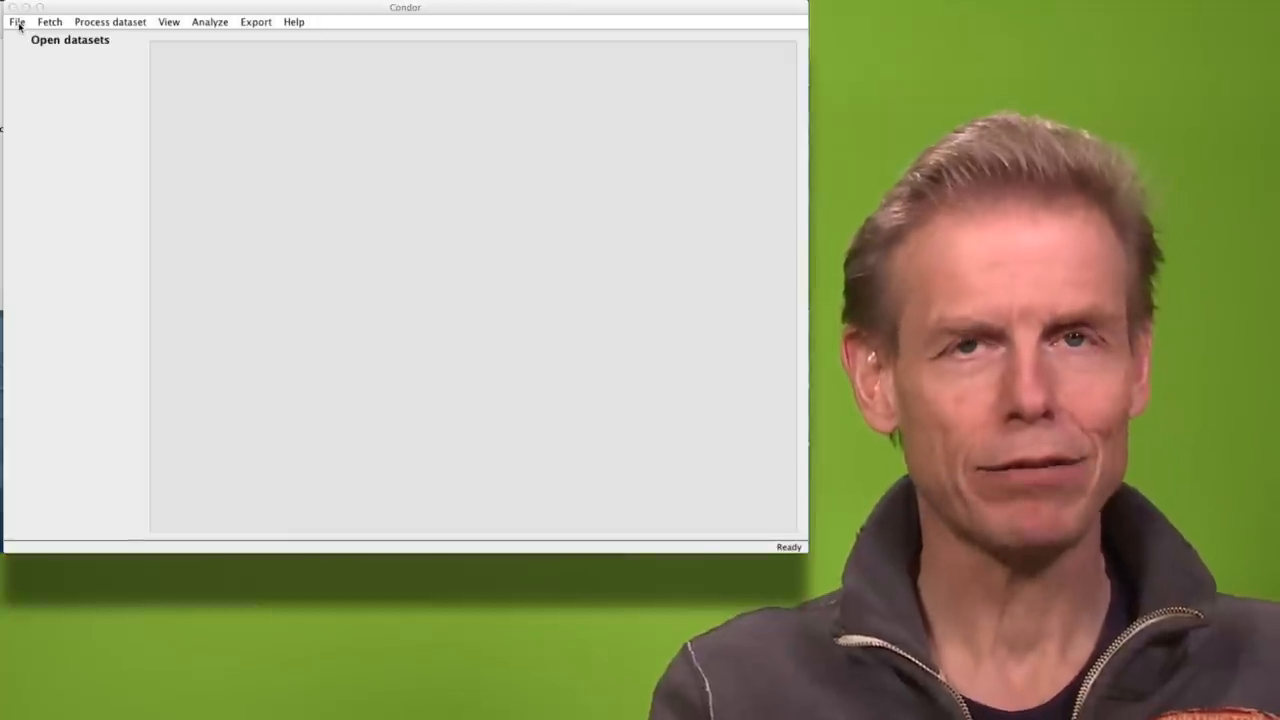
Browse the File > Dataset commands for creating, opening, deleting or merging datasets.
{"action": "left_click", "coordinate": [16, 20]}
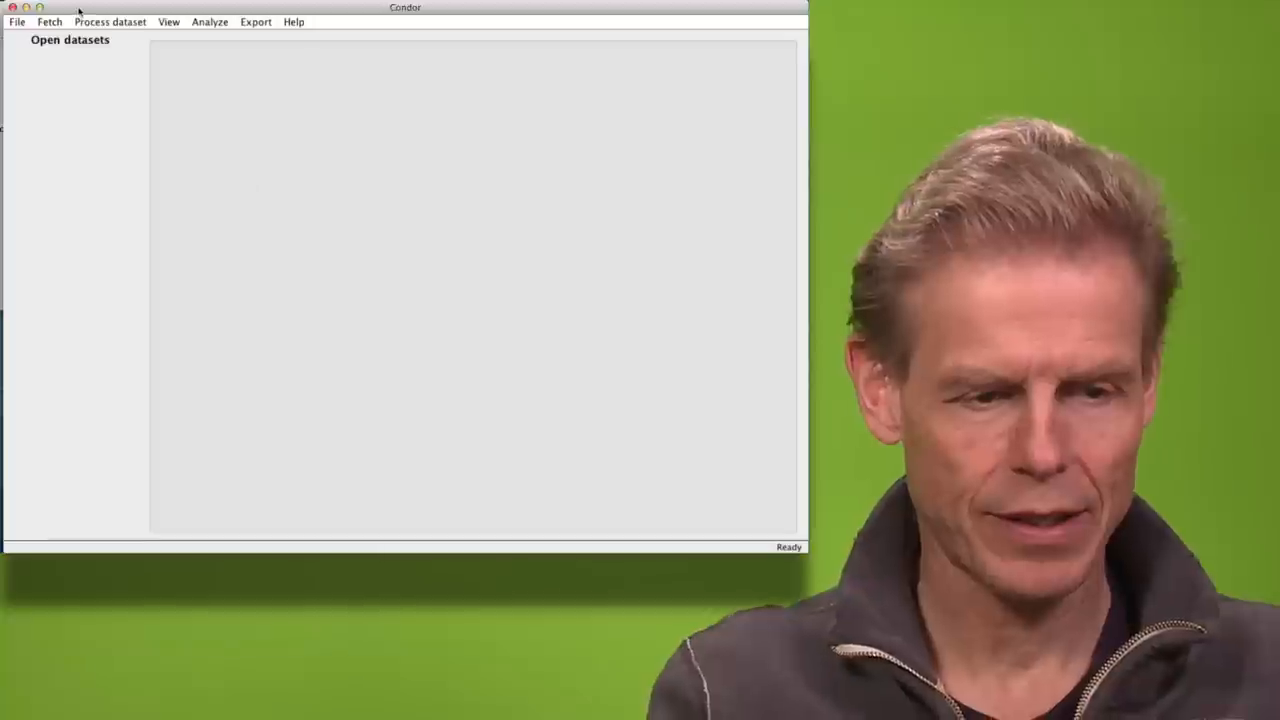
{"action": "left_click", "coordinate": [16, 20]}
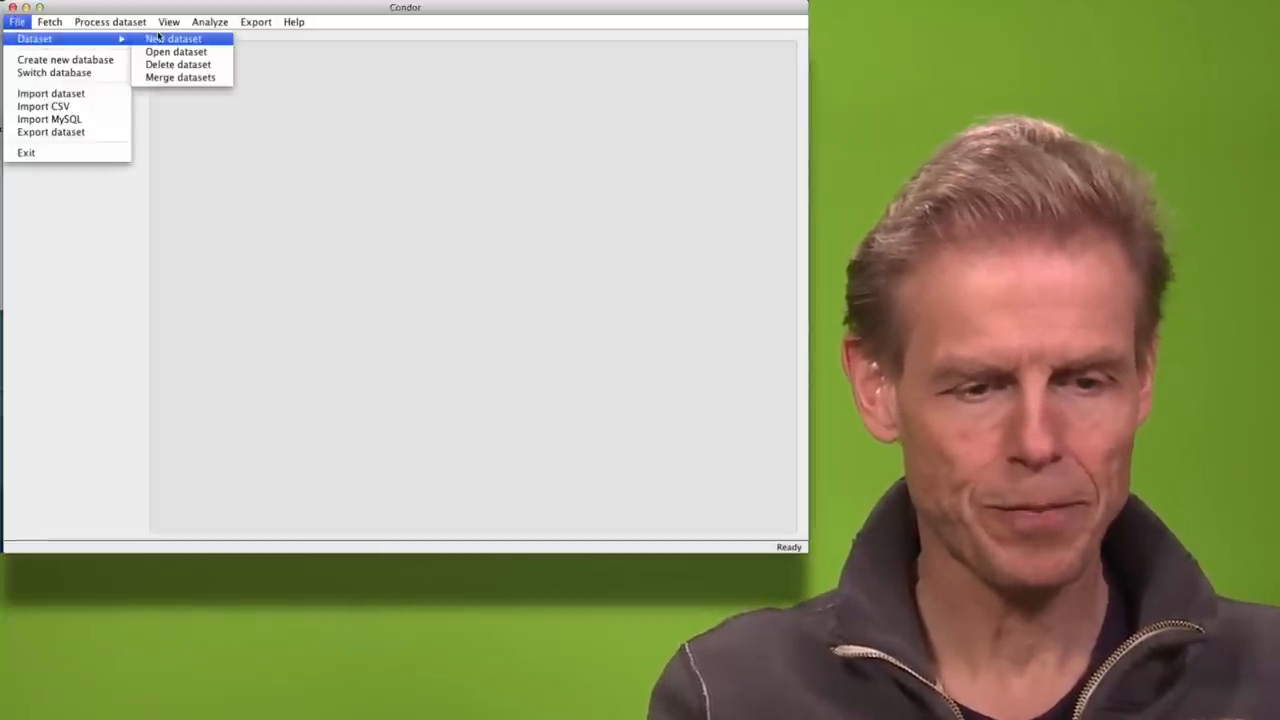
Start opening the allteams dataset and set its start time to Sep 24, 2013.
{"action": "left_click", "coordinate": [176, 52]}
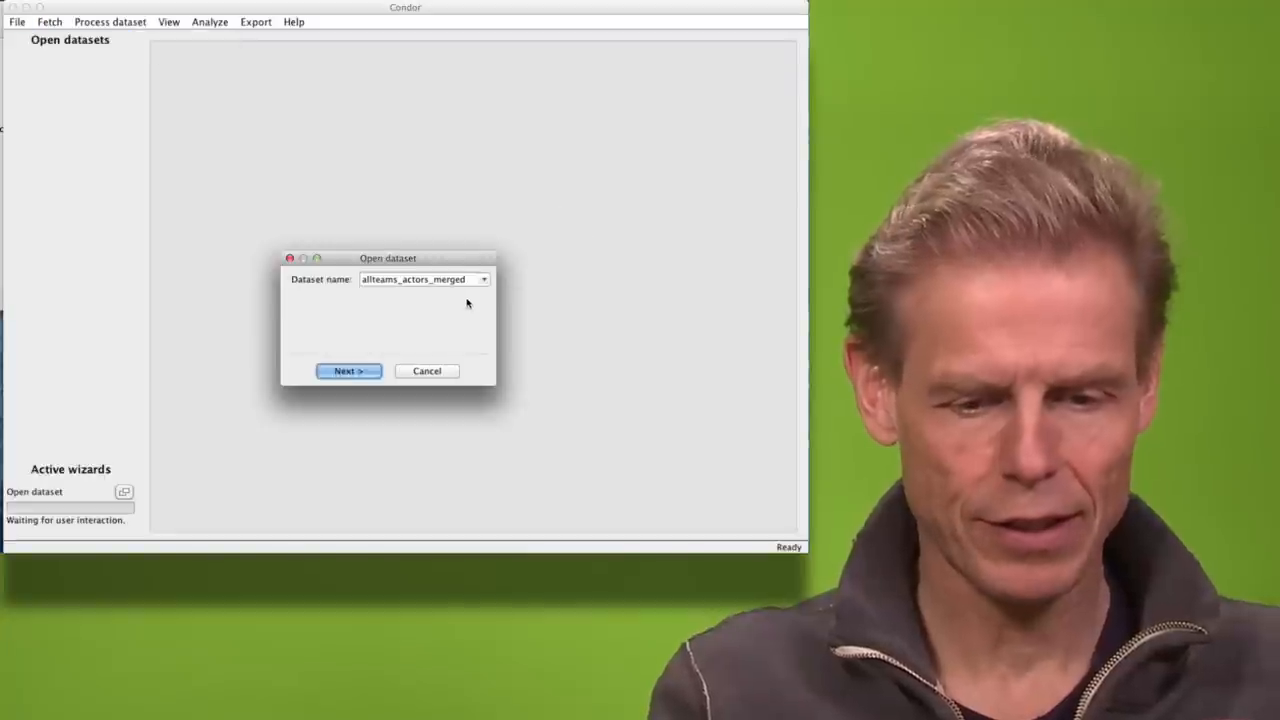
{"action": "left_click", "coordinate": [484, 280]}
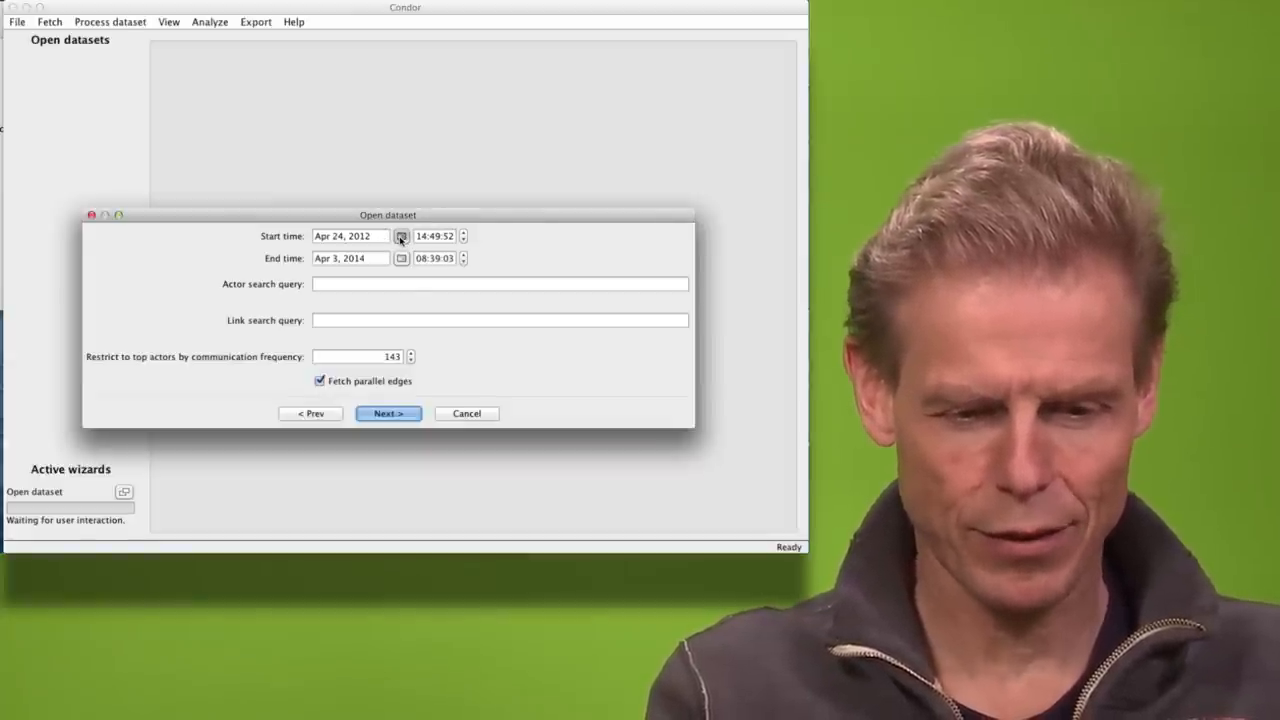
{"action": "left_click", "coordinate": [400, 236]}
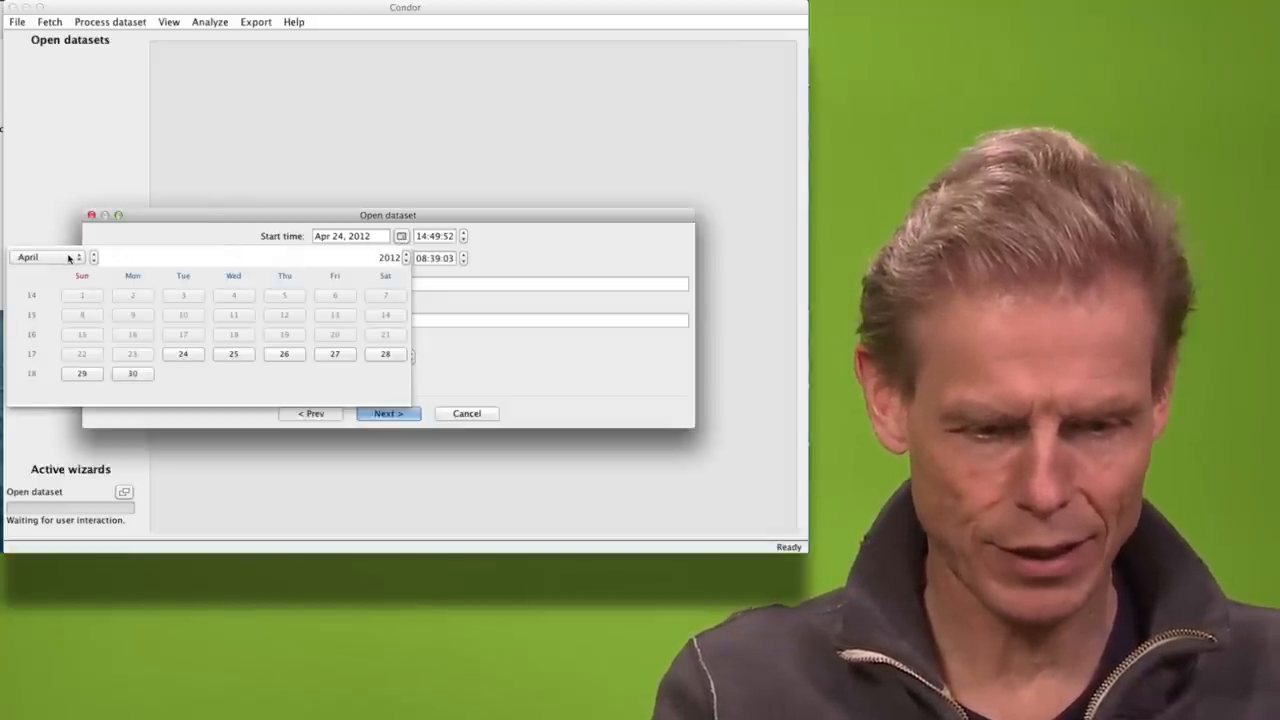
{"action": "left_click", "coordinate": [44, 256]}
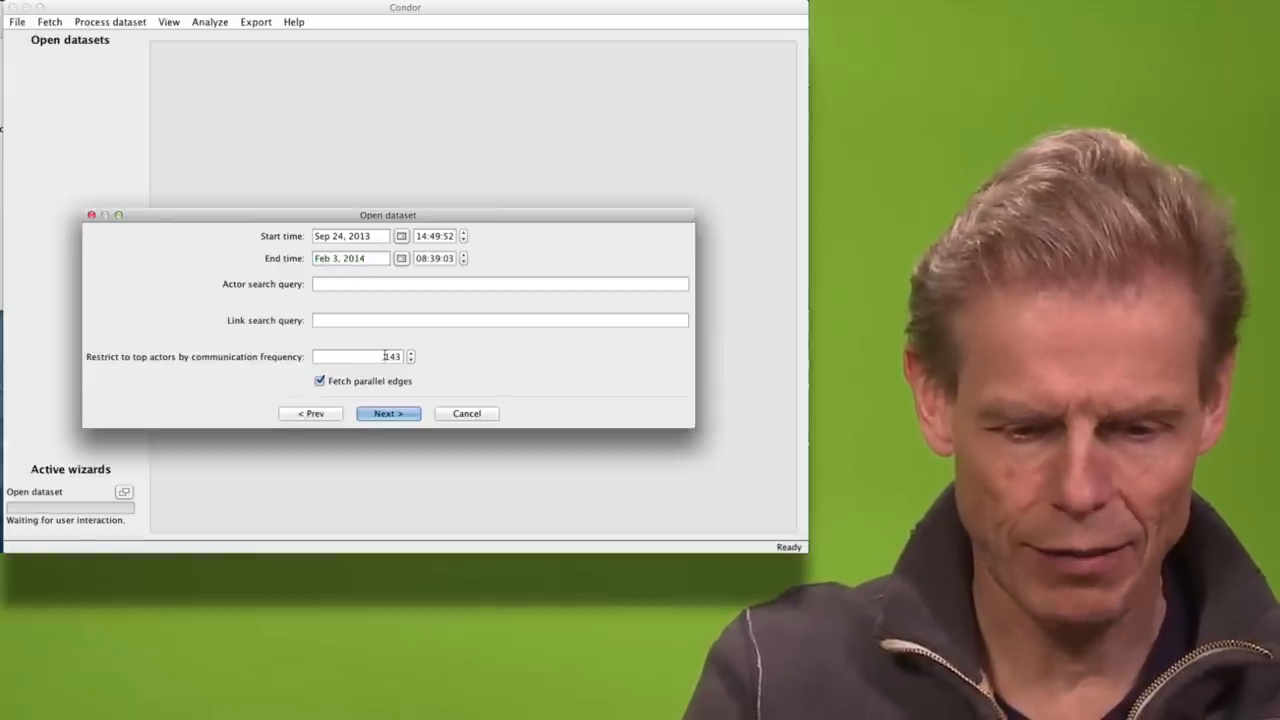
Limit the dataset to Feb 3, 2014 and the top 120 actors, then load it.
{"action": "left_click", "coordinate": [410, 360]}
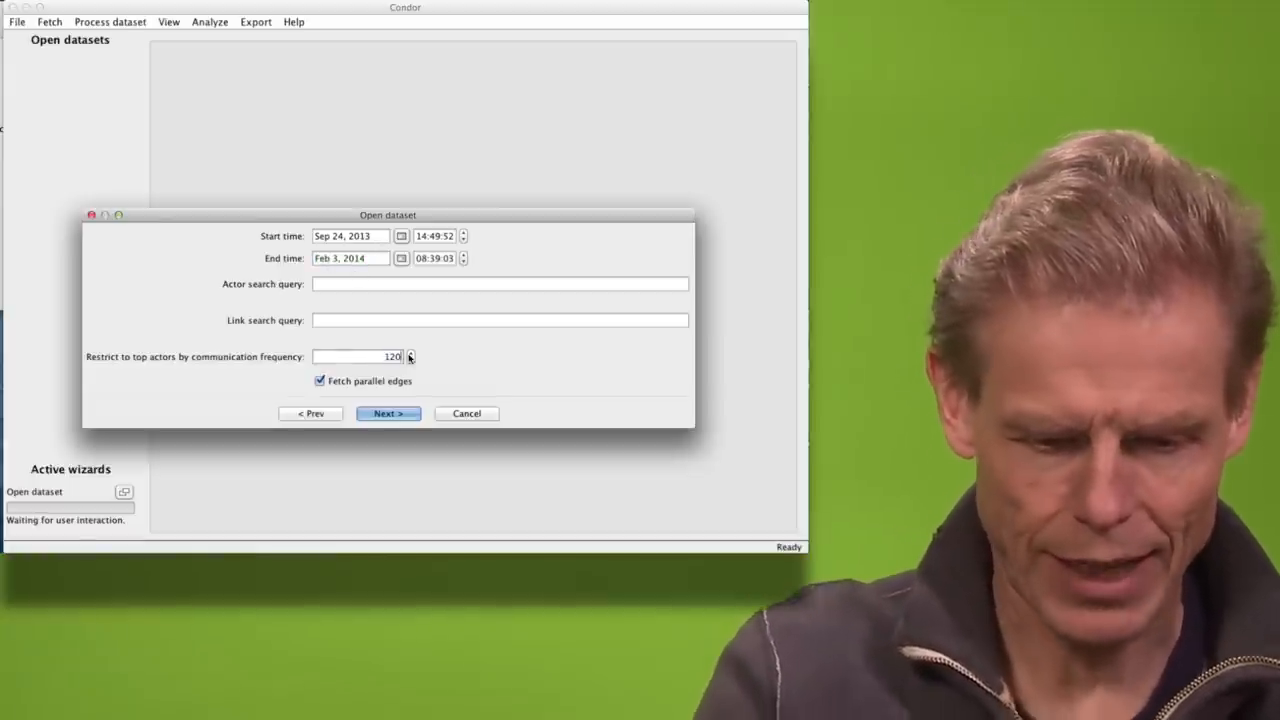
{"action": "left_click", "coordinate": [388, 412]}
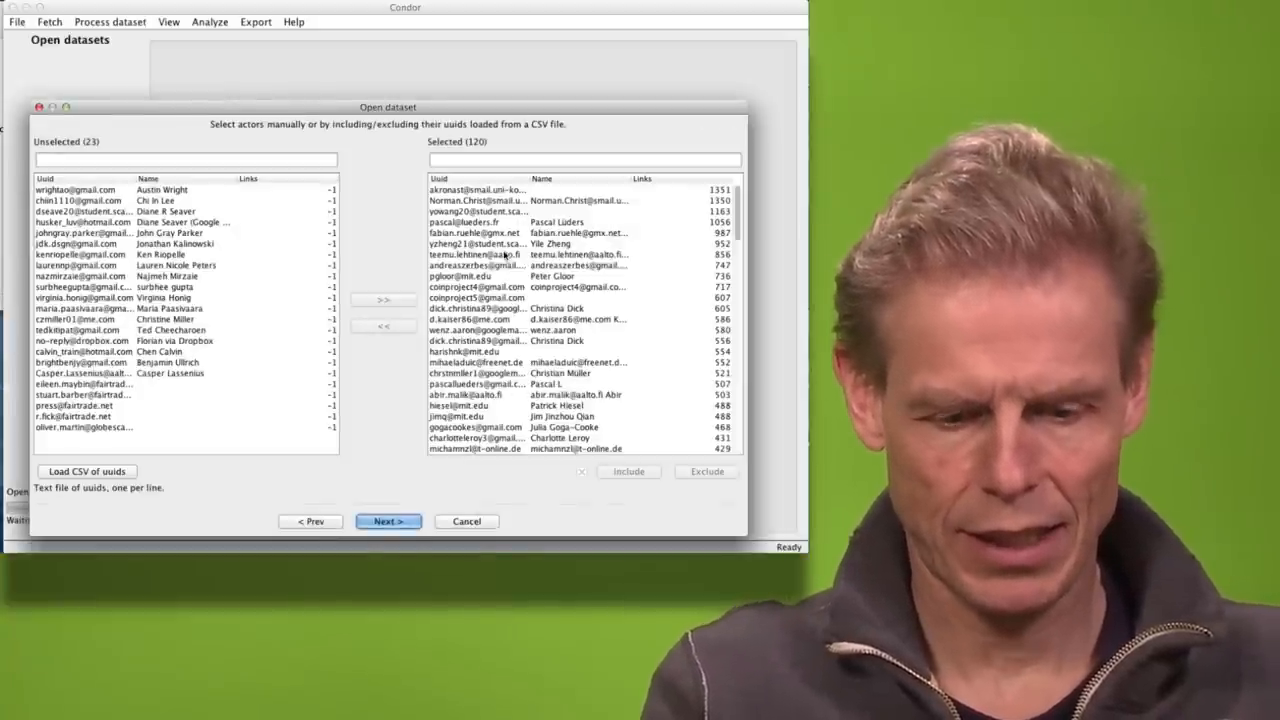
{"action": "left_click", "coordinate": [388, 520]}
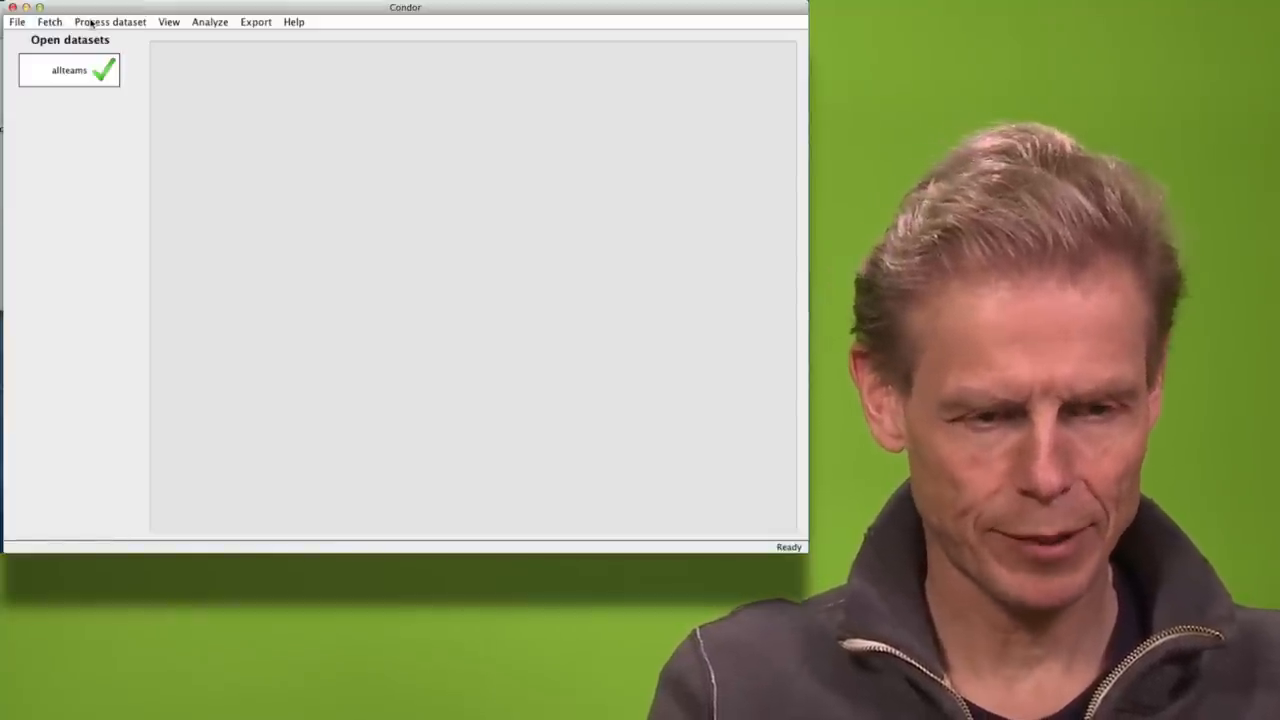
In manual node merging, find the 'gloor' / 'pe' addresses and merge them into one actor.
{"action": "left_click", "coordinate": [110, 20]}
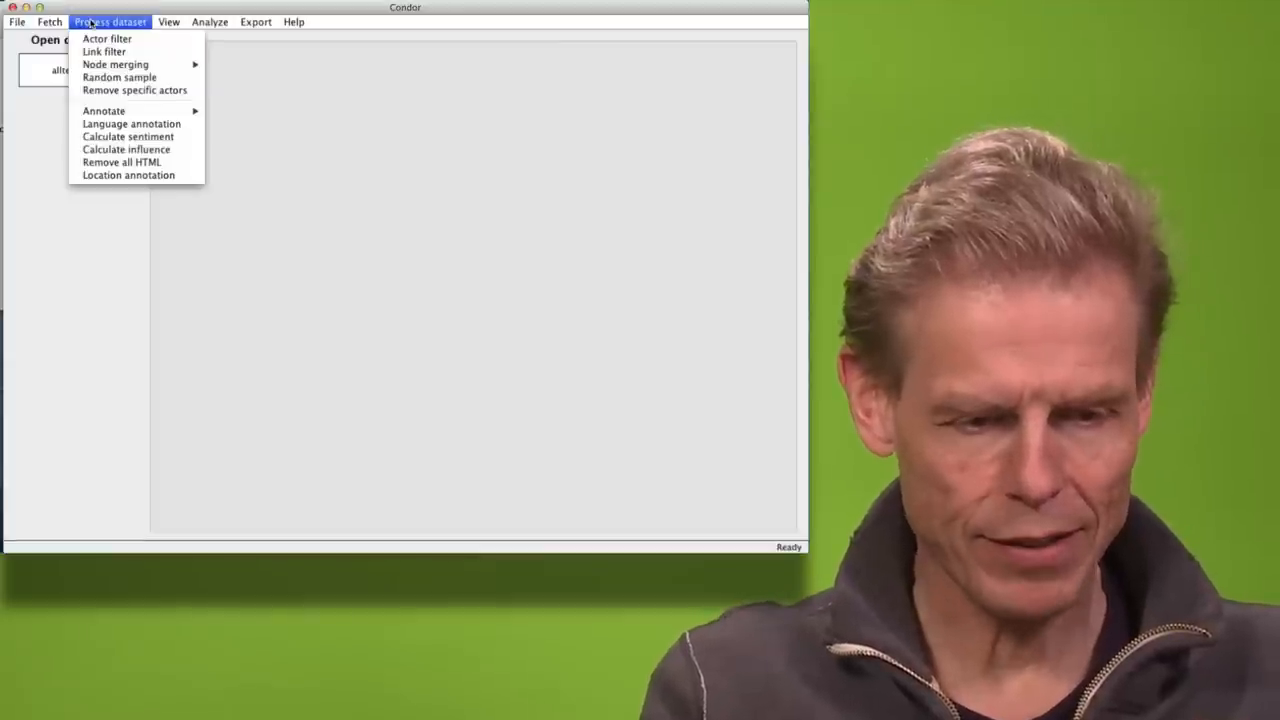
{"action": "mouse_move", "coordinate": [116, 64]}
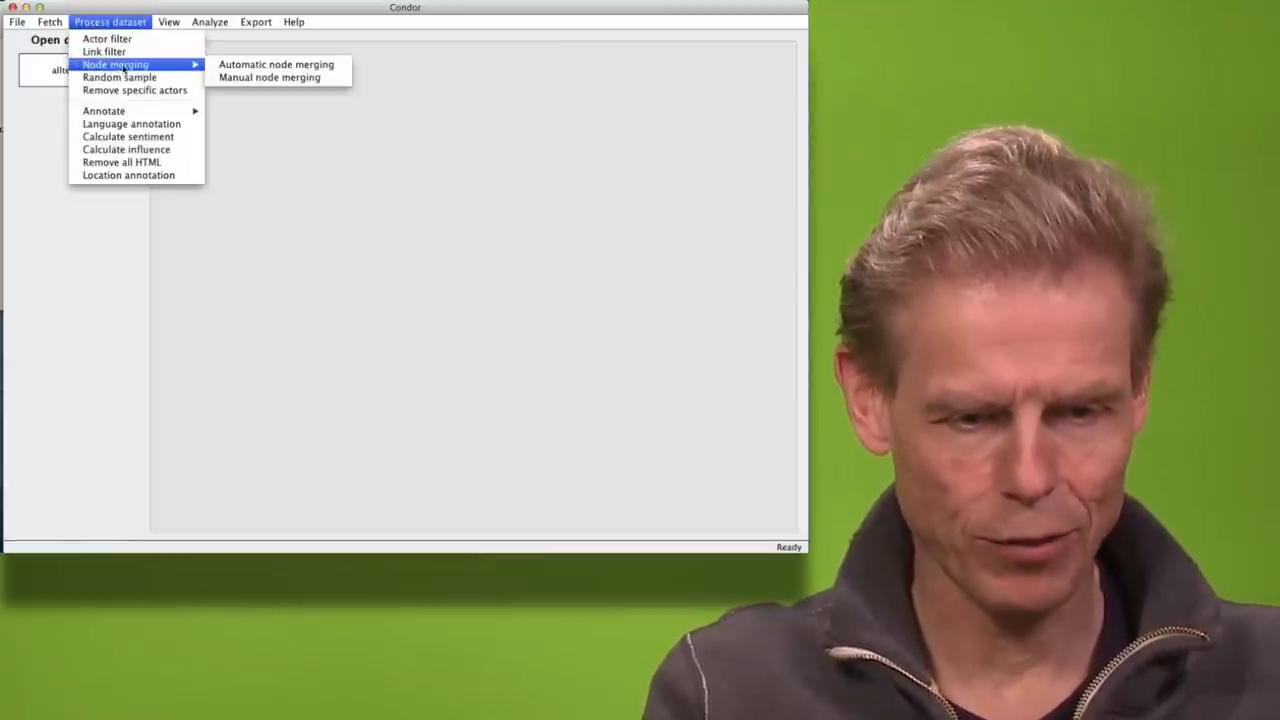
{"action": "left_click", "coordinate": [268, 76]}
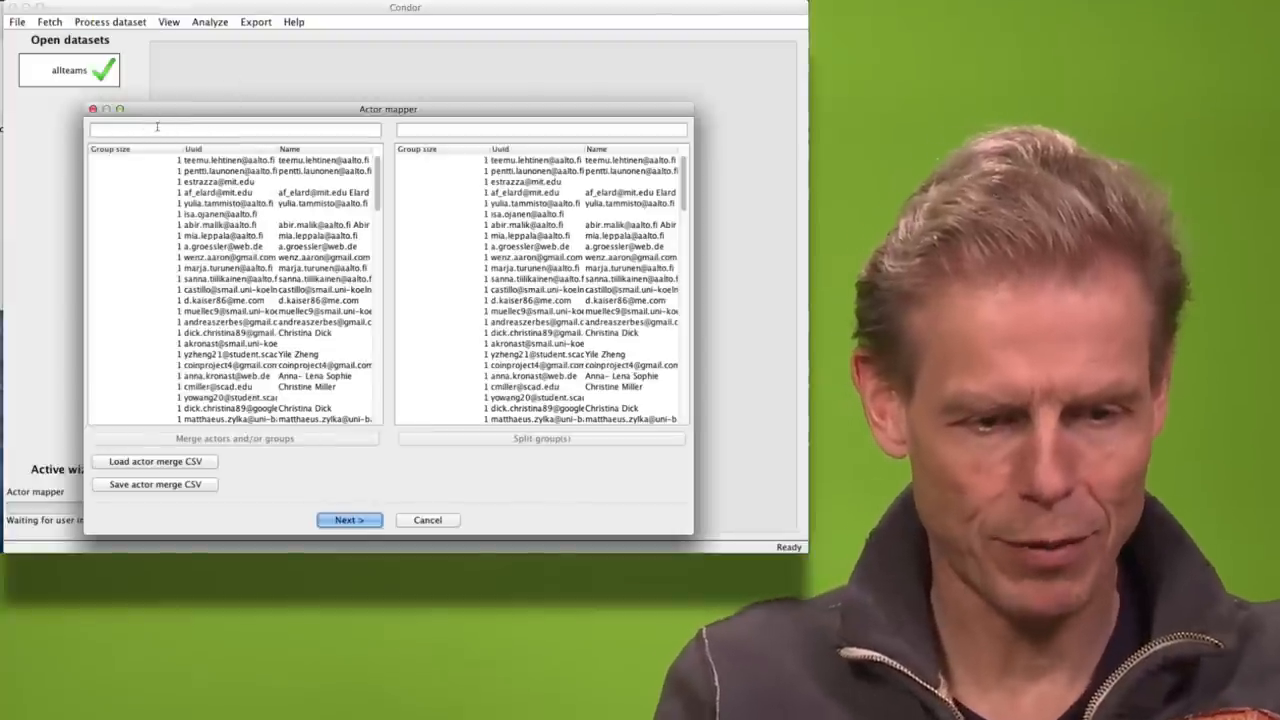
{"action": "type", "text": "gloor"}
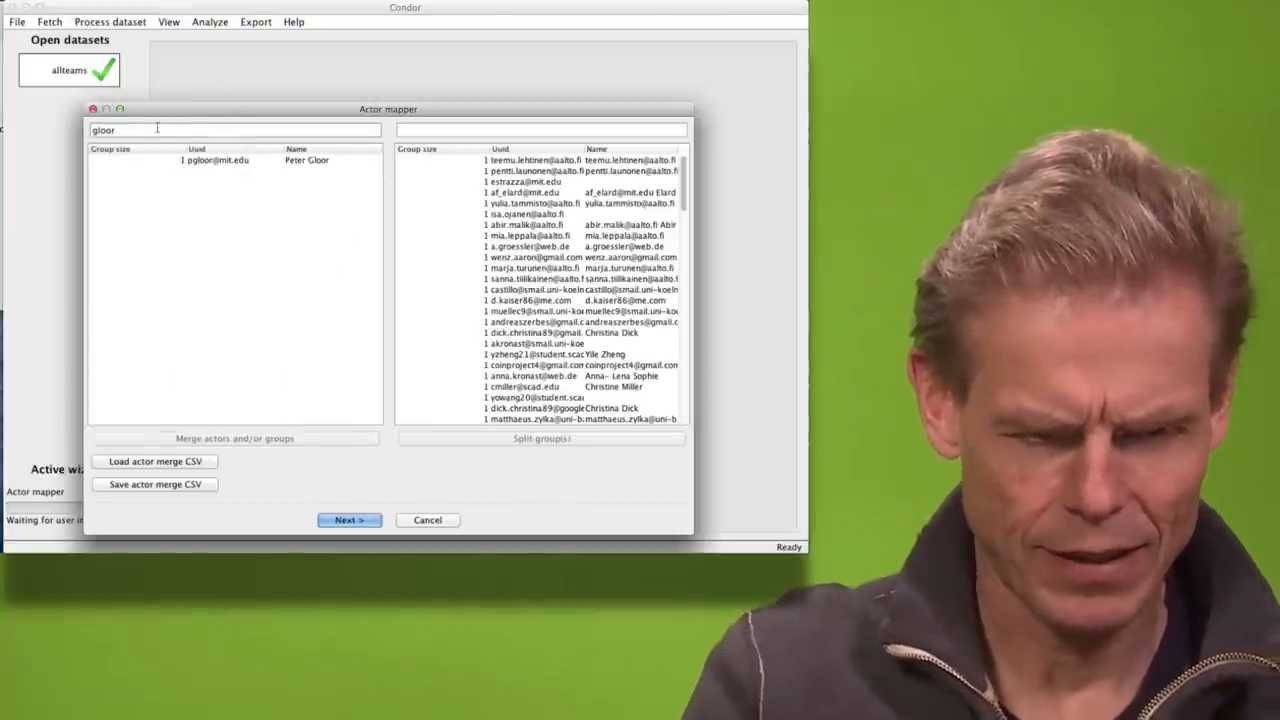
{"action": "type", "text": "g"}
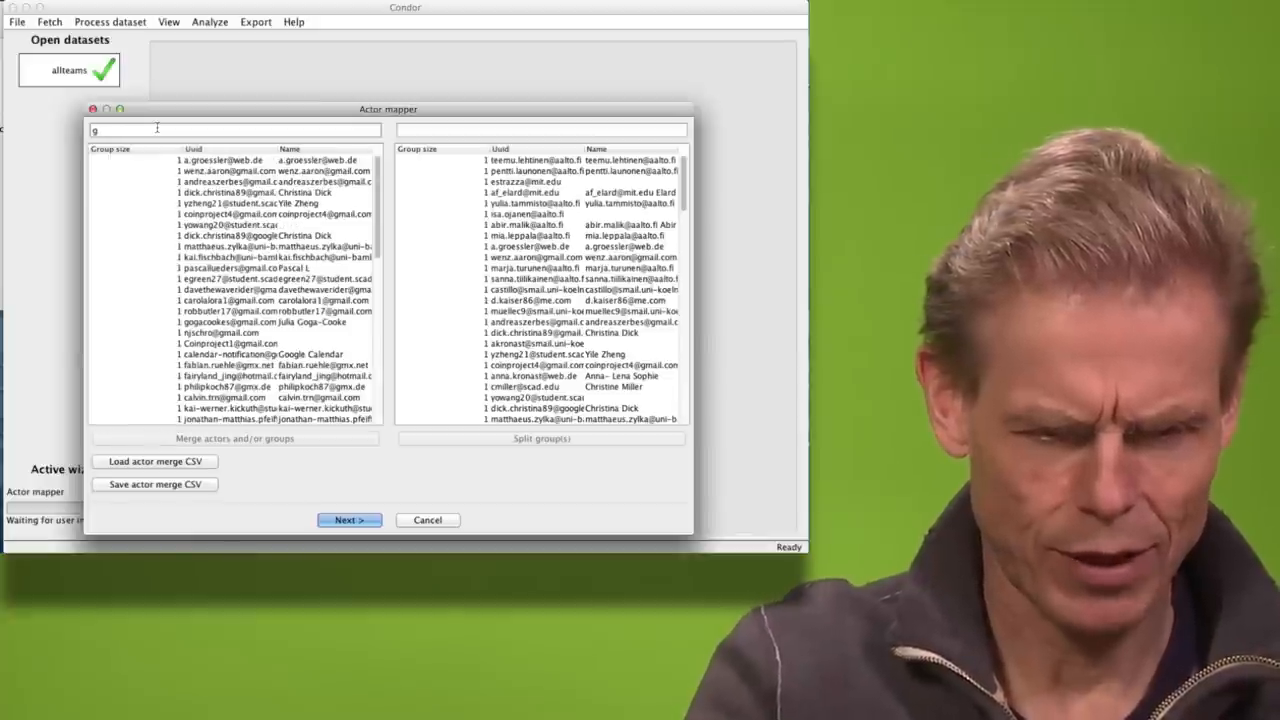
{"action": "type", "text": "pe"}
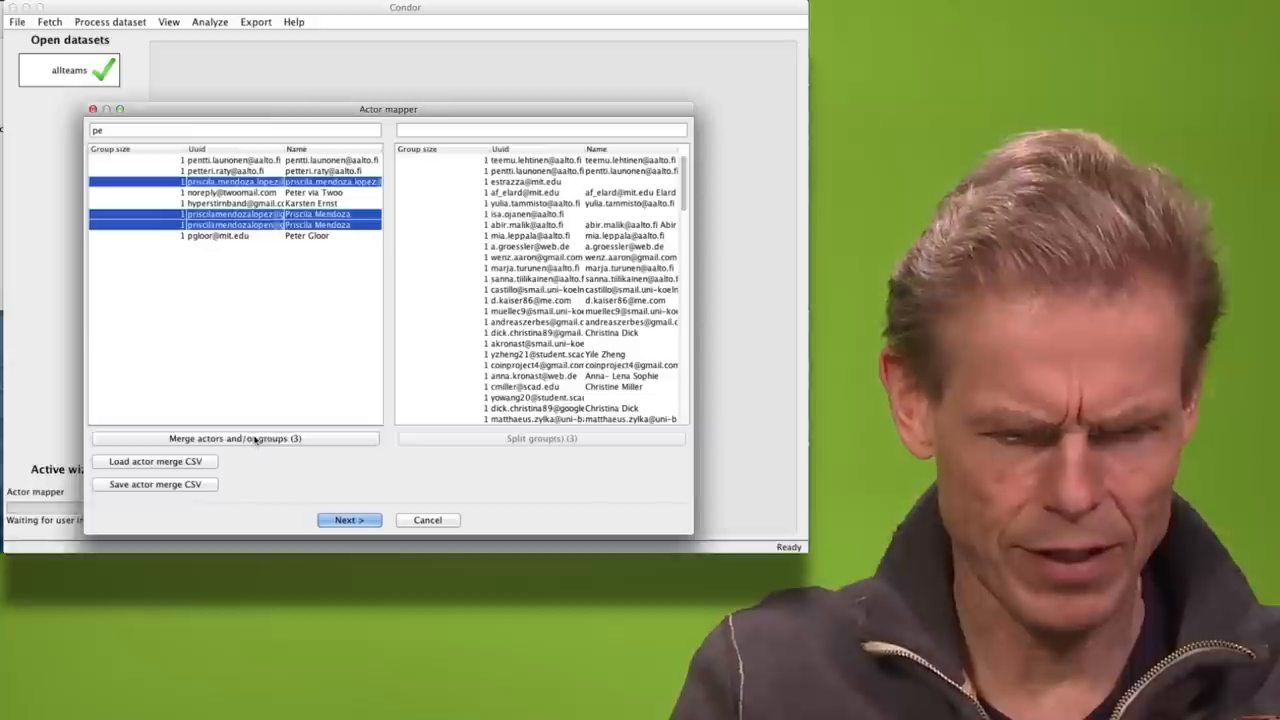
{"action": "left_click", "coordinate": [234, 438]}
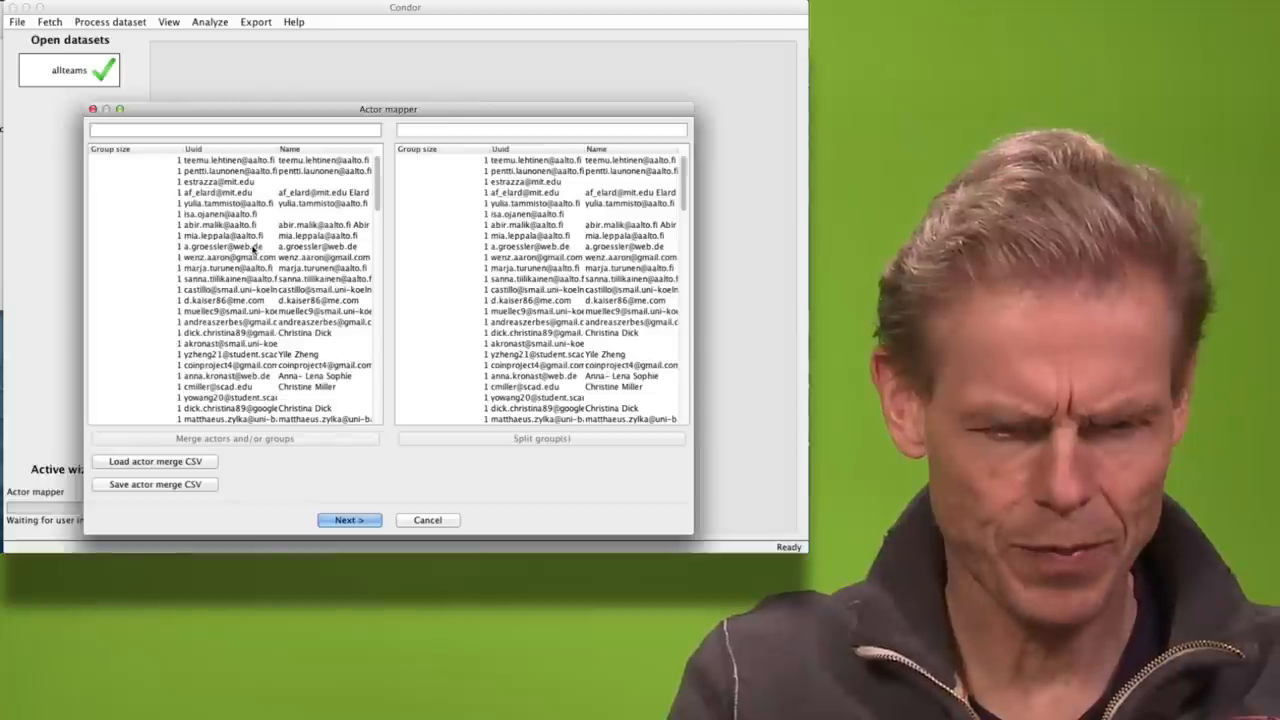
Sort actors by address, select two more duplicates and merge them, applying the merges.
{"action": "left_click", "coordinate": [192, 148]}
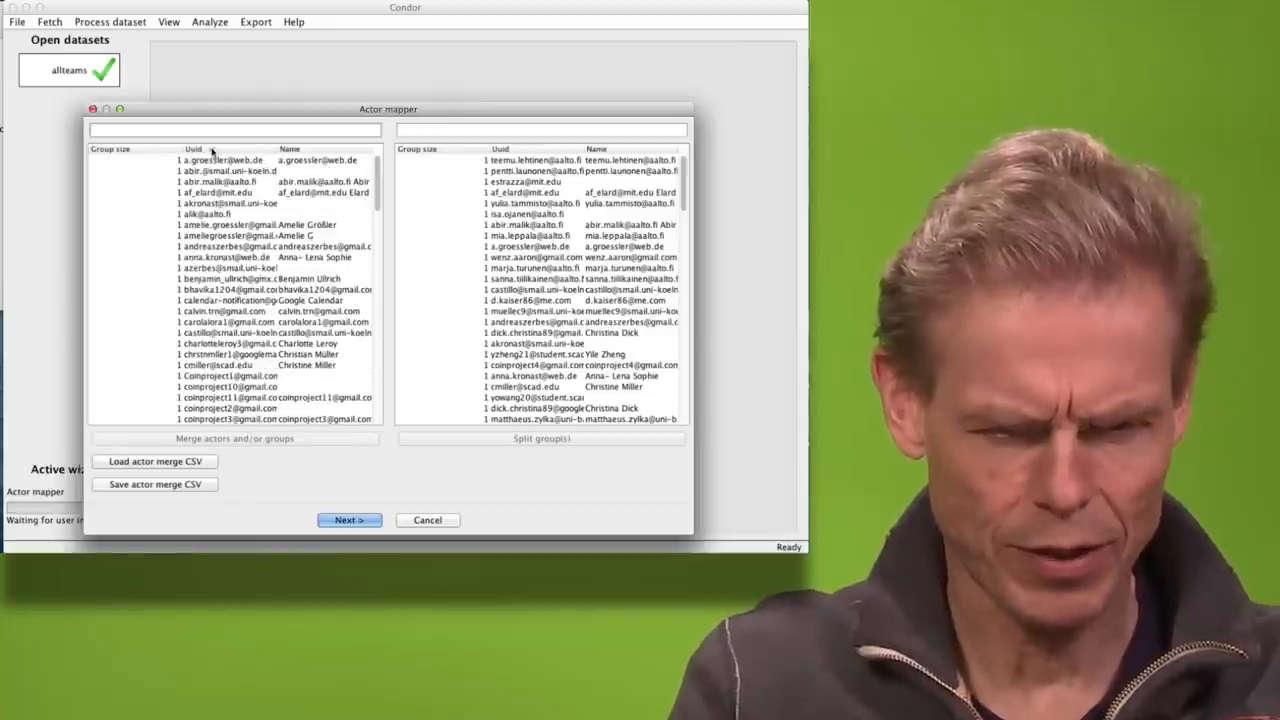
{"action": "left_click", "coordinate": [230, 182]}
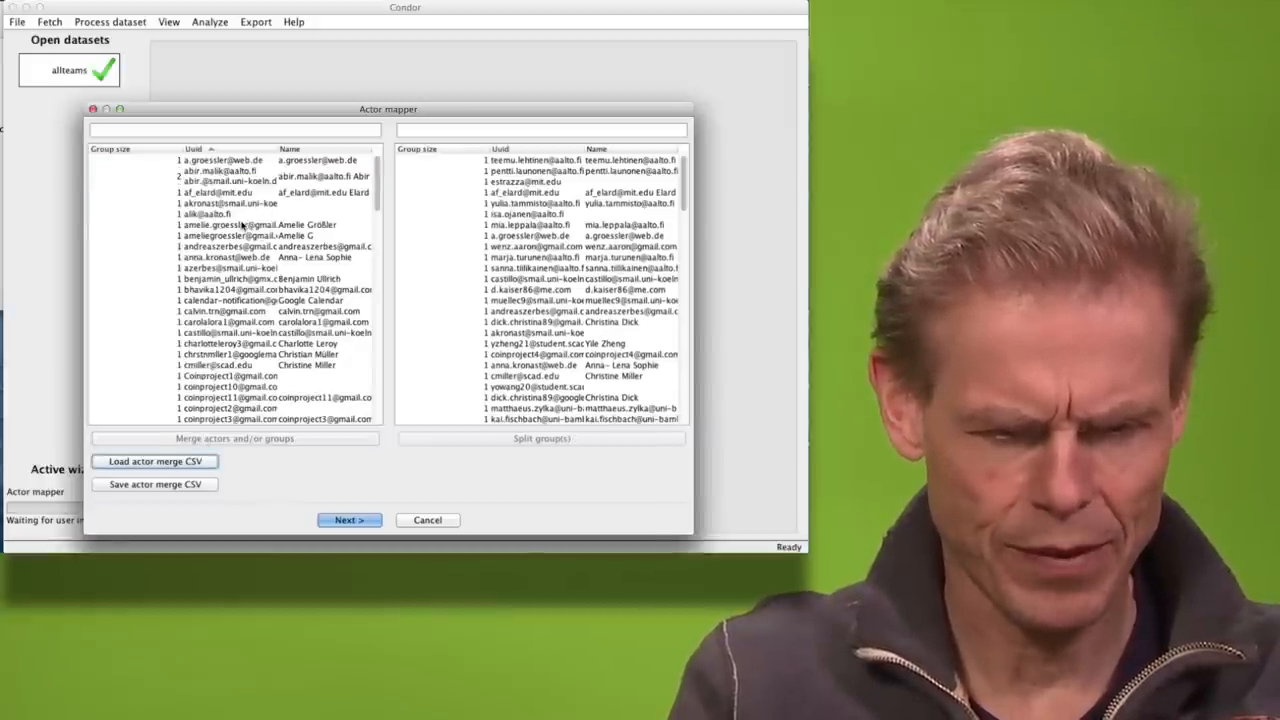
{"action": "left_click", "coordinate": [236, 230]}
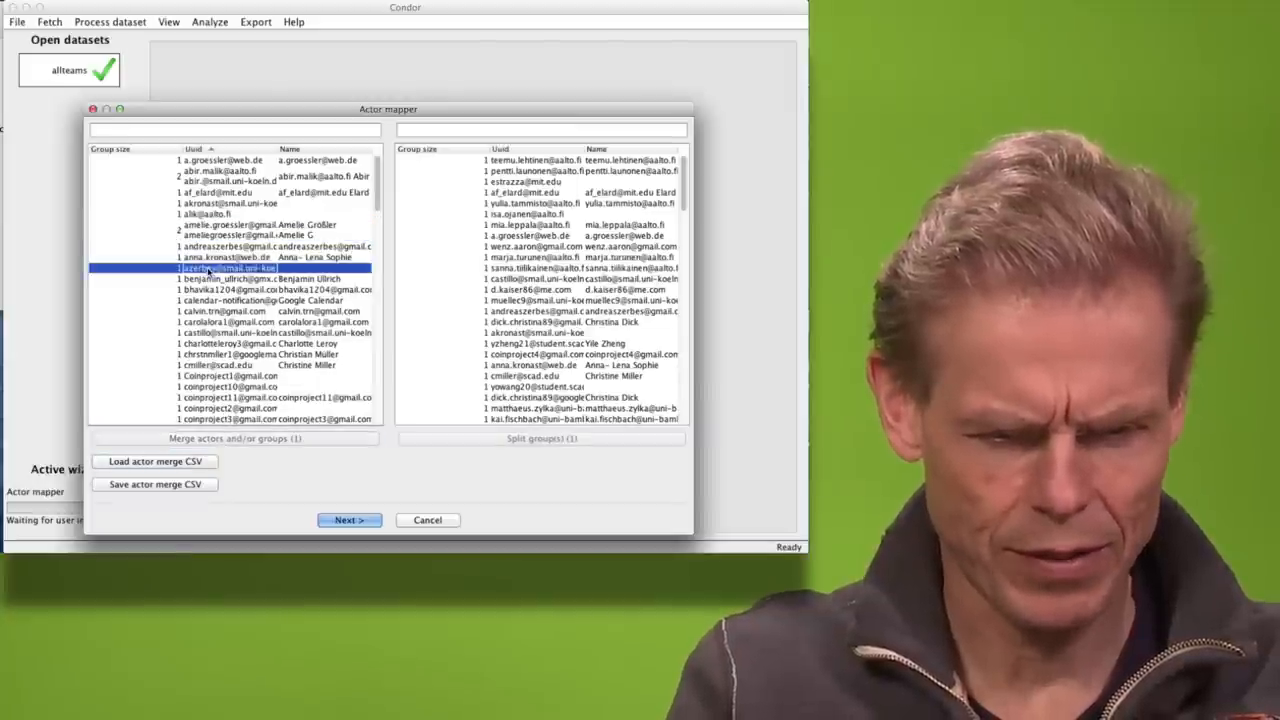
{"action": "left_click", "coordinate": [232, 246]}
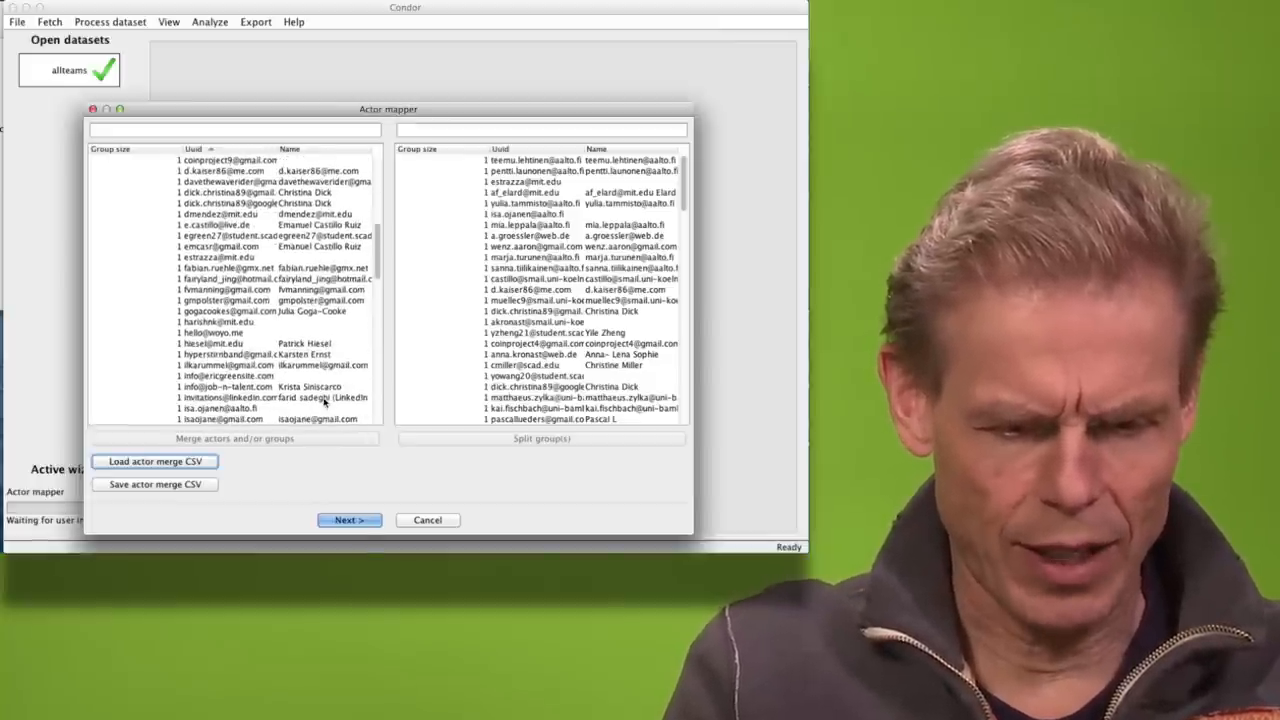
{"action": "left_click", "coordinate": [348, 520]}
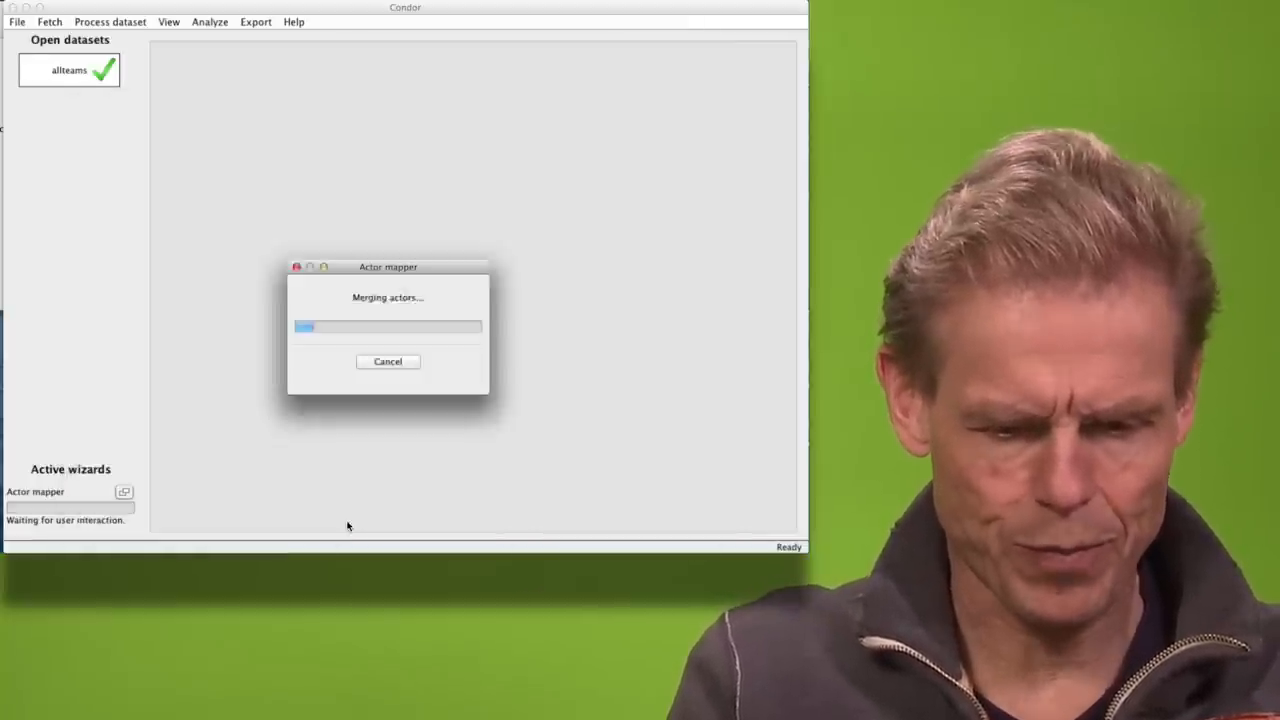
Remove the project mailbox and automated service addresses via Remove specific actors.
{"action": "left_click", "coordinate": [110, 20]}
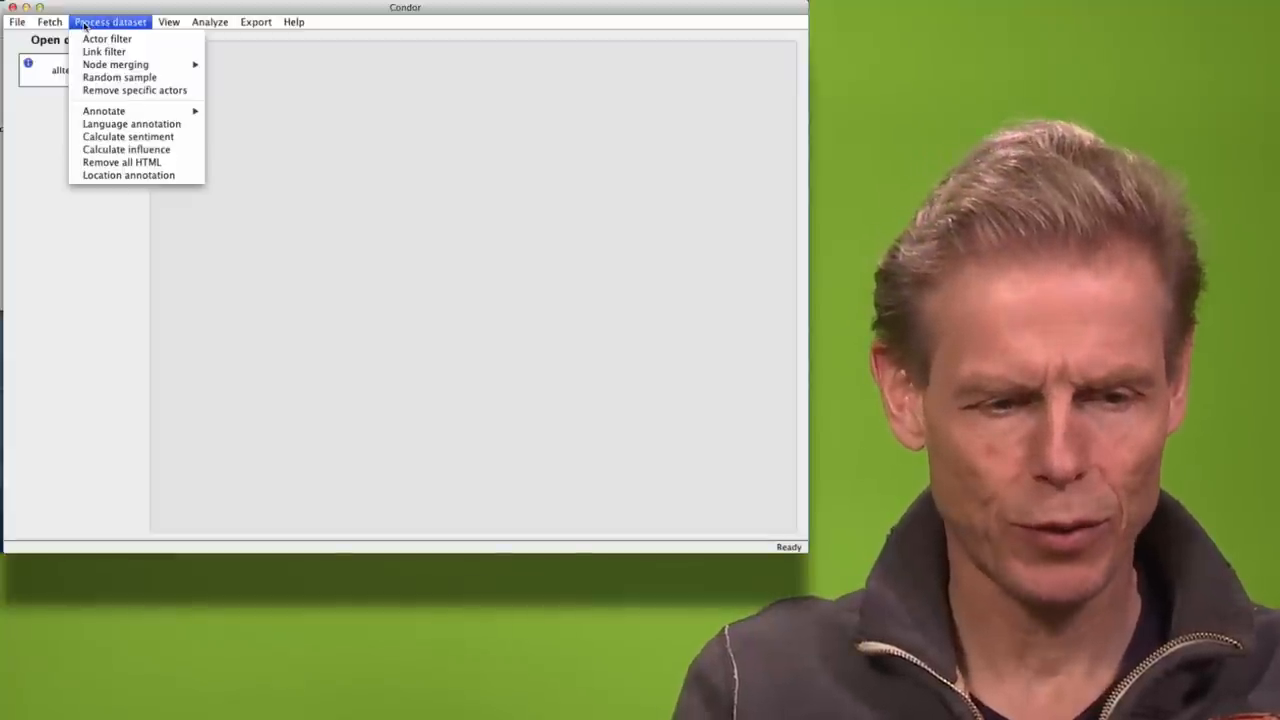
{"action": "mouse_move", "coordinate": [134, 90]}
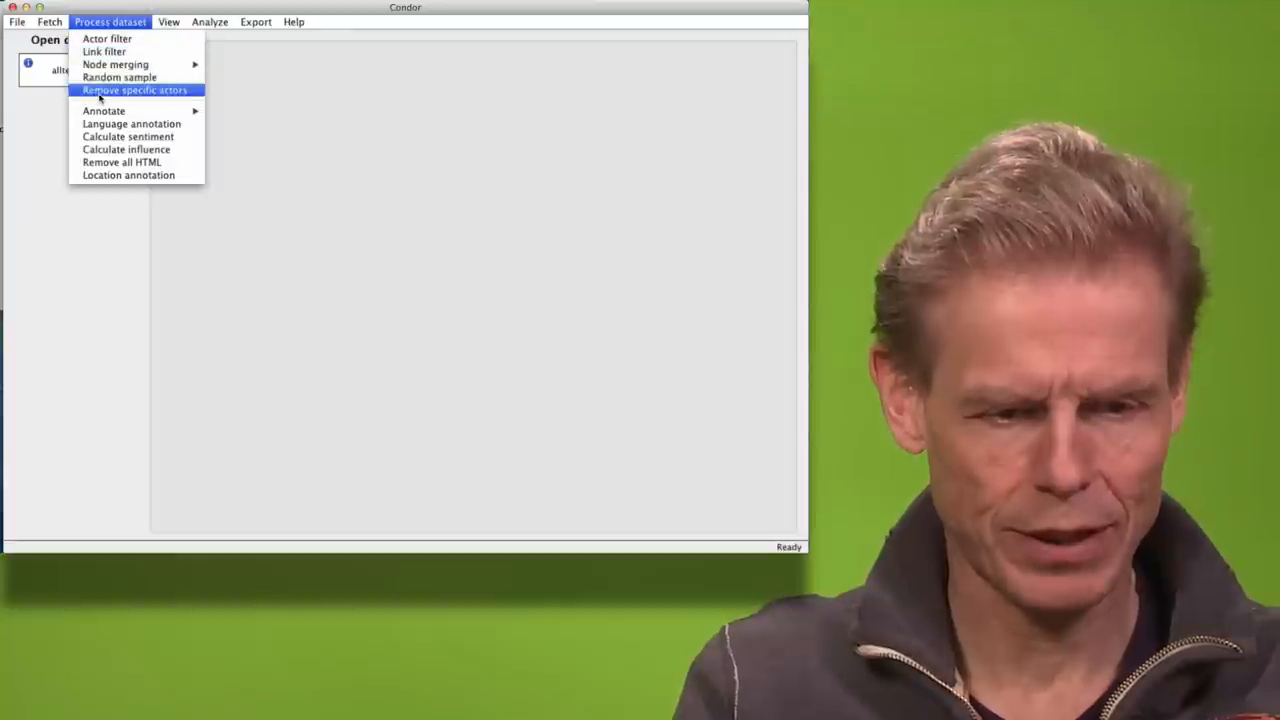
{"action": "left_click", "coordinate": [134, 90]}
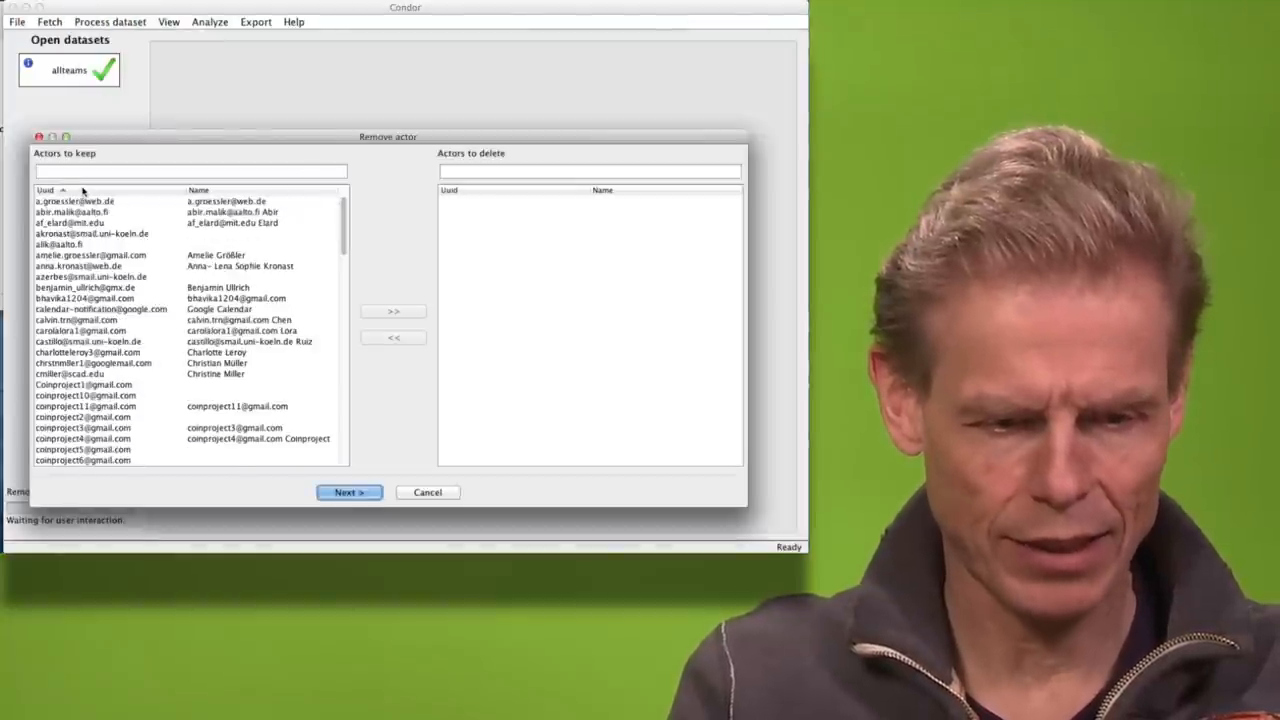
{"action": "scroll", "scroll_direction": "down", "scroll_amount": 3}
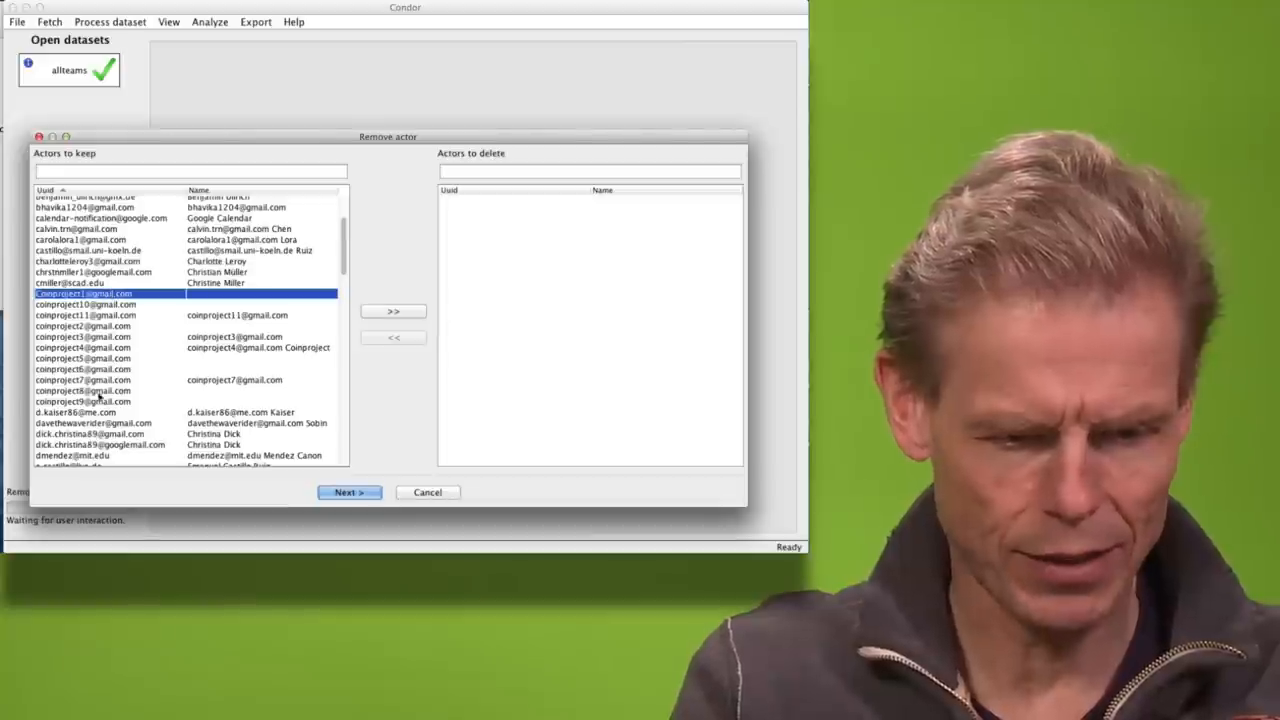
{"action": "left_click", "coordinate": [84, 400]}
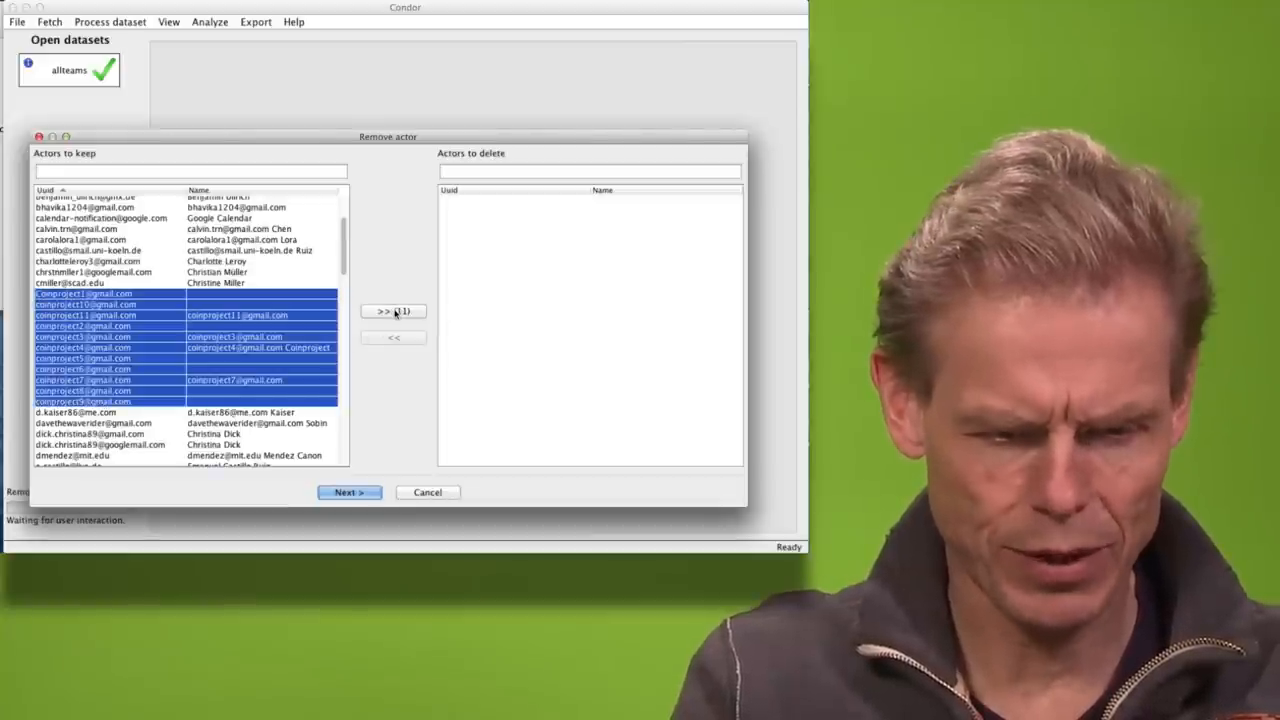
{"action": "left_click", "coordinate": [392, 312]}
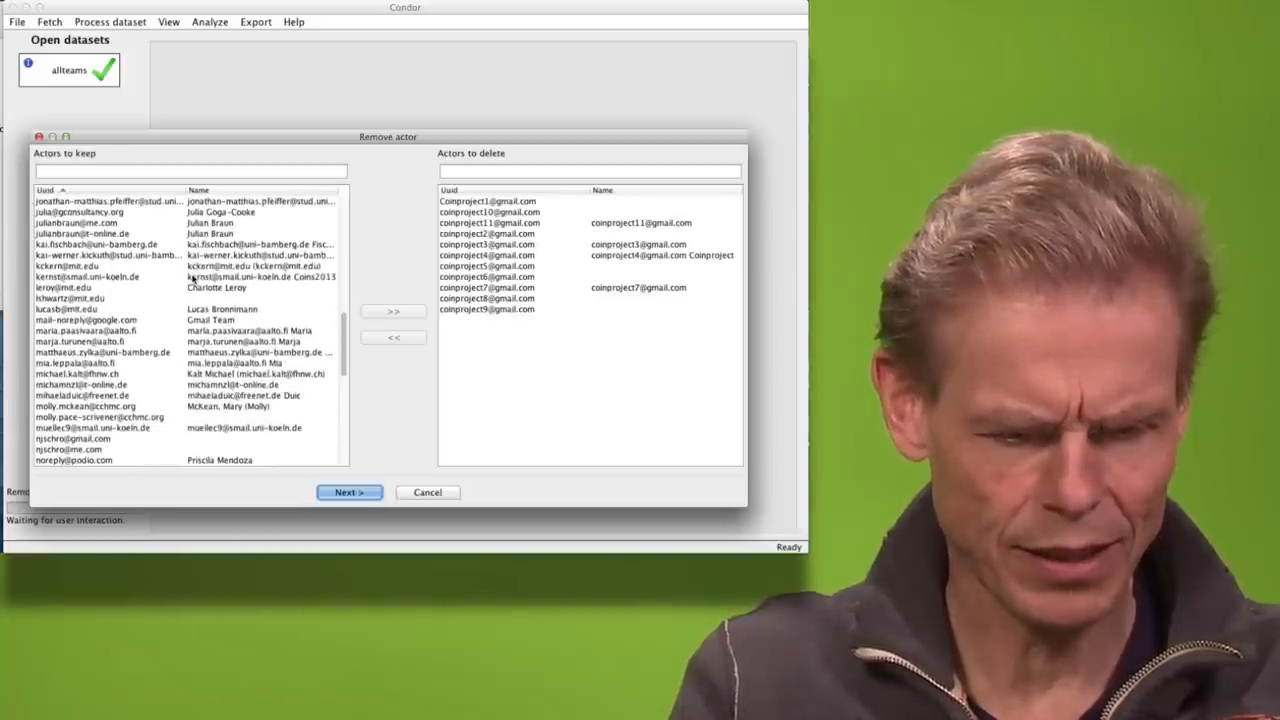
{"action": "scroll", "scroll_direction": "down", "scroll_amount": 3}
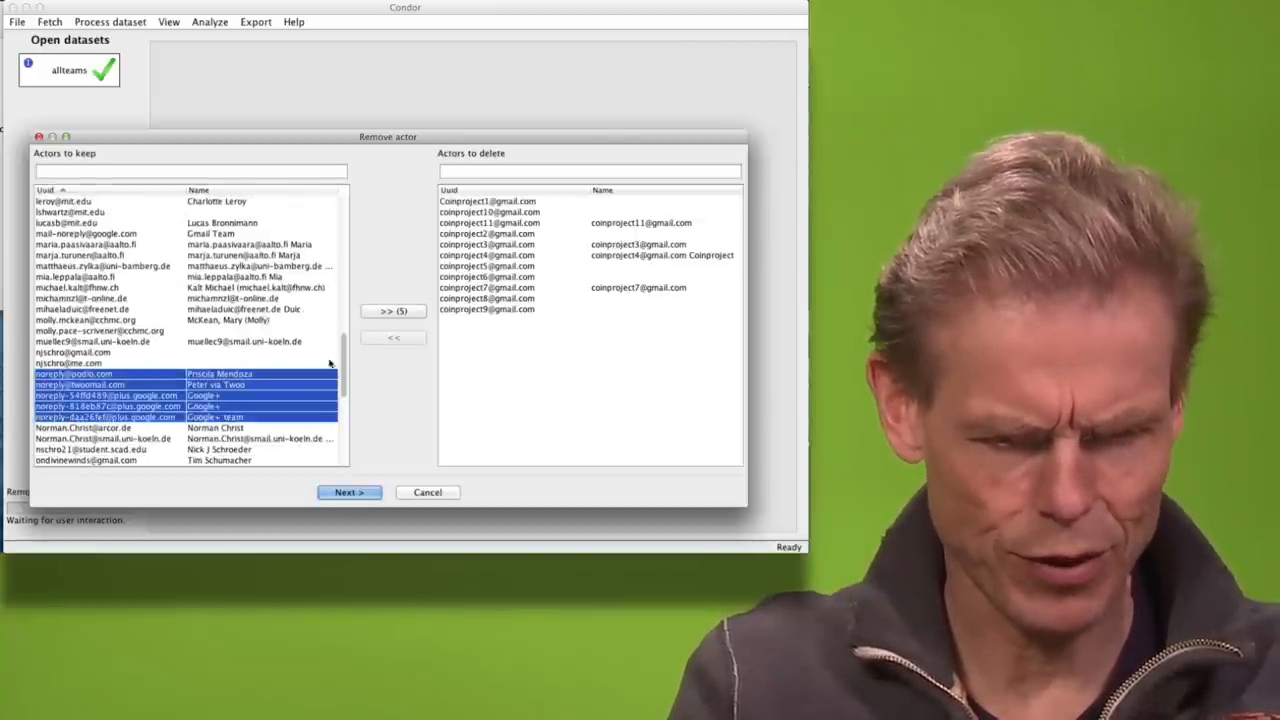
{"action": "left_click", "coordinate": [392, 310]}
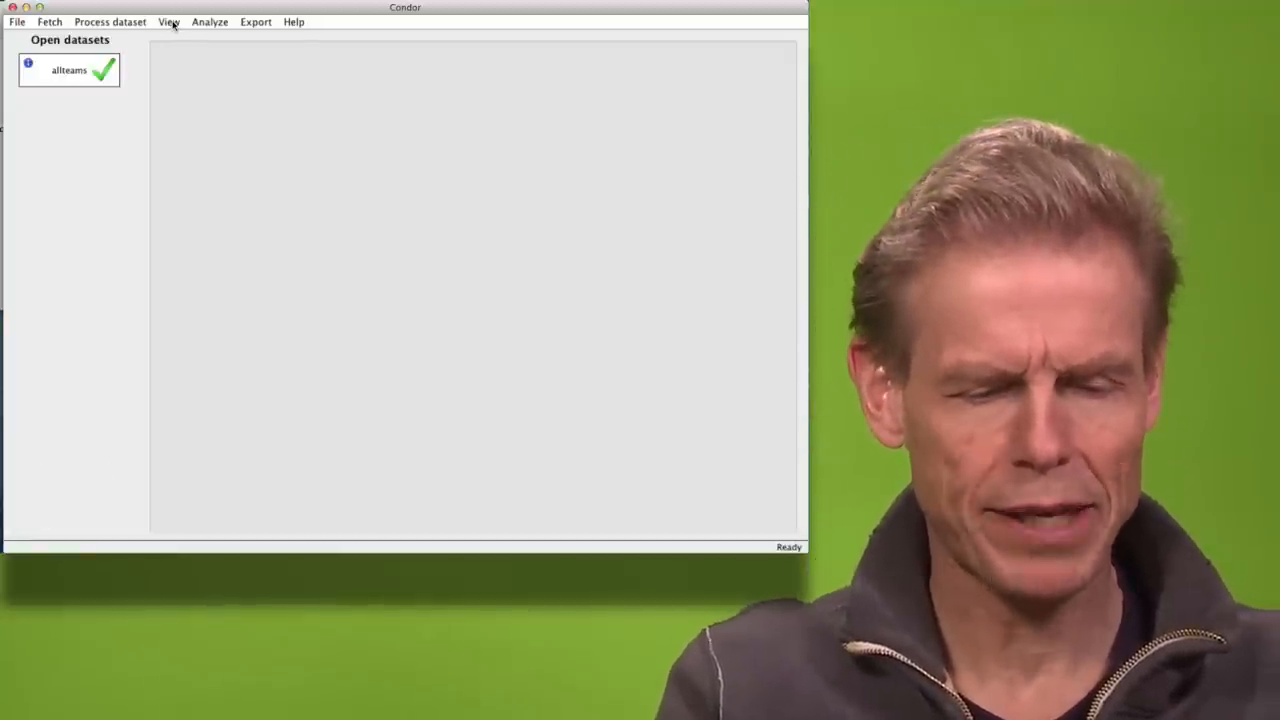
Create a static graph view of allteams and bring up the advanced node colour settings.
{"action": "left_click", "coordinate": [168, 20]}
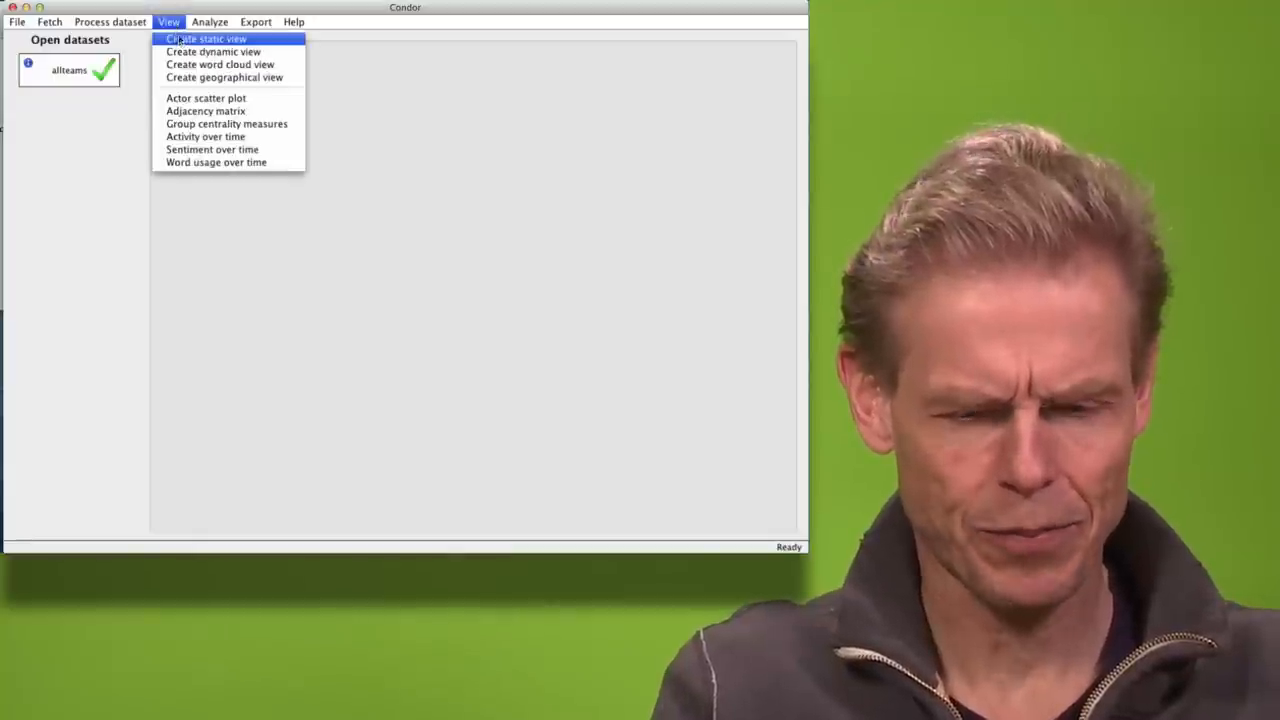
{"action": "left_click", "coordinate": [204, 38]}
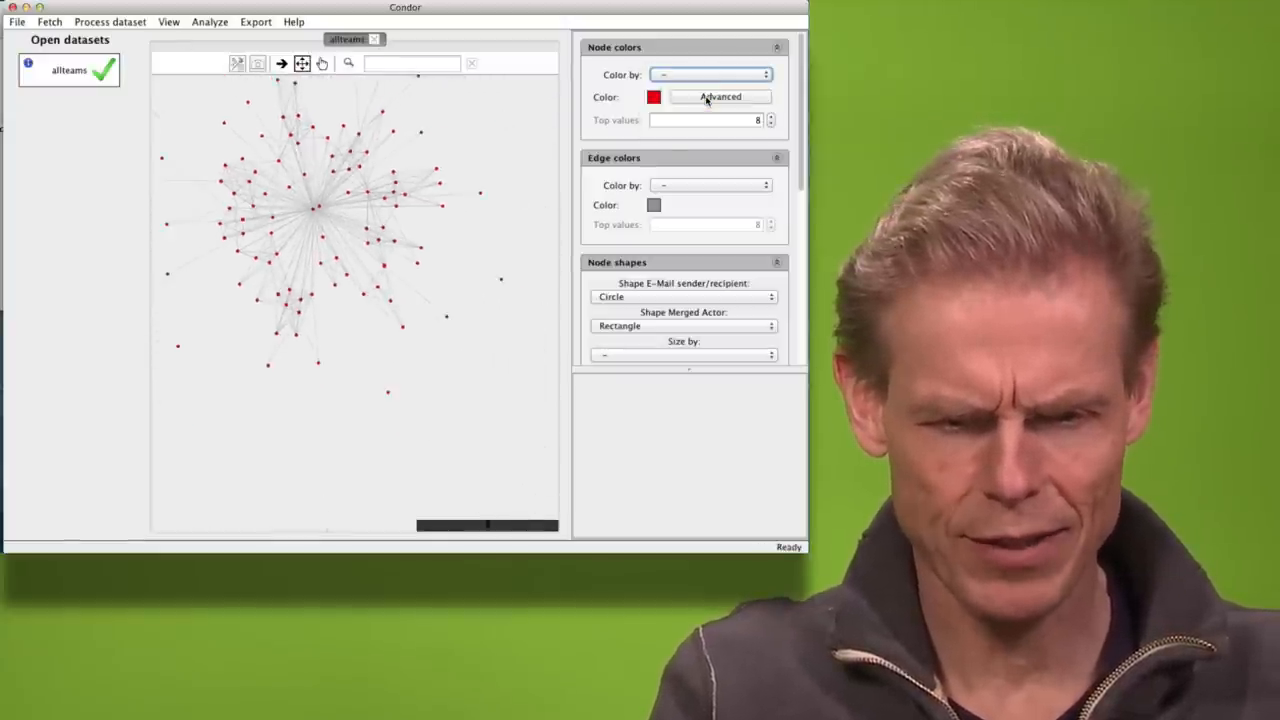
{"action": "left_click", "coordinate": [710, 74]}
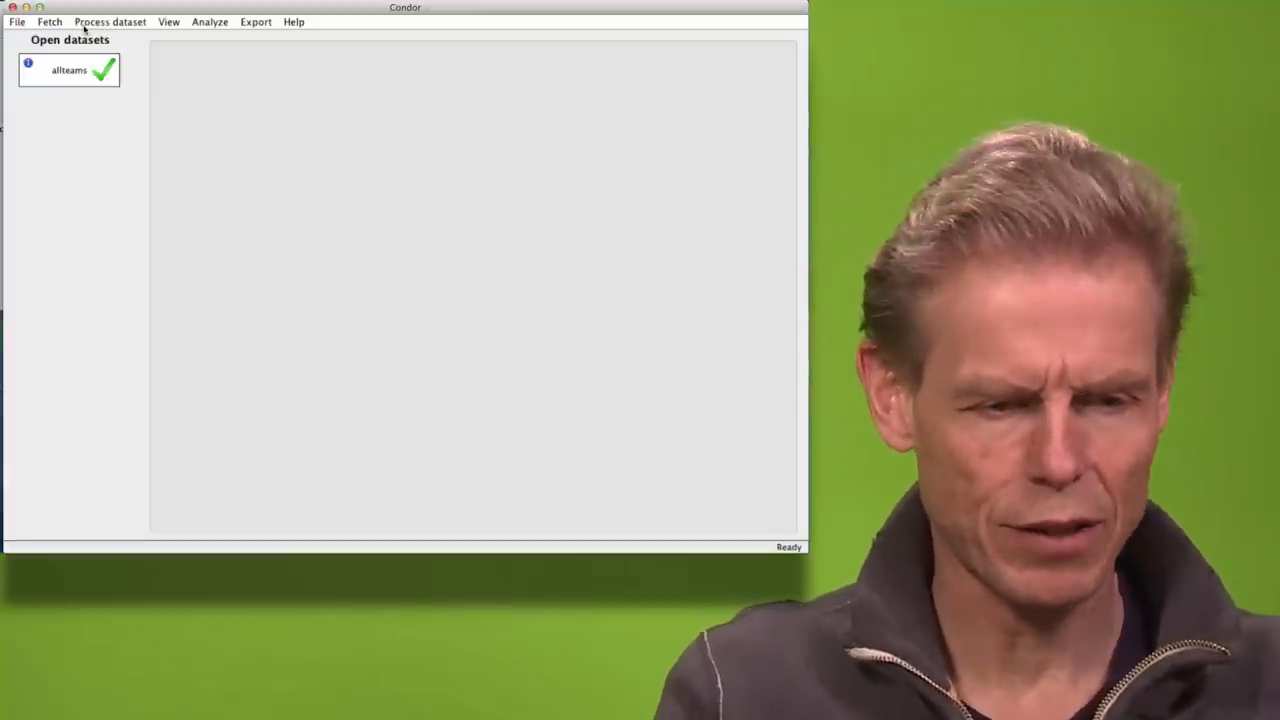
Annotate nodes with betweenness centrality and its oscillation over time, using defaults.
{"action": "left_click", "coordinate": [108, 20]}
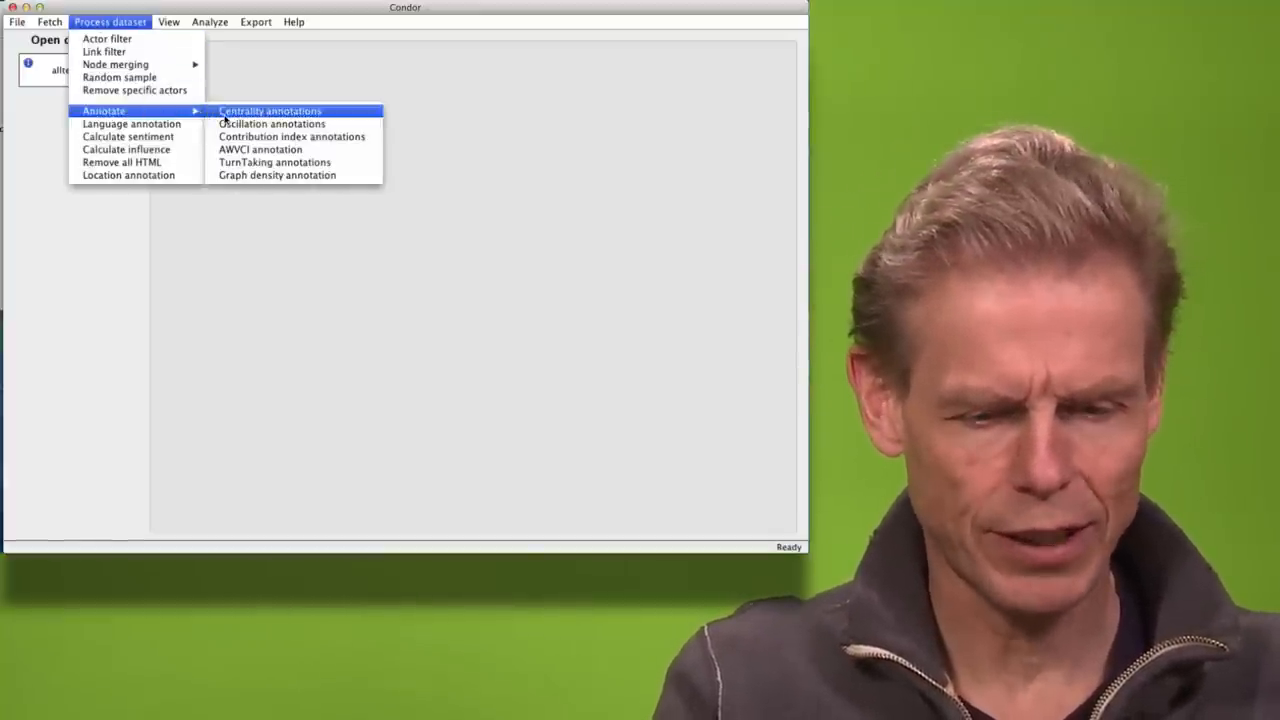
{"action": "left_click", "coordinate": [270, 112]}
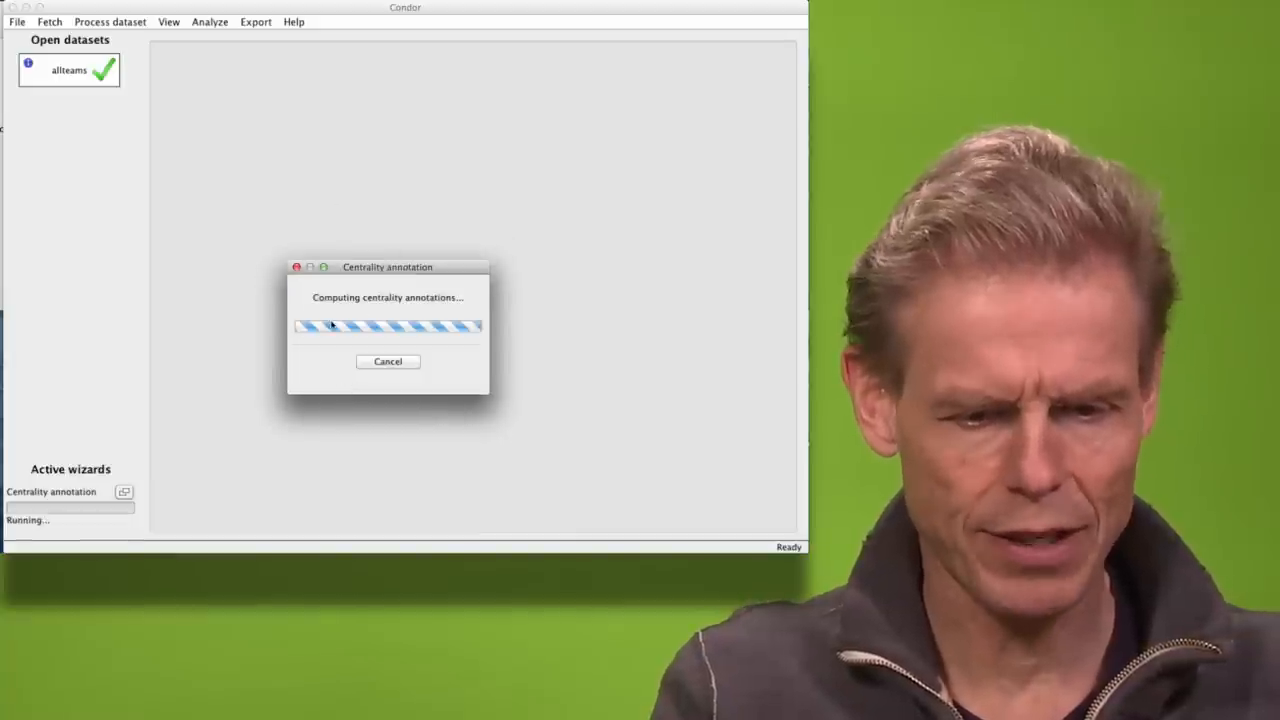
{"action": "left_click", "coordinate": [110, 20]}
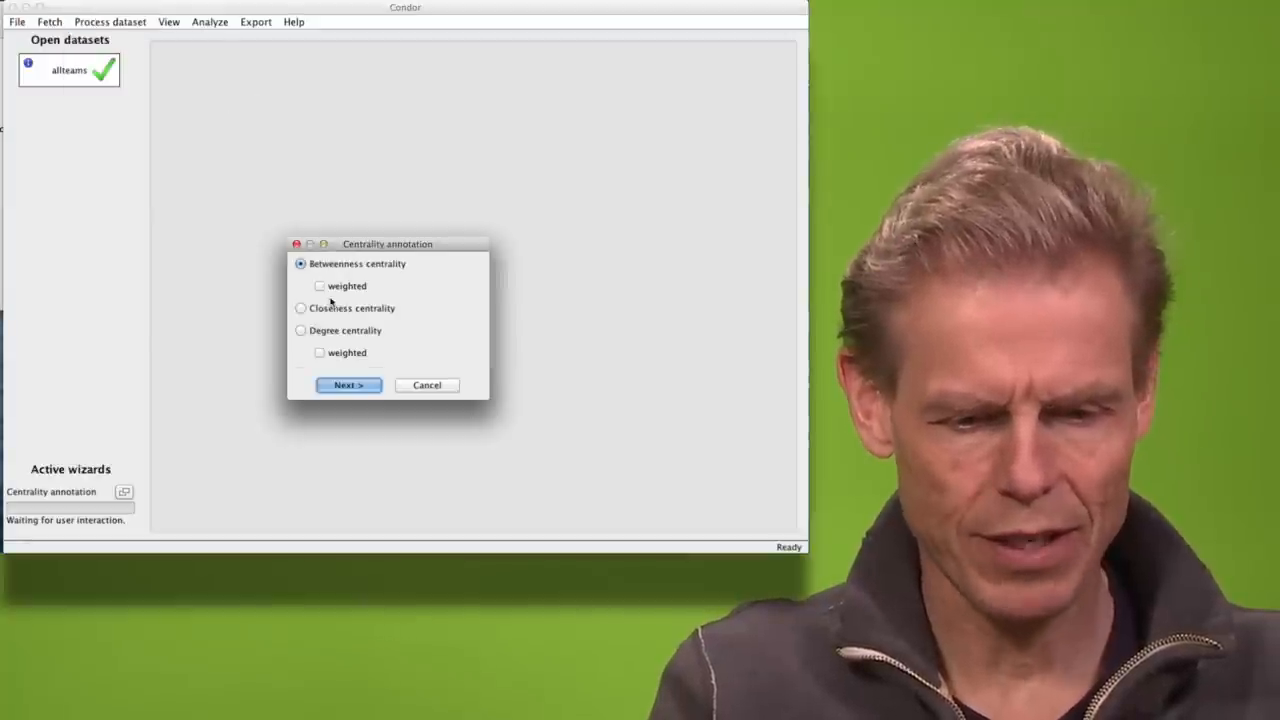
{"action": "left_click", "coordinate": [348, 384]}
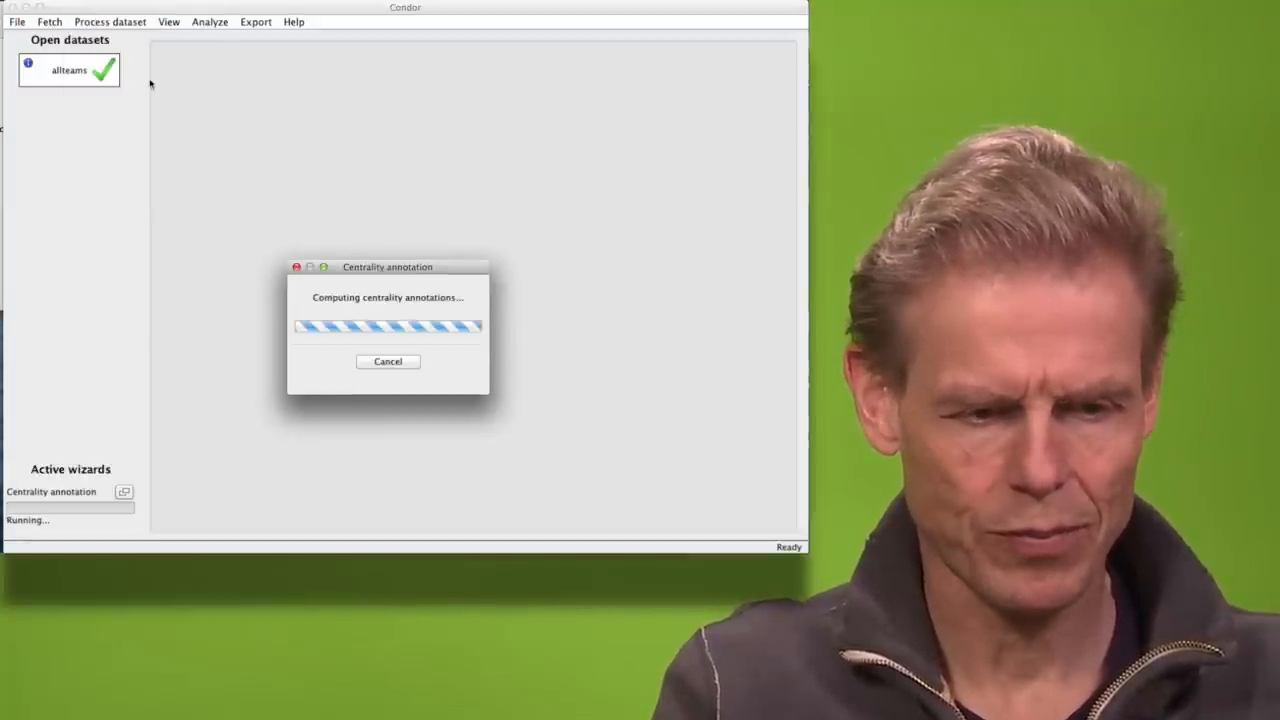
{"action": "left_click", "coordinate": [110, 20]}
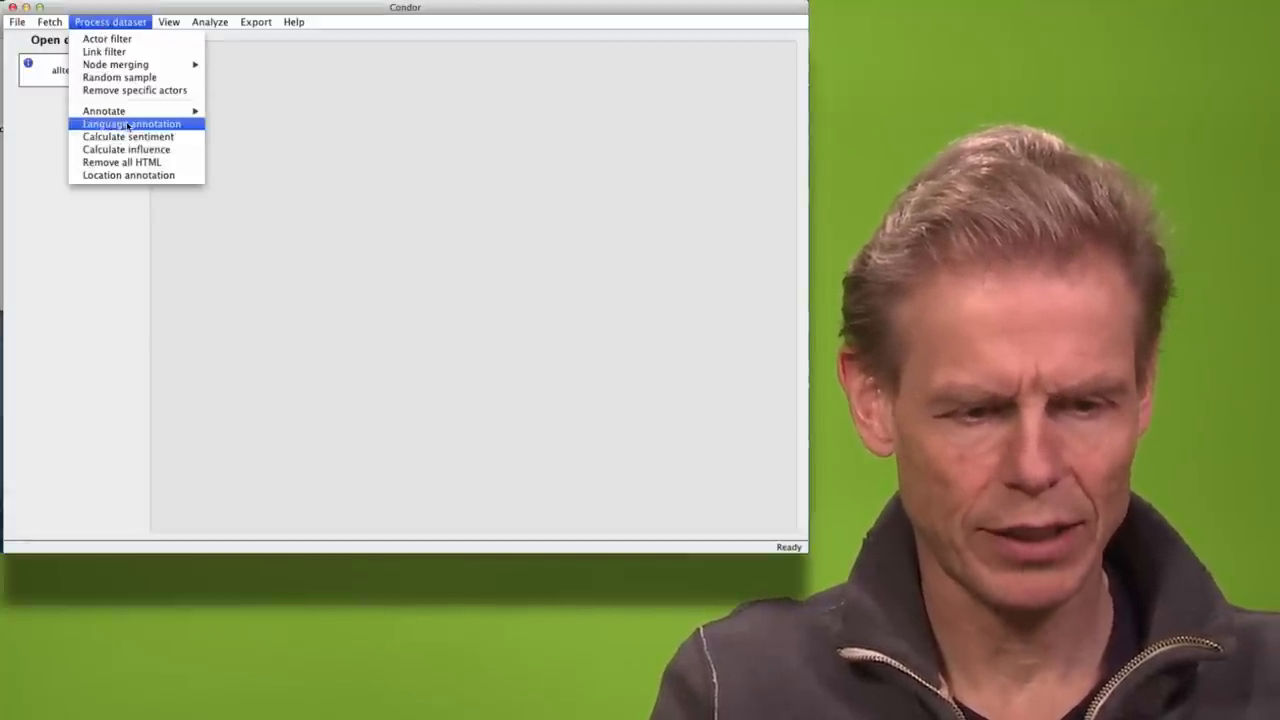
{"action": "left_click", "coordinate": [132, 124]}
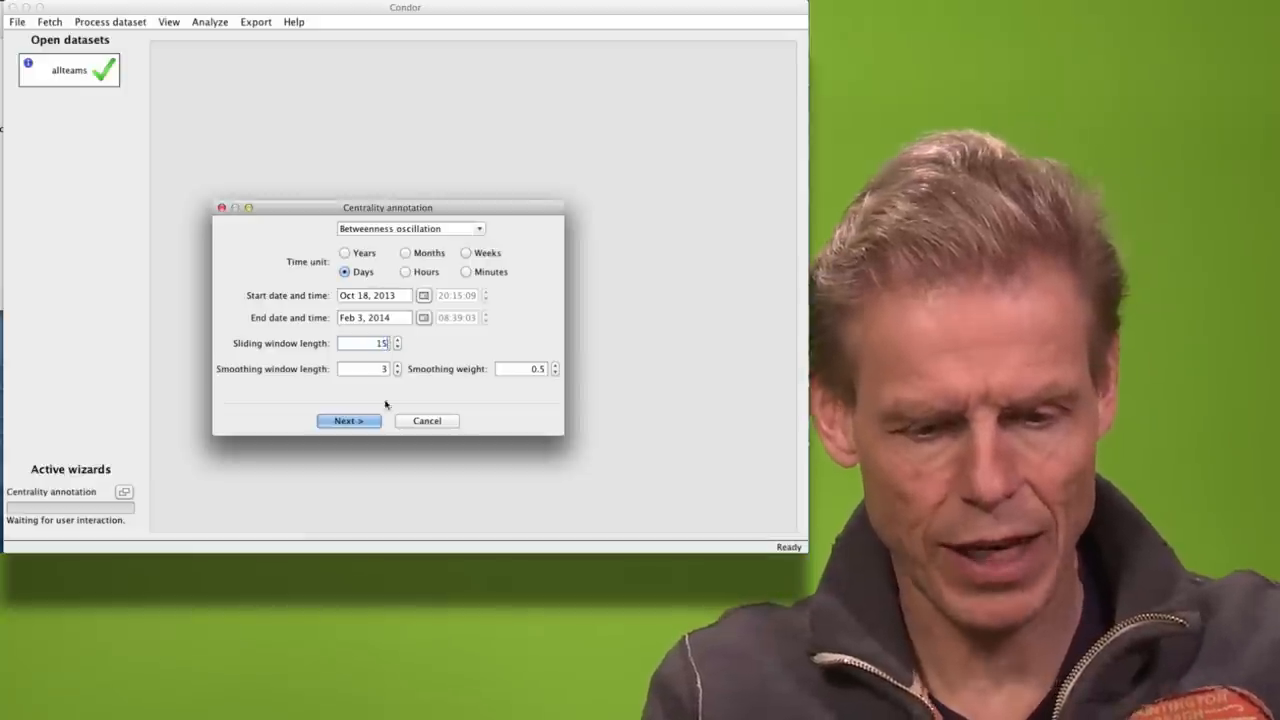
{"action": "left_click", "coordinate": [348, 420]}
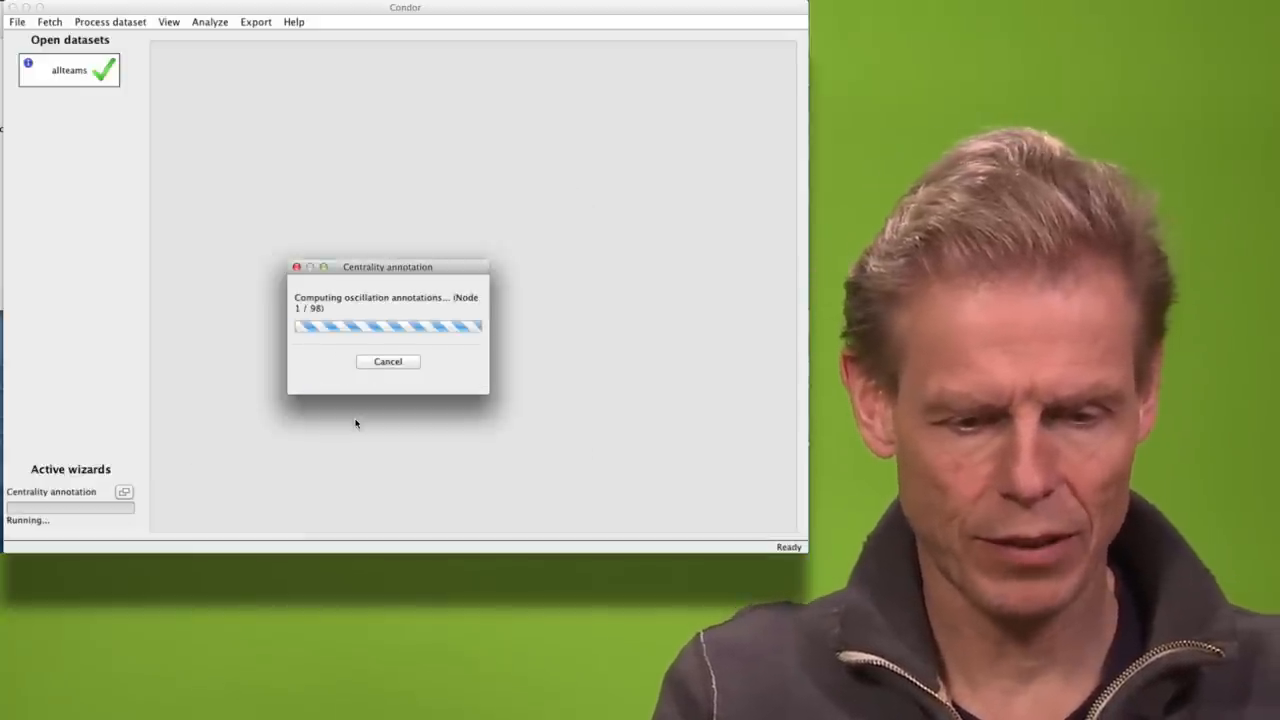
Annotate nodes with contribution index and turn-taking measures, using defaults.
{"action": "left_click", "coordinate": [110, 20]}
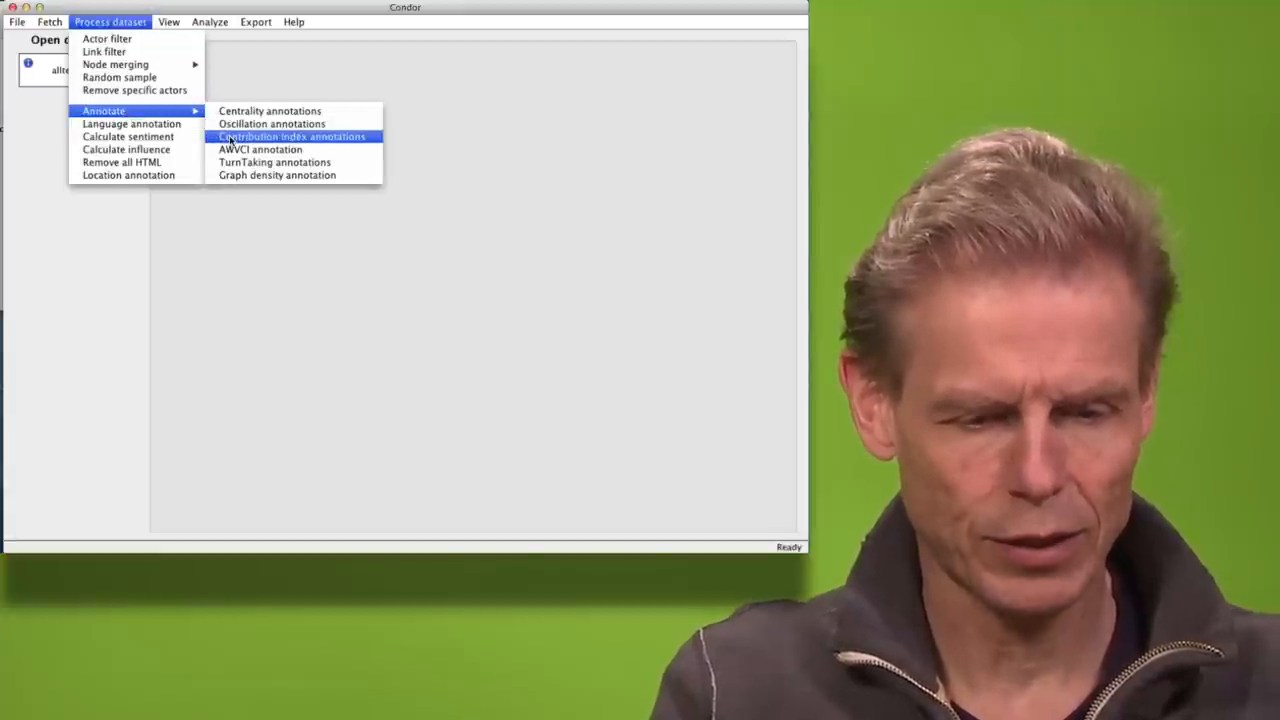
{"action": "left_click", "coordinate": [290, 136]}
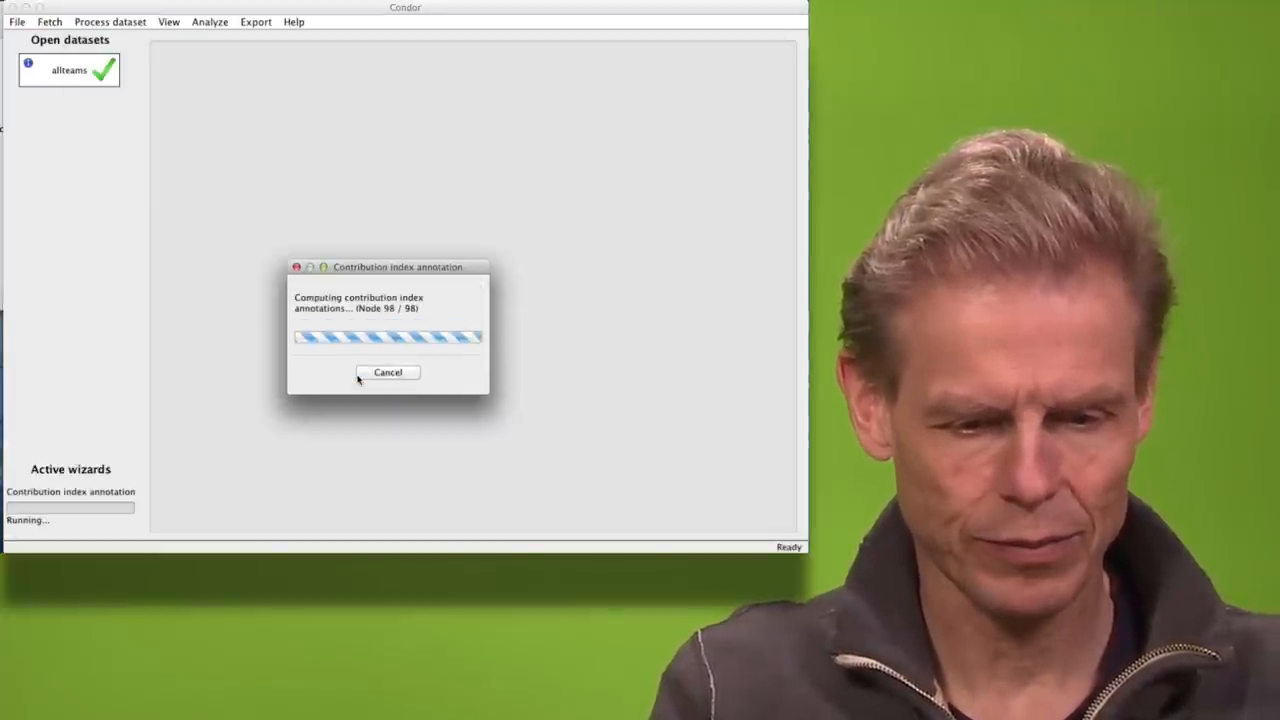
{"action": "left_click", "coordinate": [110, 20]}
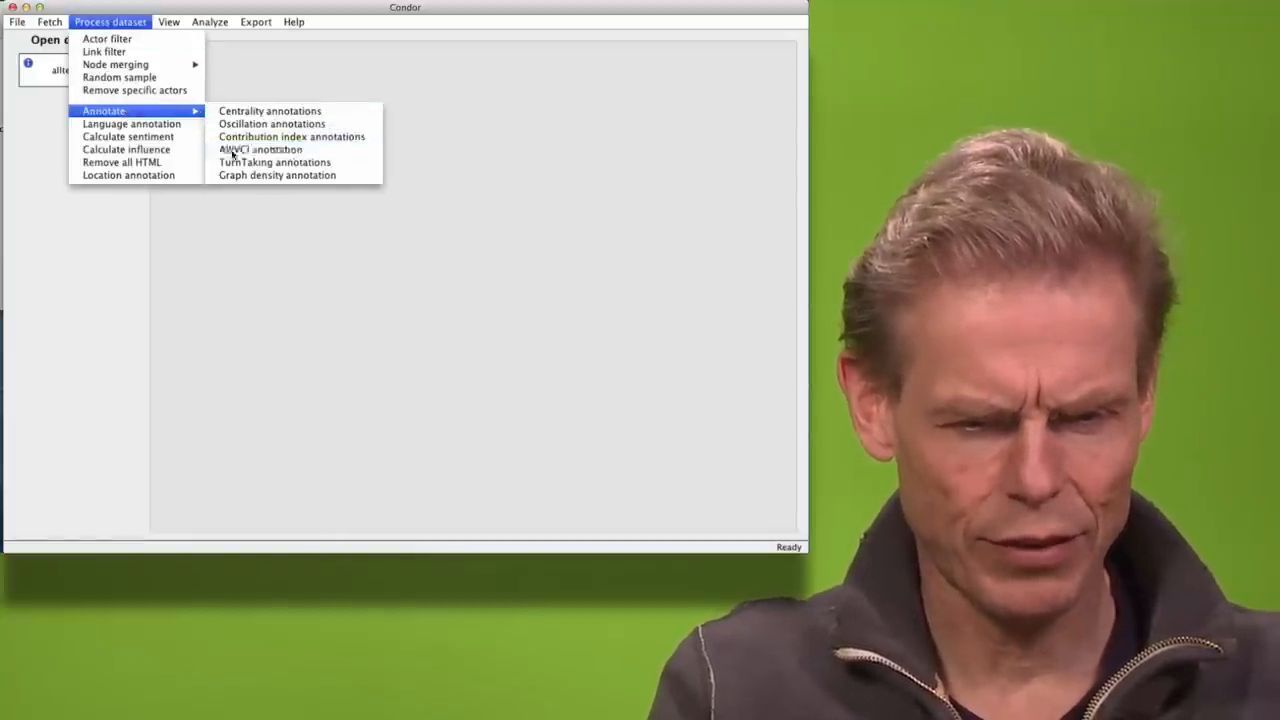
{"action": "left_click", "coordinate": [354, 414]}
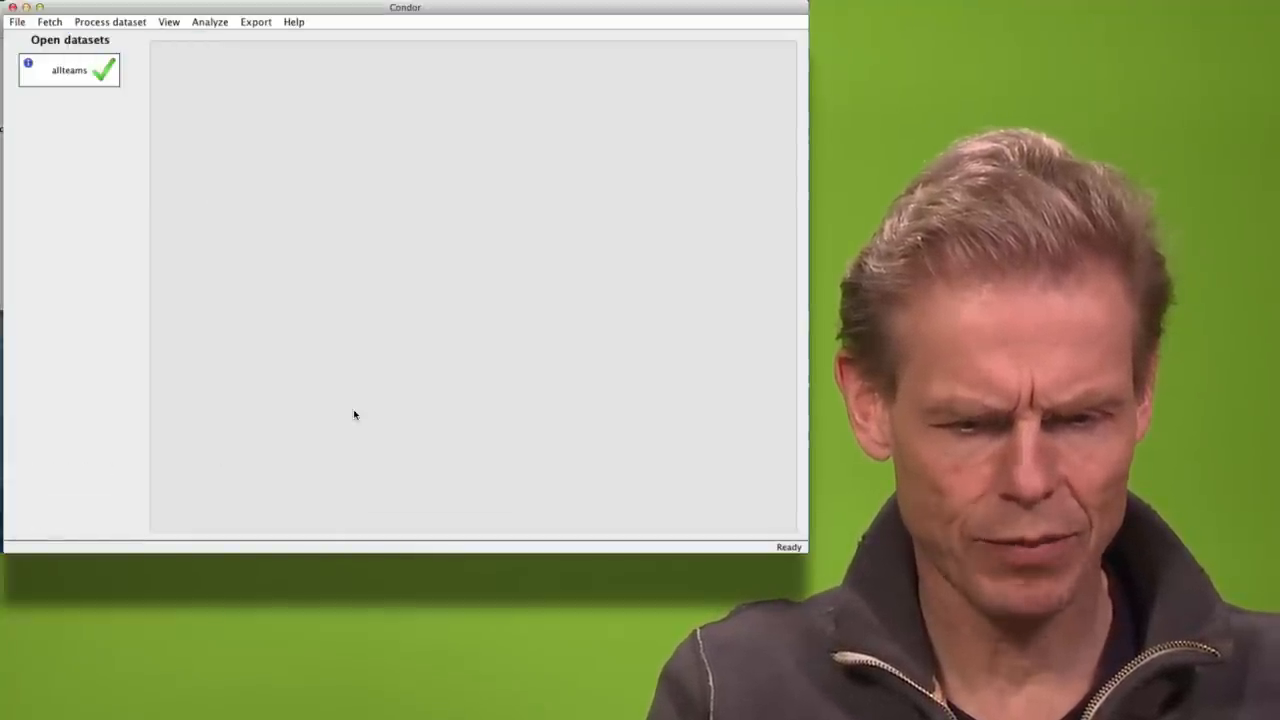
{"action": "left_click", "coordinate": [108, 20]}
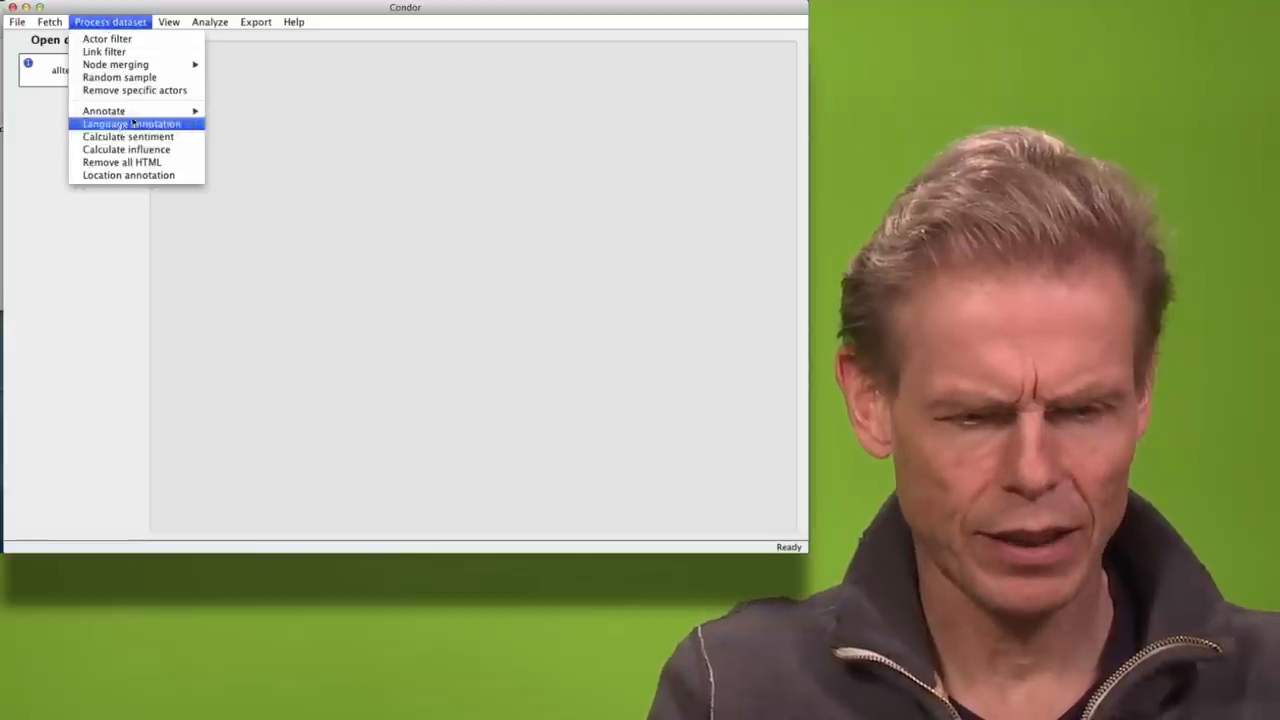
{"action": "left_click", "coordinate": [132, 124]}
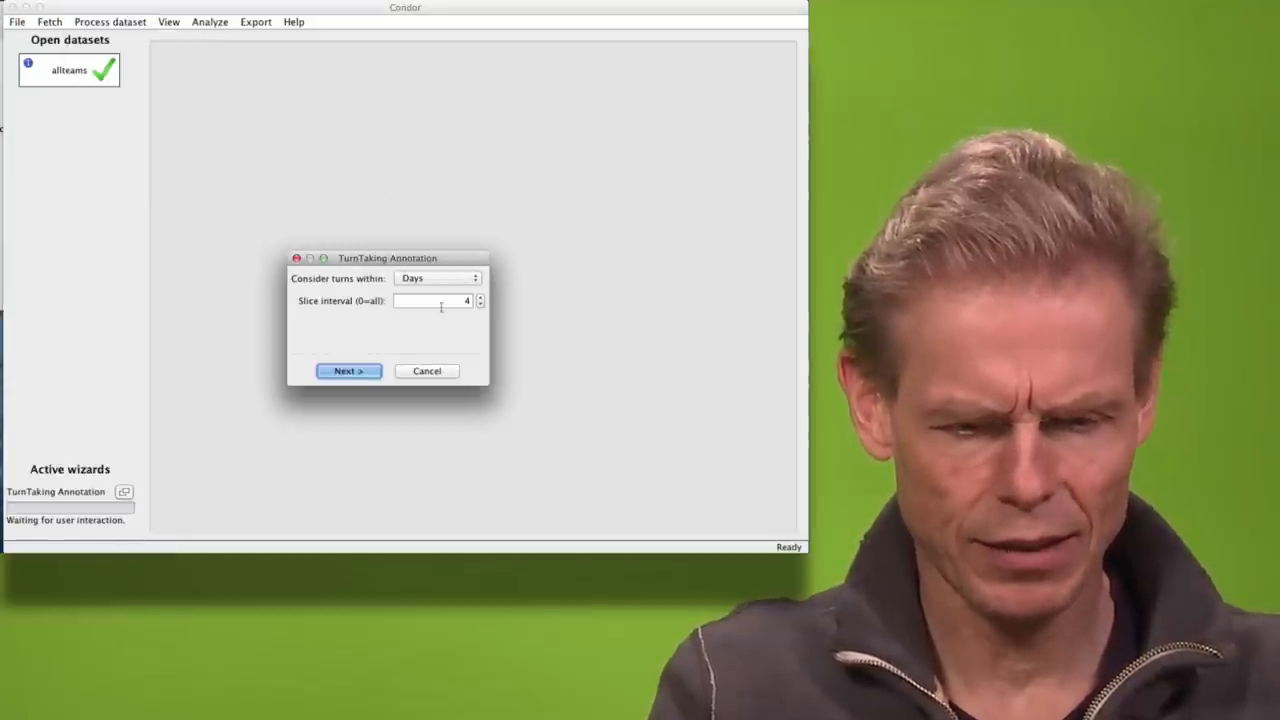
{"action": "left_click", "coordinate": [348, 370]}
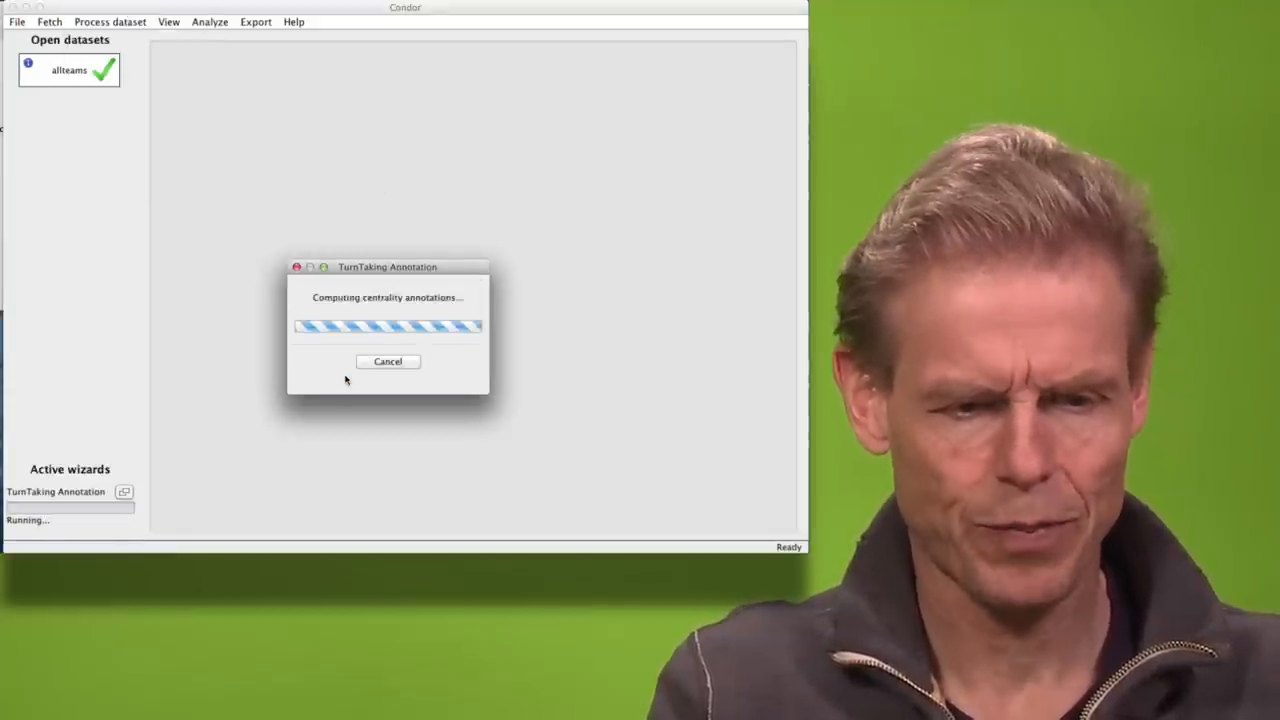
{"action": "left_click", "coordinate": [110, 20]}
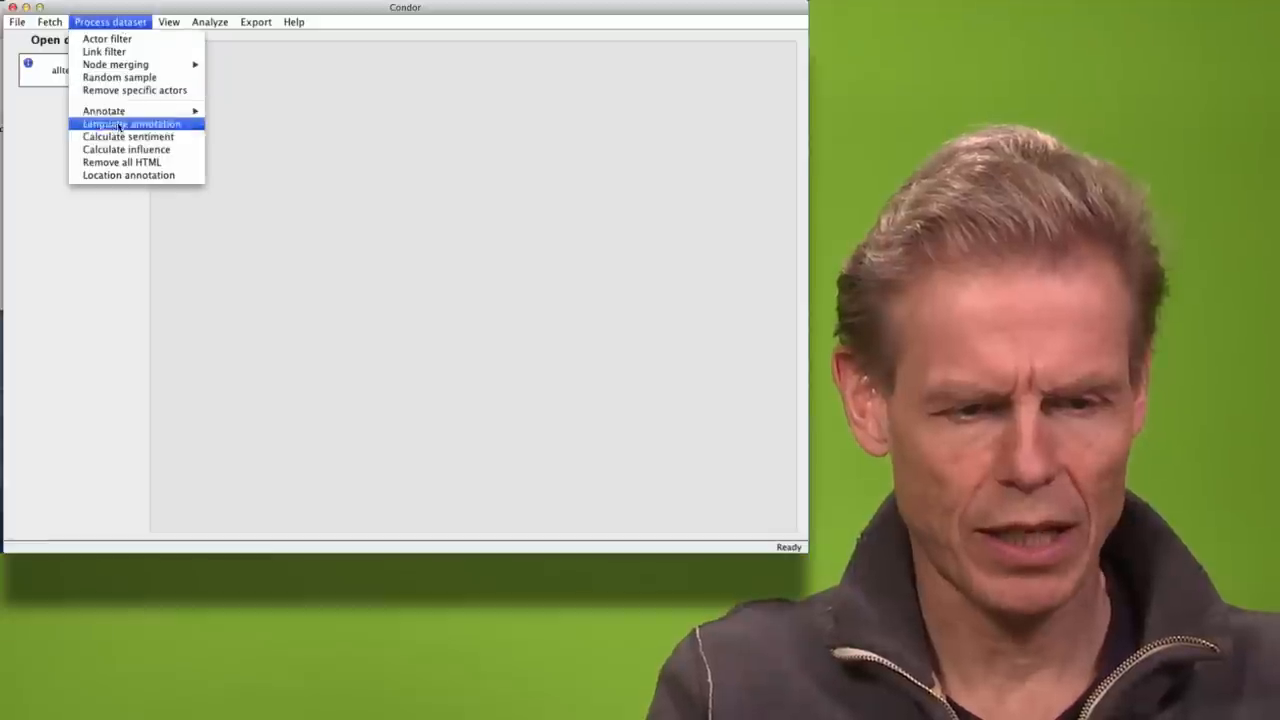
{"action": "left_click", "coordinate": [136, 124]}
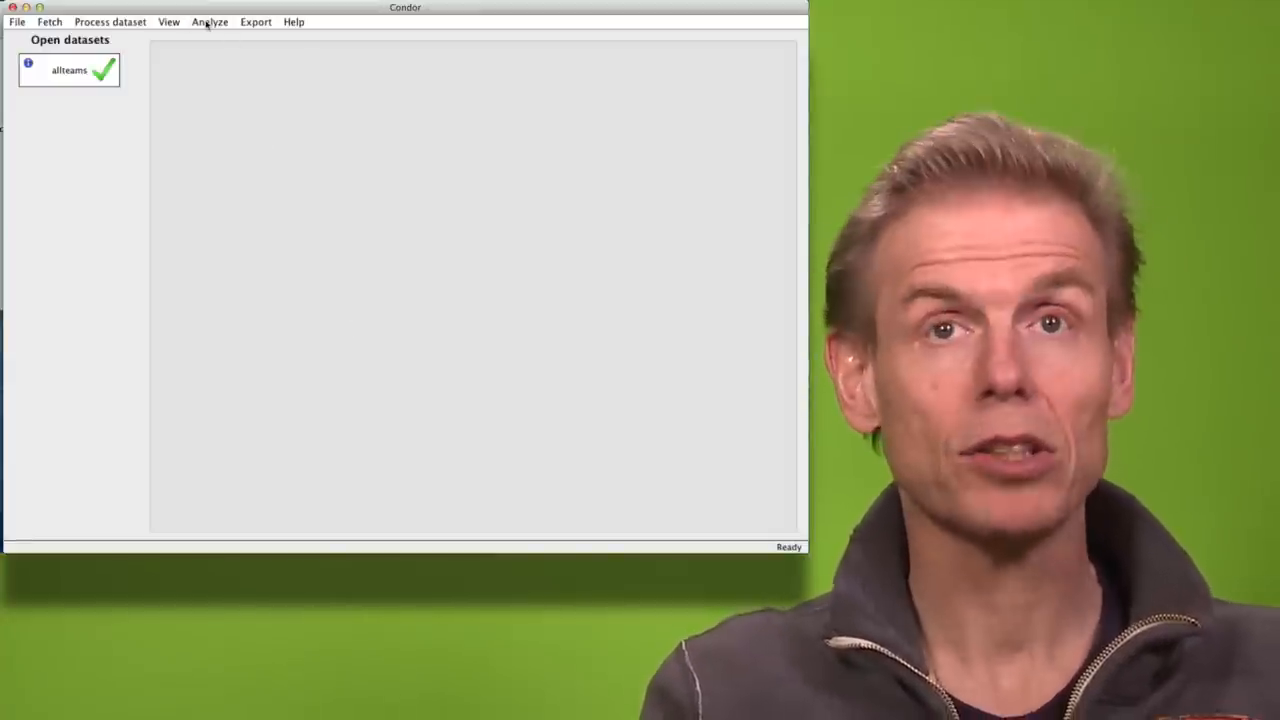
Create a static view of allteams with nodes coloured by original dataset (team).
{"action": "left_click", "coordinate": [168, 20]}
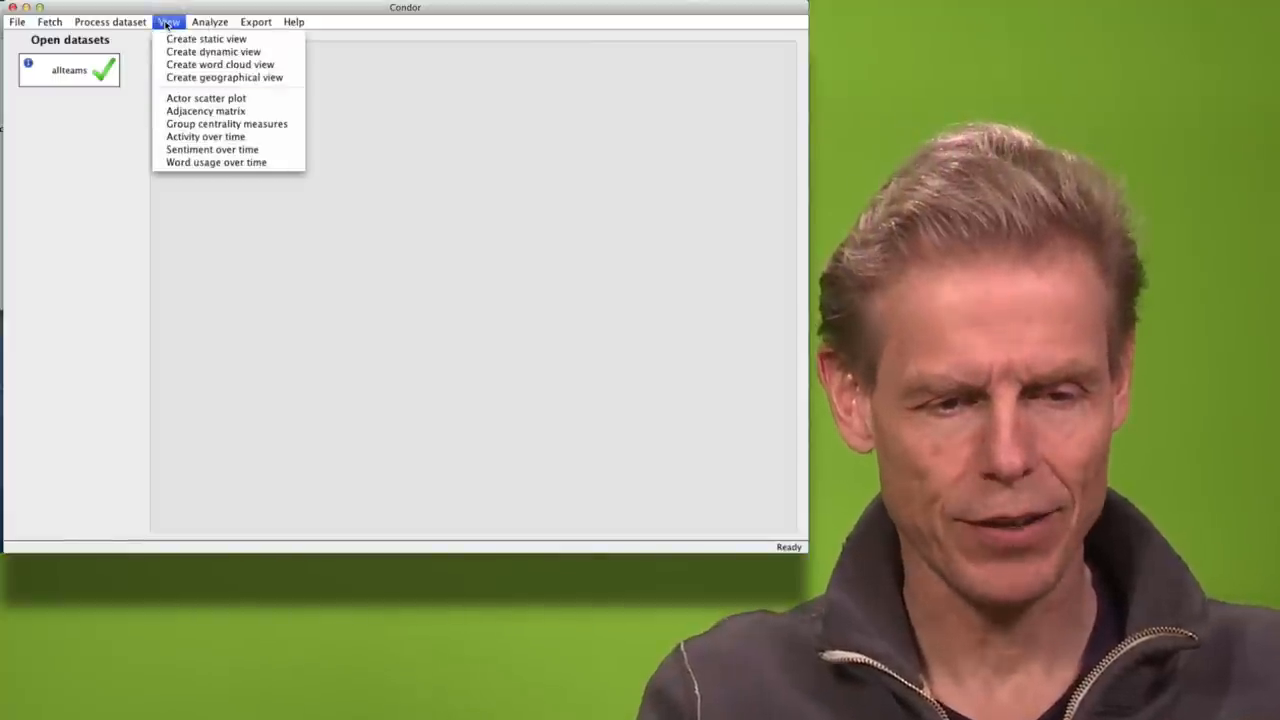
{"action": "left_click", "coordinate": [204, 38]}
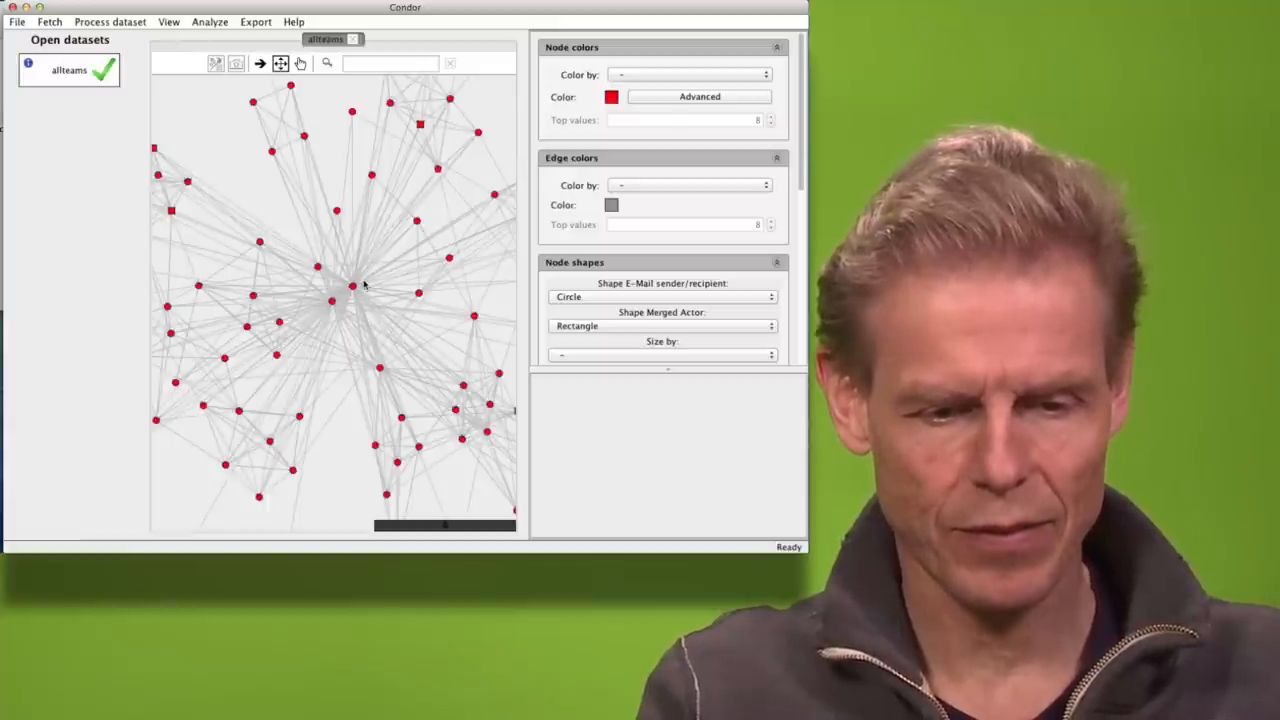
{"action": "left_click", "coordinate": [688, 74]}
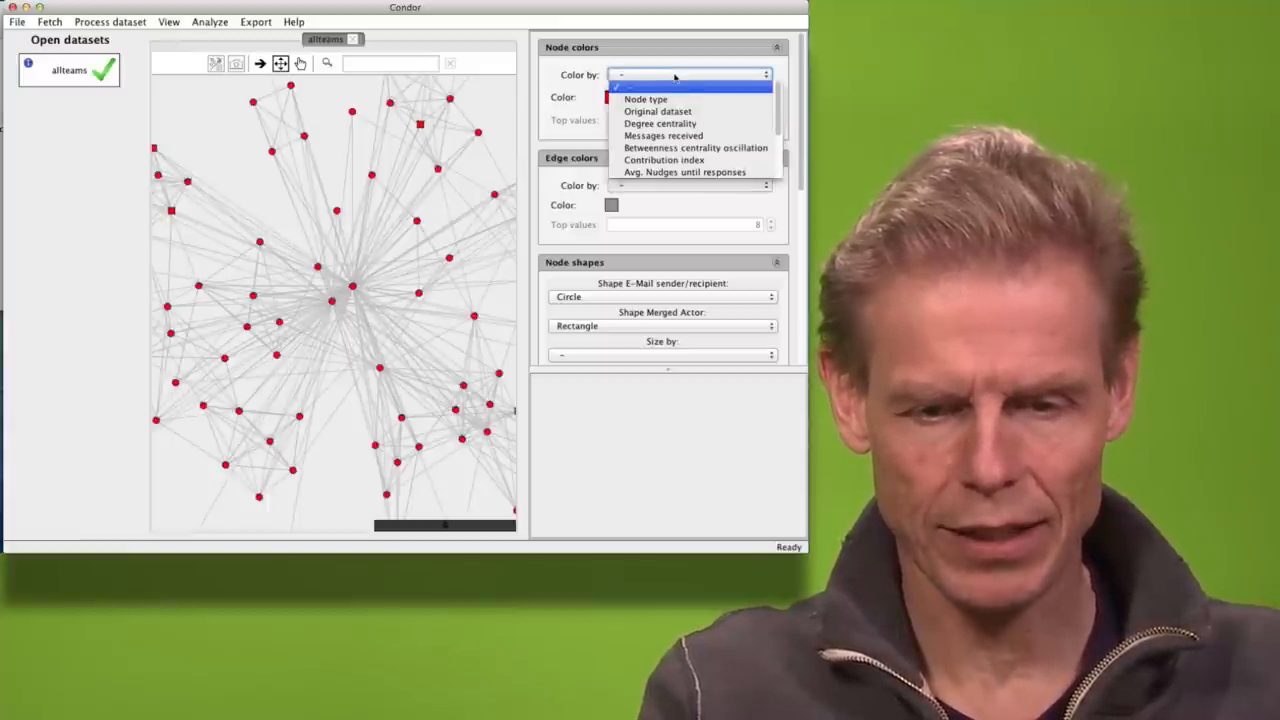
{"action": "left_click", "coordinate": [688, 74]}
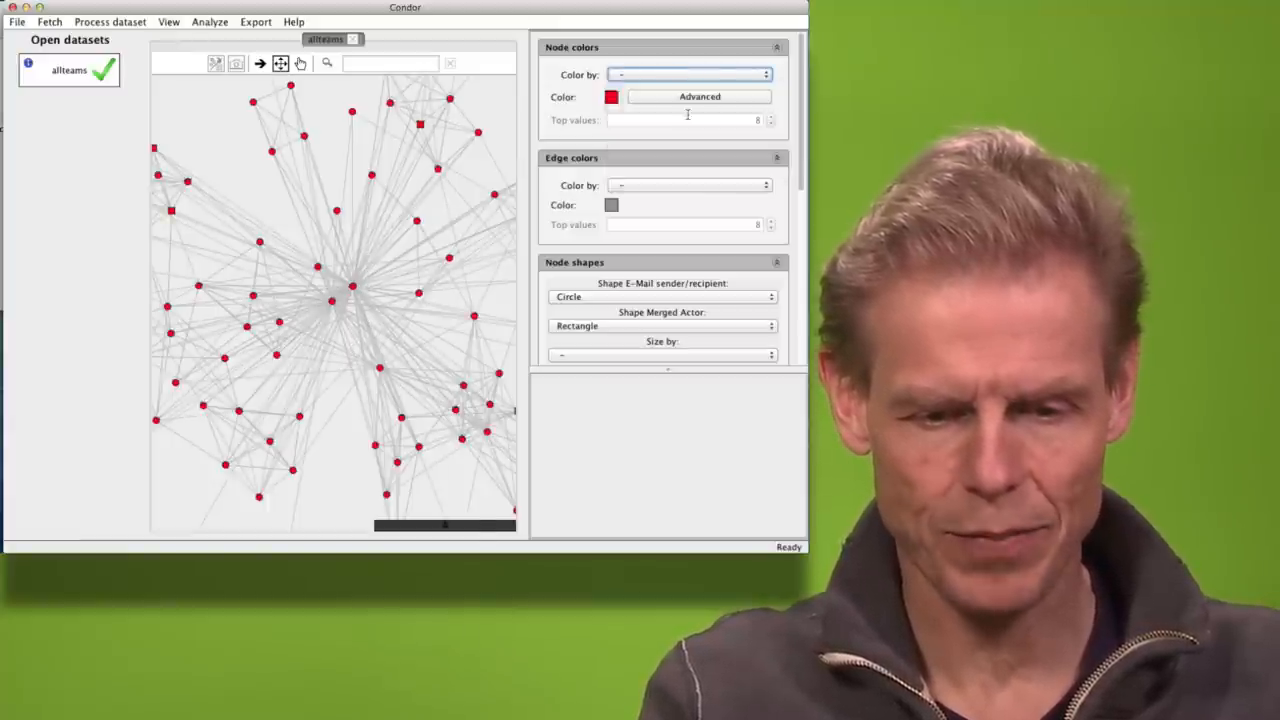
{"action": "left_click", "coordinate": [688, 74]}
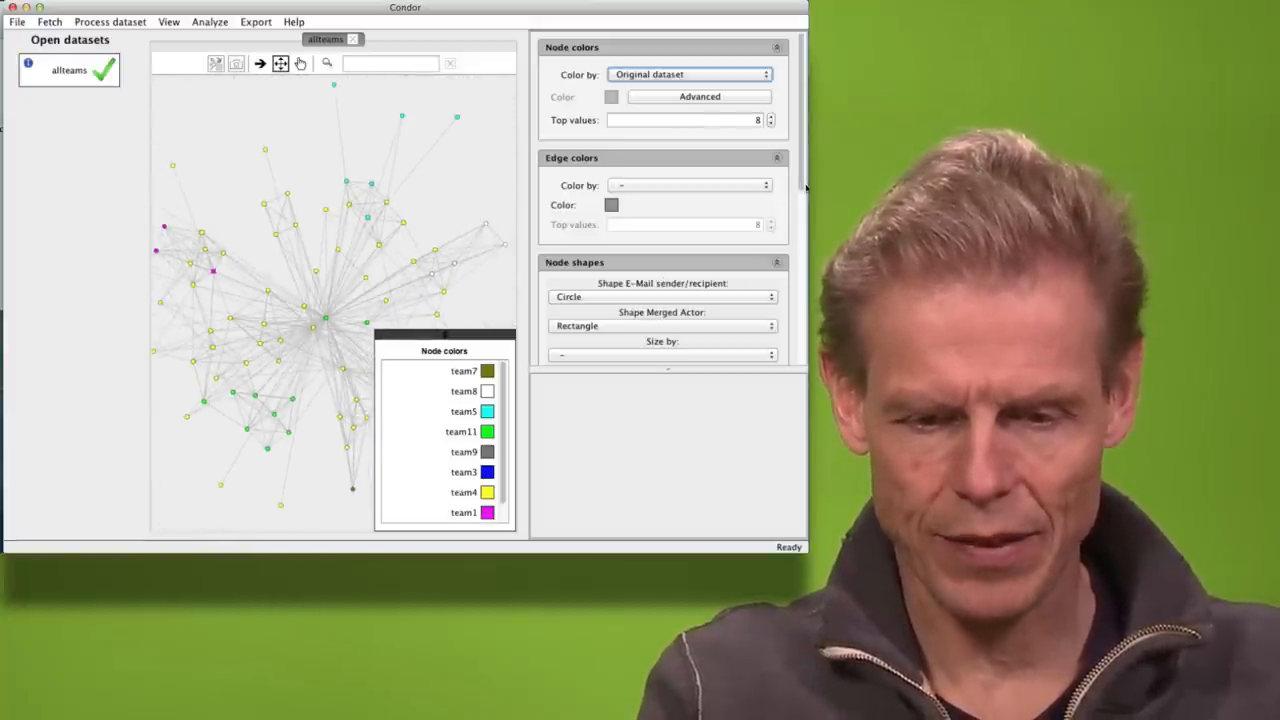
Keep nodes as circles and size them by betweenness centrality oscillation.
{"action": "scroll", "scroll_direction": "down", "scroll_amount": 3}
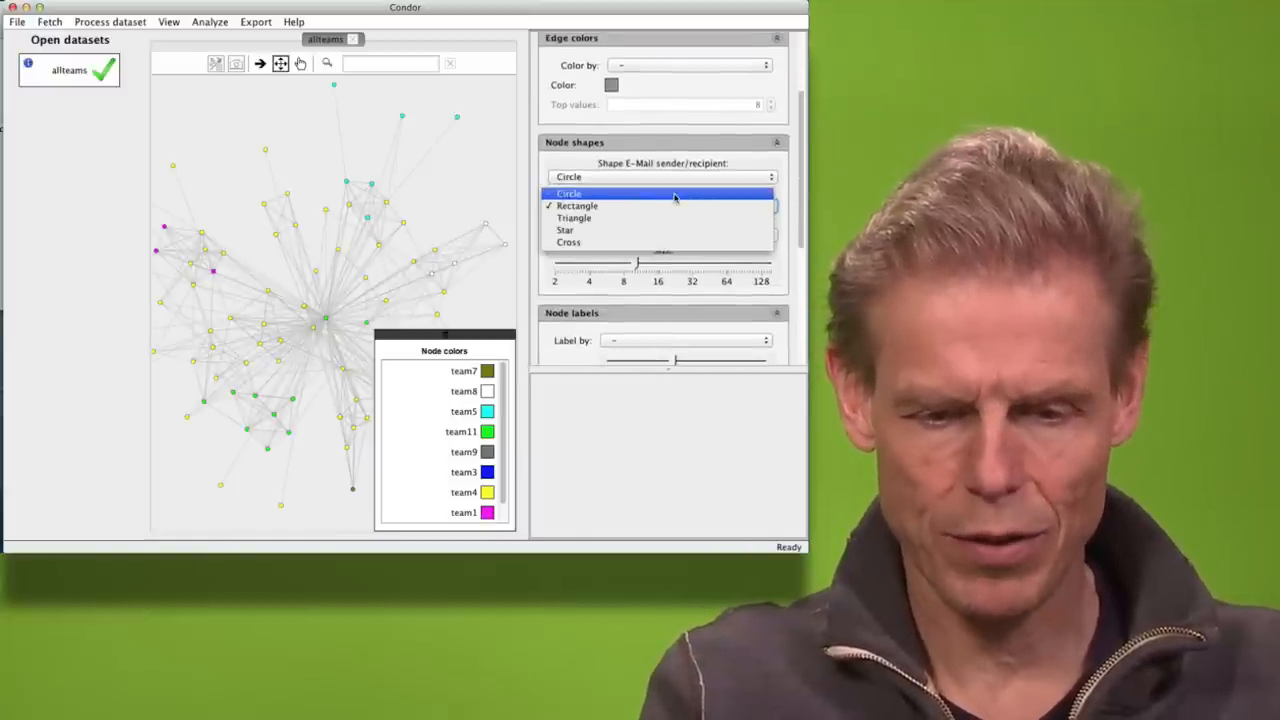
{"action": "left_click", "coordinate": [568, 192]}
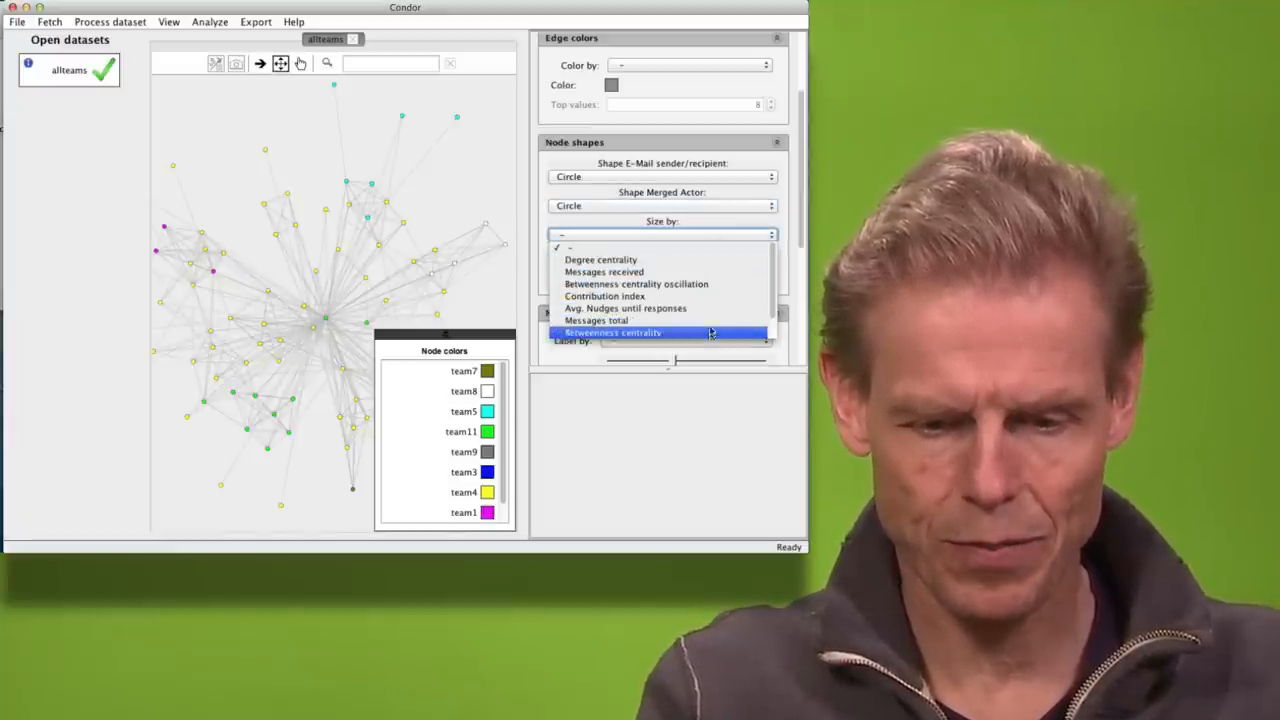
{"action": "left_click", "coordinate": [612, 332]}
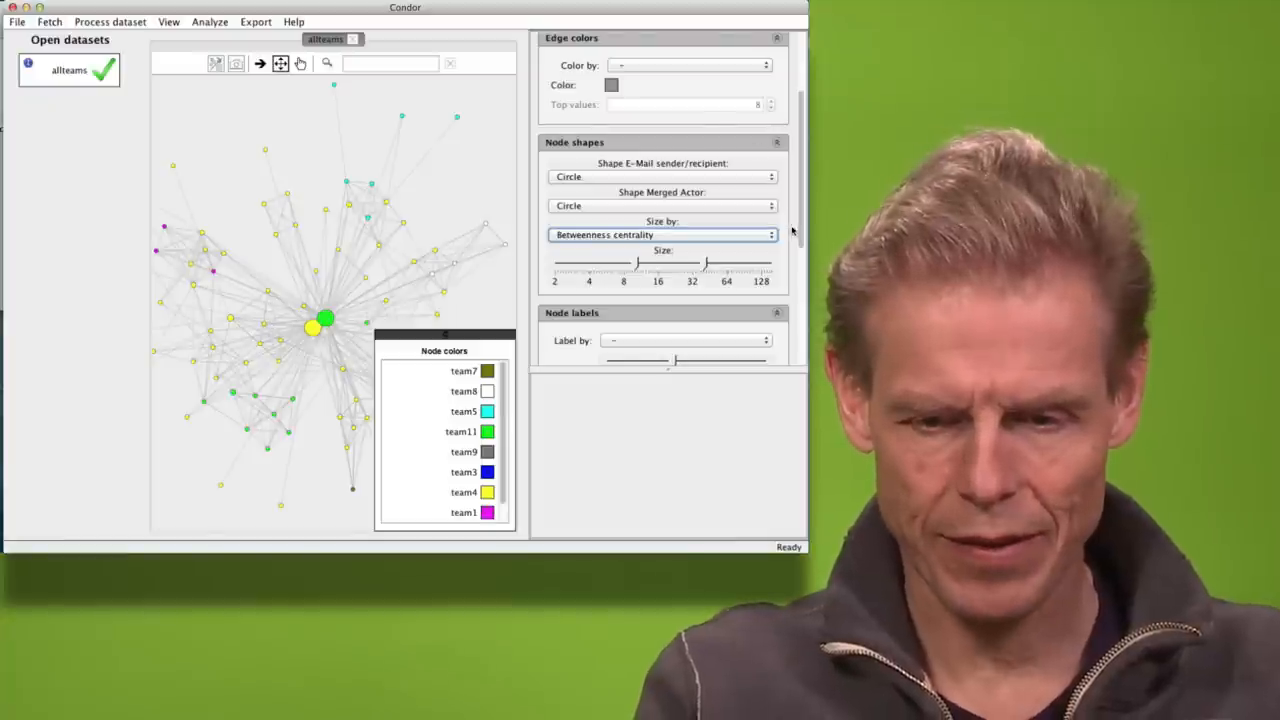
{"action": "scroll", "scroll_direction": "down", "scroll_amount": 3}
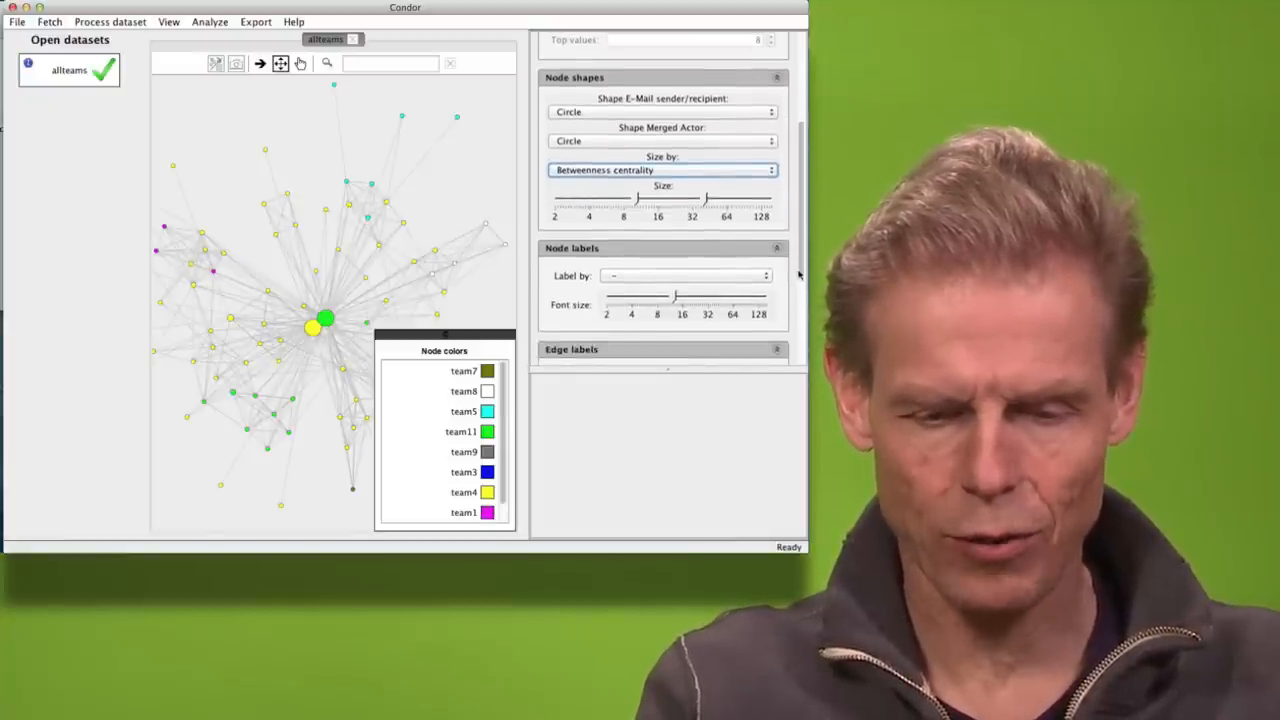
{"action": "left_click", "coordinate": [662, 168]}
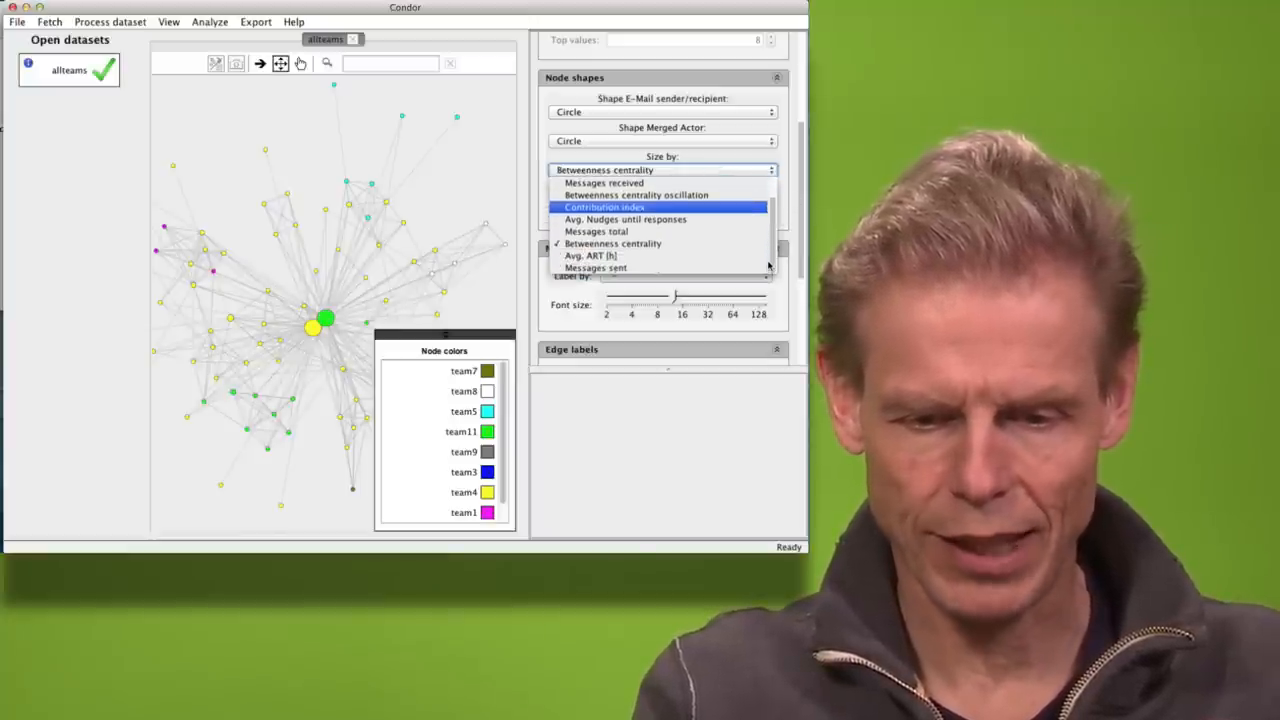
{"action": "left_click", "coordinate": [636, 196]}
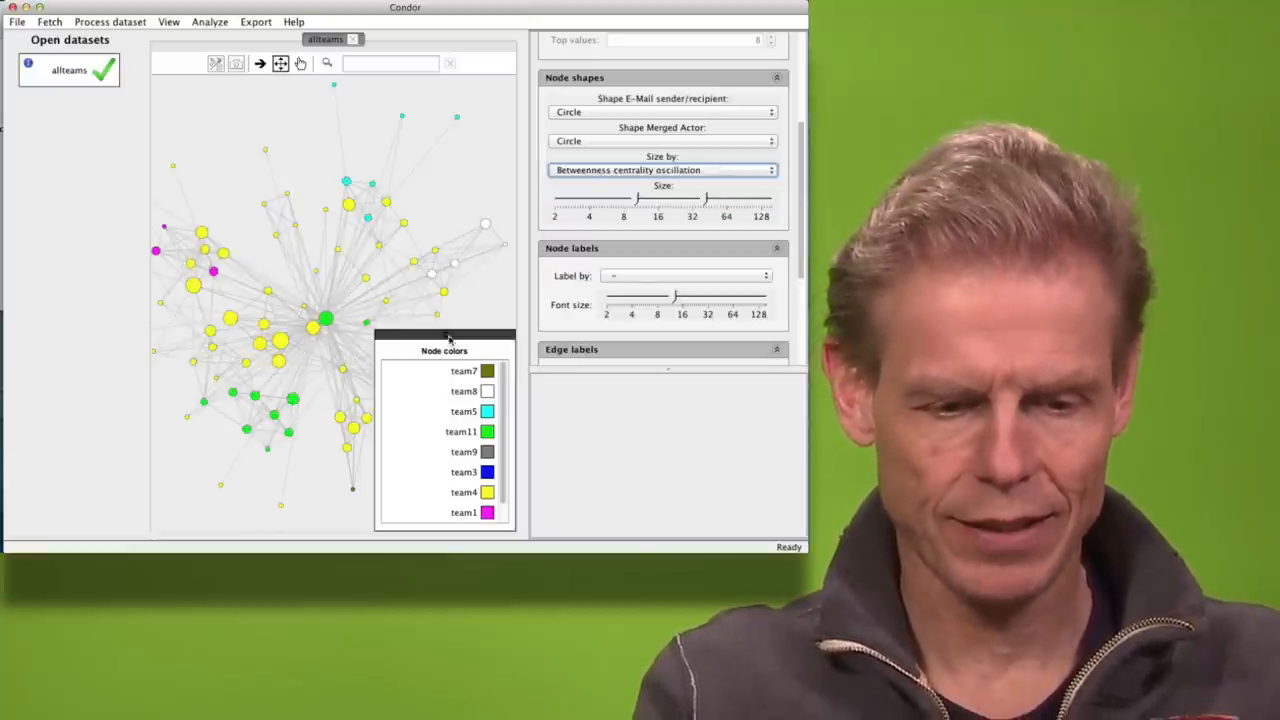
{"action": "mouse_move", "coordinate": [282, 340]}
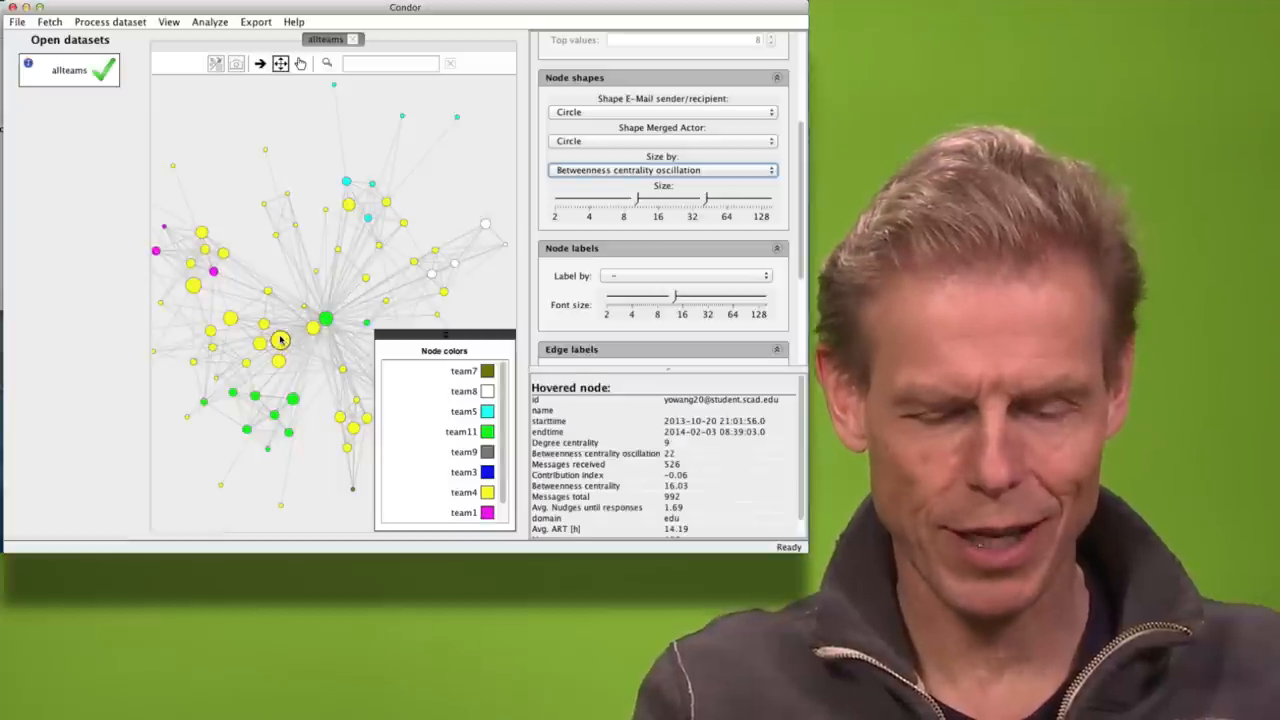
{"action": "mouse_move", "coordinate": [230, 318]}
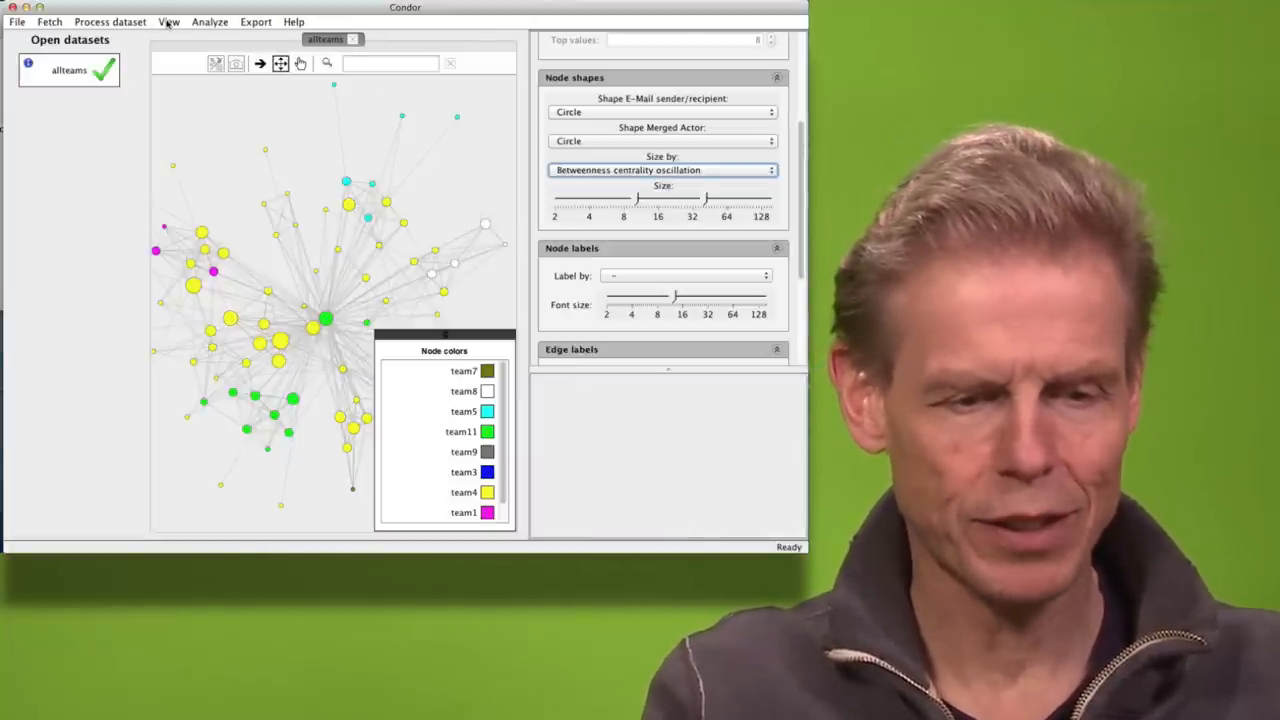
Create a dynamic view in Days with a sliding window length of 15.
{"action": "left_click", "coordinate": [168, 20]}
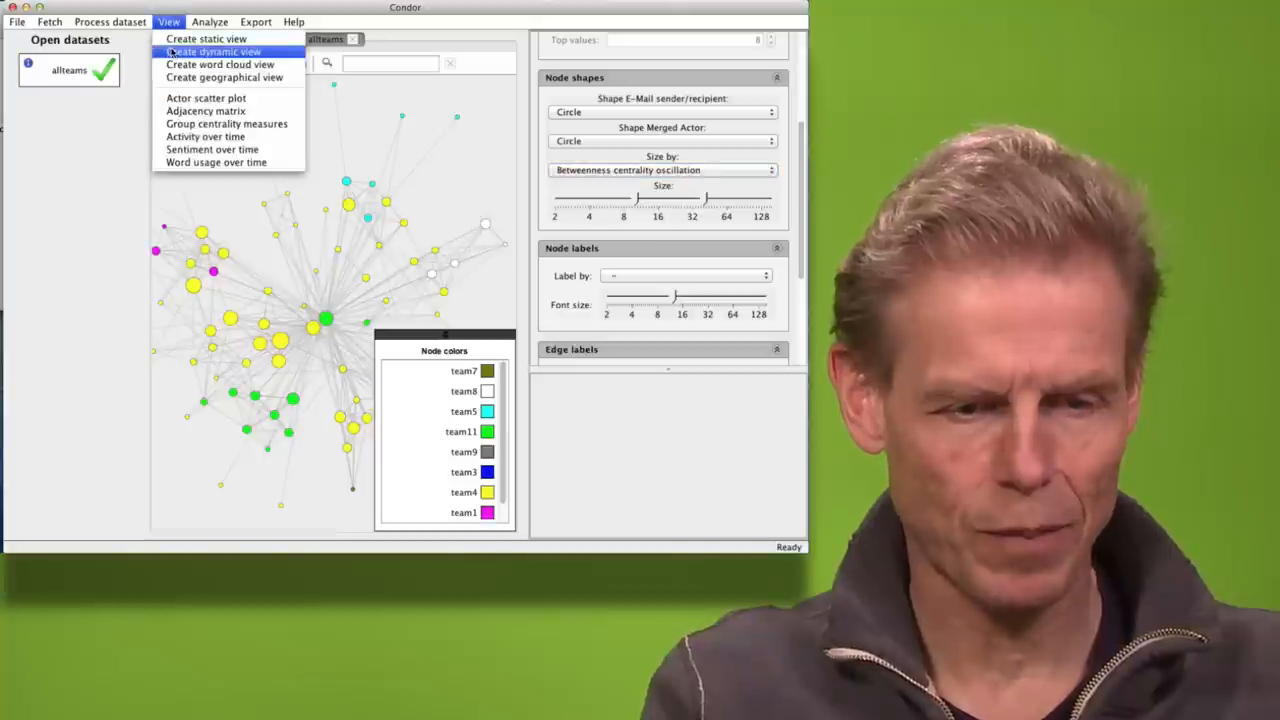
{"action": "left_click", "coordinate": [212, 52]}
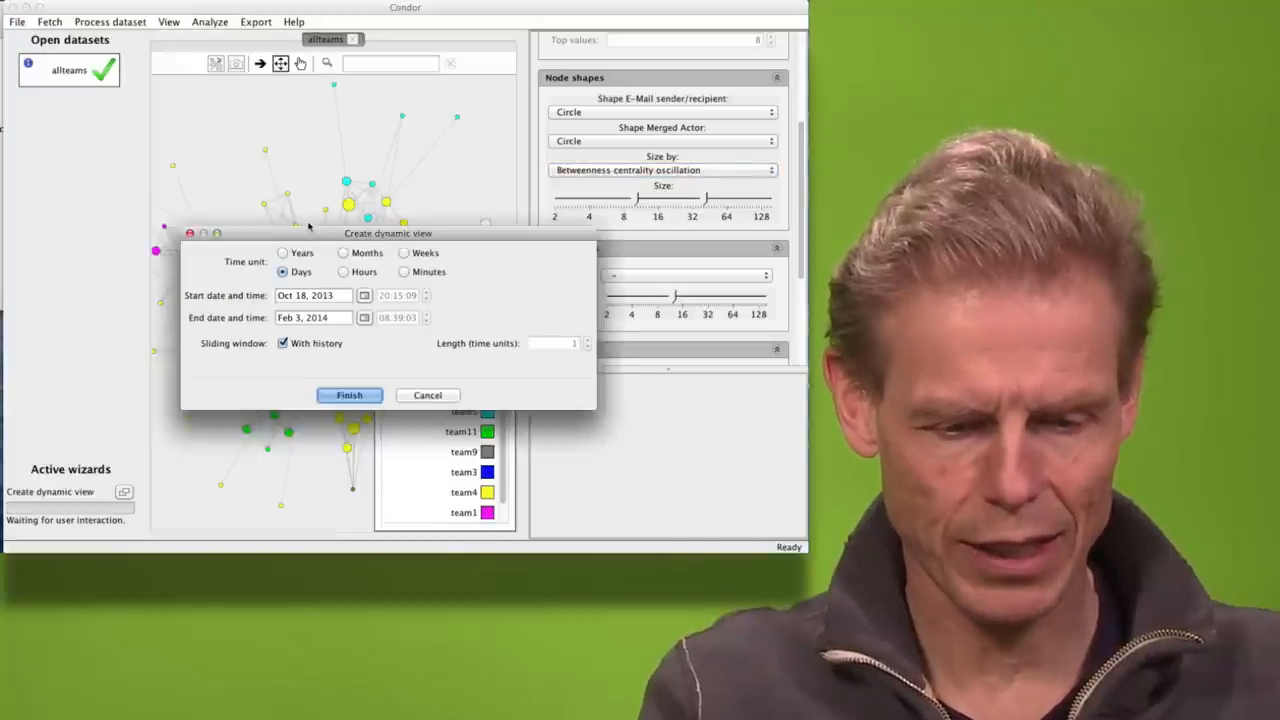
{"action": "left_click", "coordinate": [284, 344]}
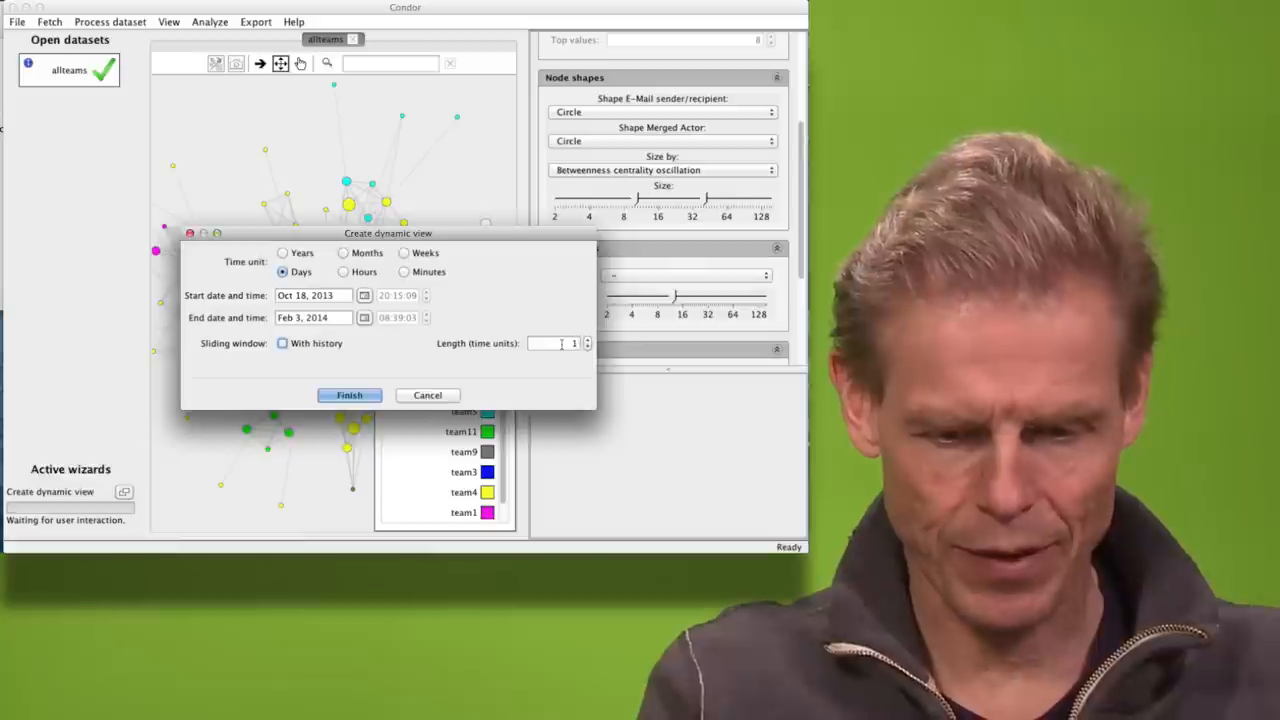
{"action": "type", "text": "15"}
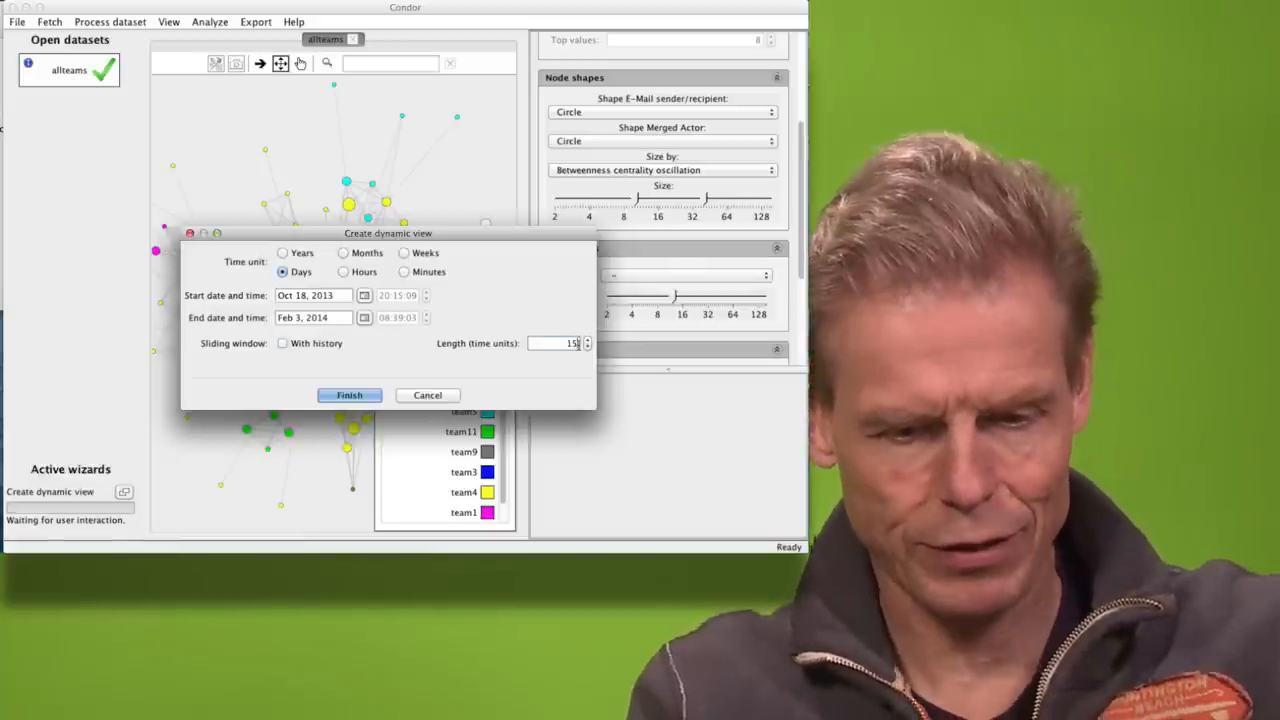
{"action": "left_click", "coordinate": [348, 396]}
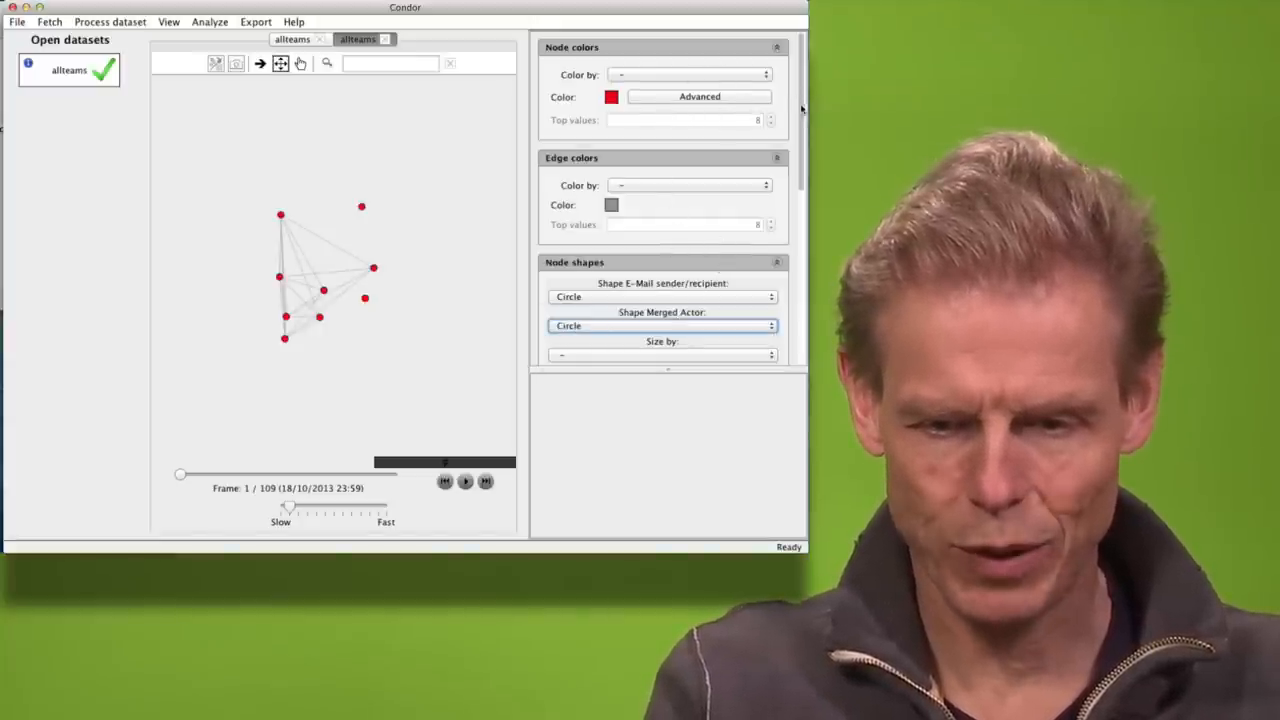
Colour the animated nodes by original dataset, play it, and return to the static graph.
{"action": "left_click", "coordinate": [688, 74]}
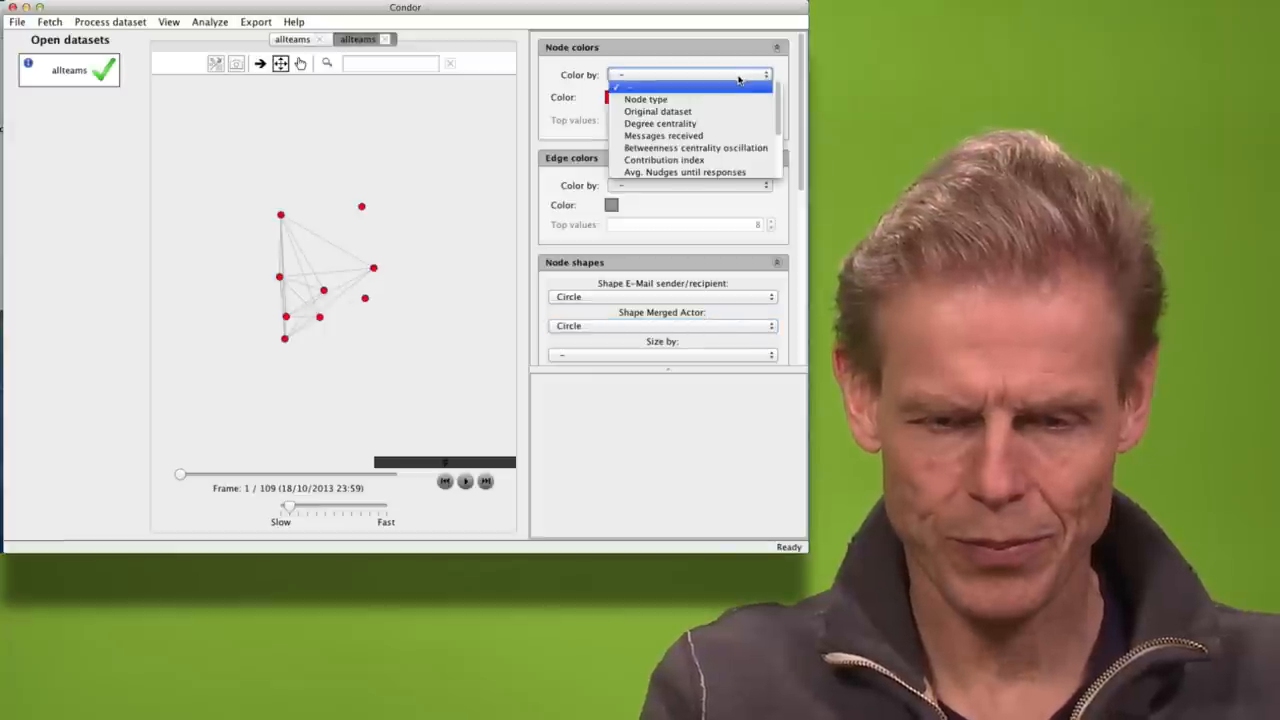
{"action": "left_click", "coordinate": [656, 112]}
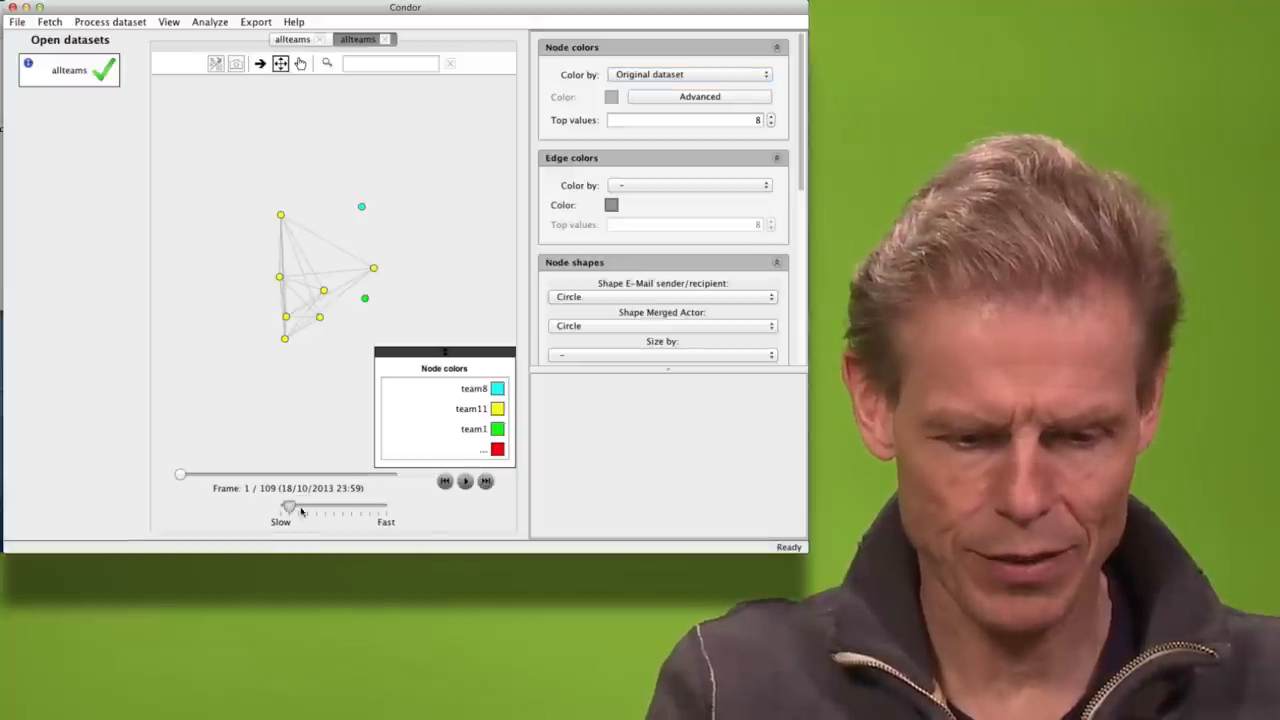
{"action": "left_click", "coordinate": [464, 480]}
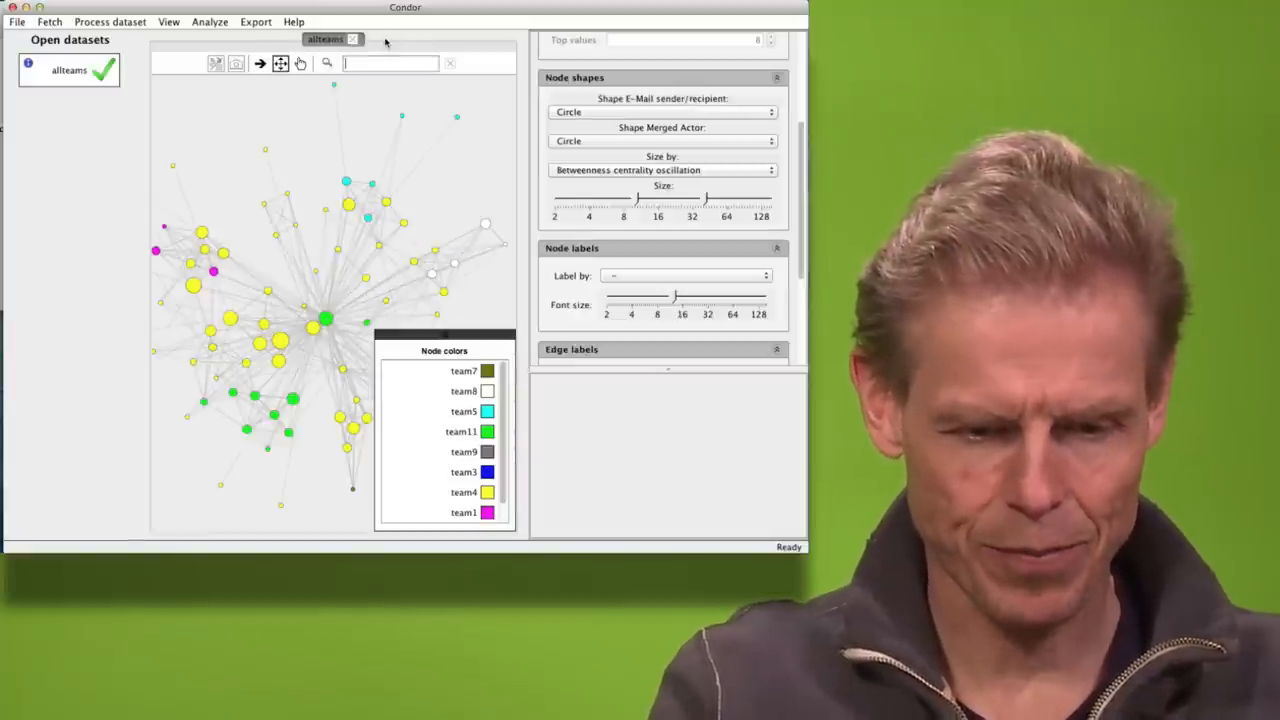
{"action": "mouse_move", "coordinate": [324, 322]}
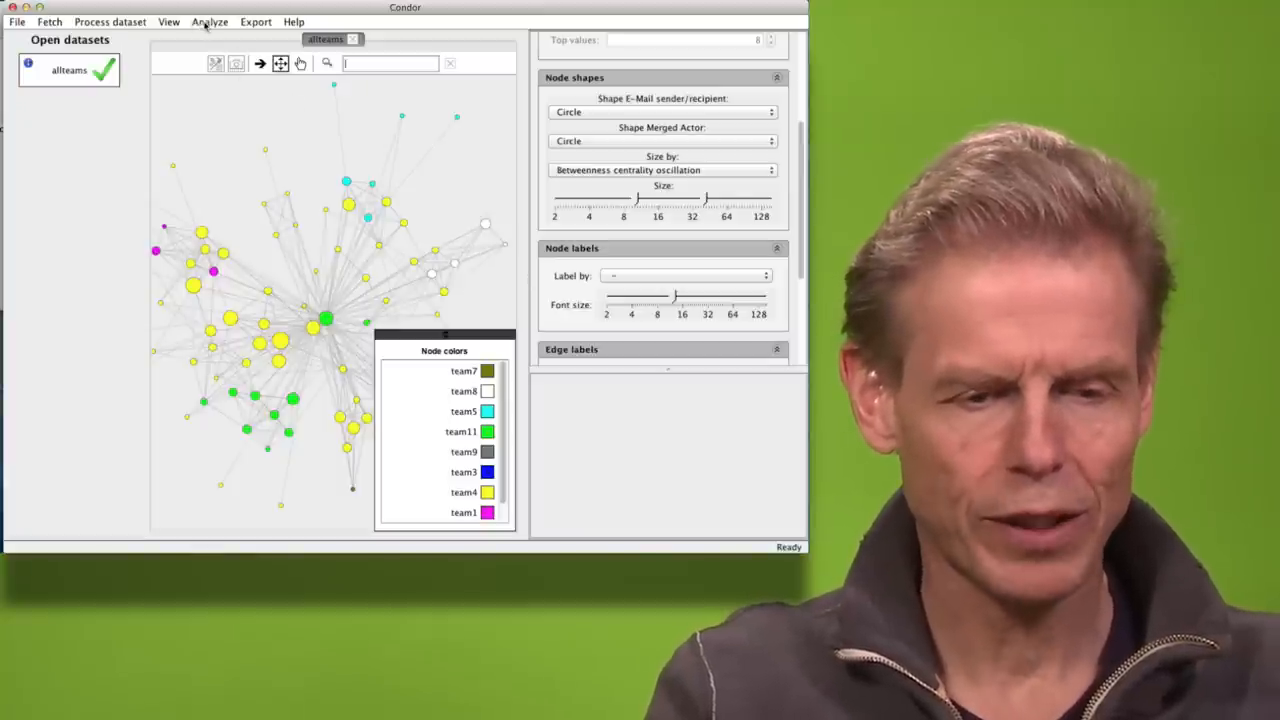
Create an actor scatter plot of Messages total vs Contribution index, coloured by original dataset.
{"action": "left_click", "coordinate": [168, 20]}
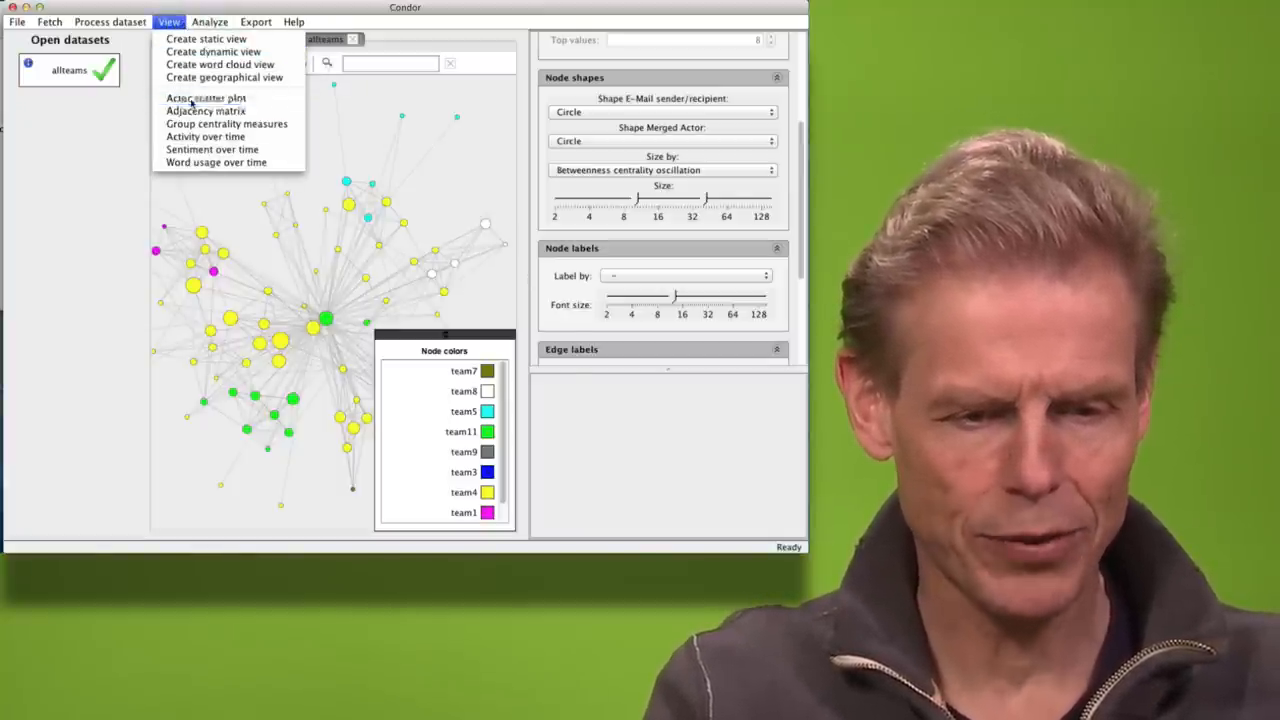
{"action": "left_click", "coordinate": [204, 96]}
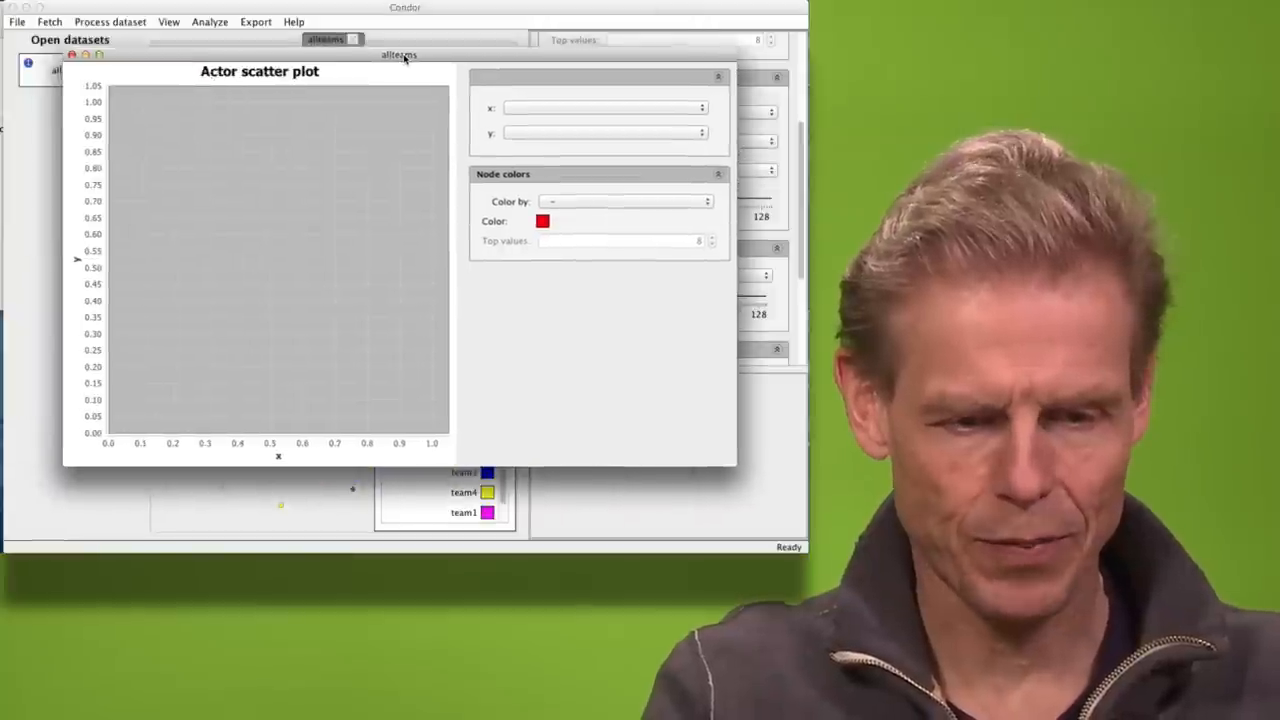
{"action": "left_click", "coordinate": [604, 108]}
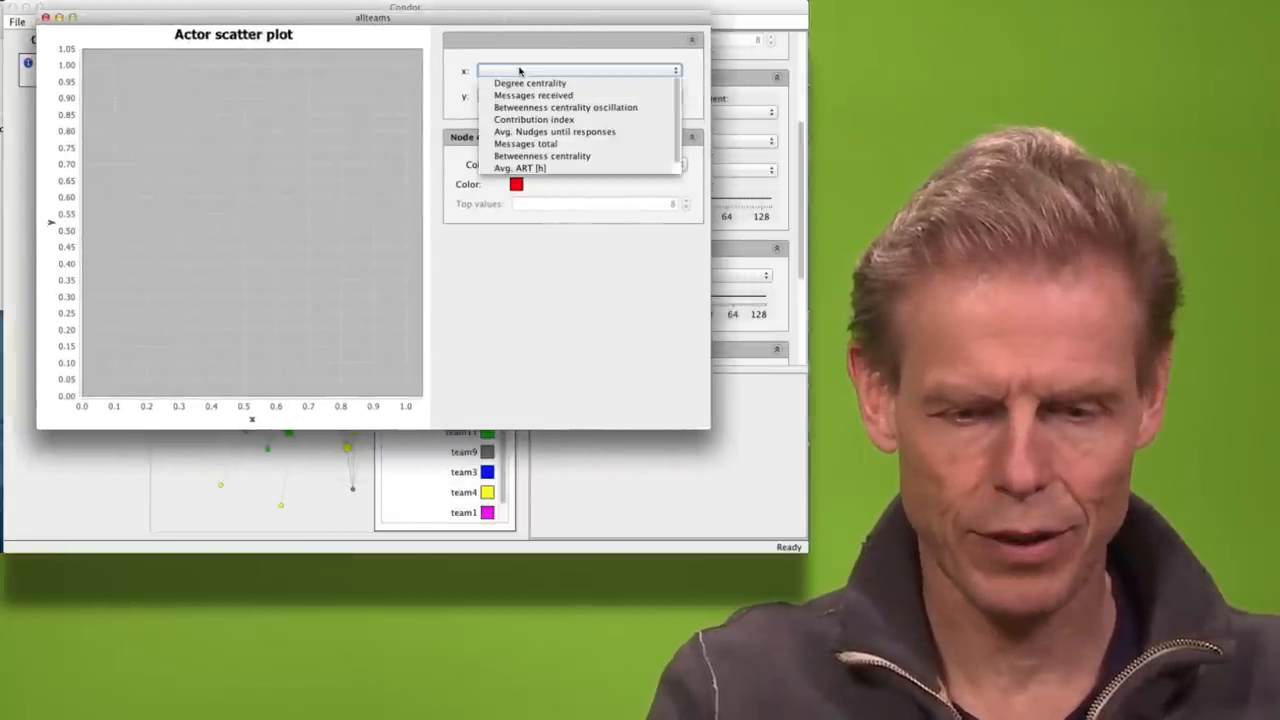
{"action": "mouse_move", "coordinate": [564, 108]}
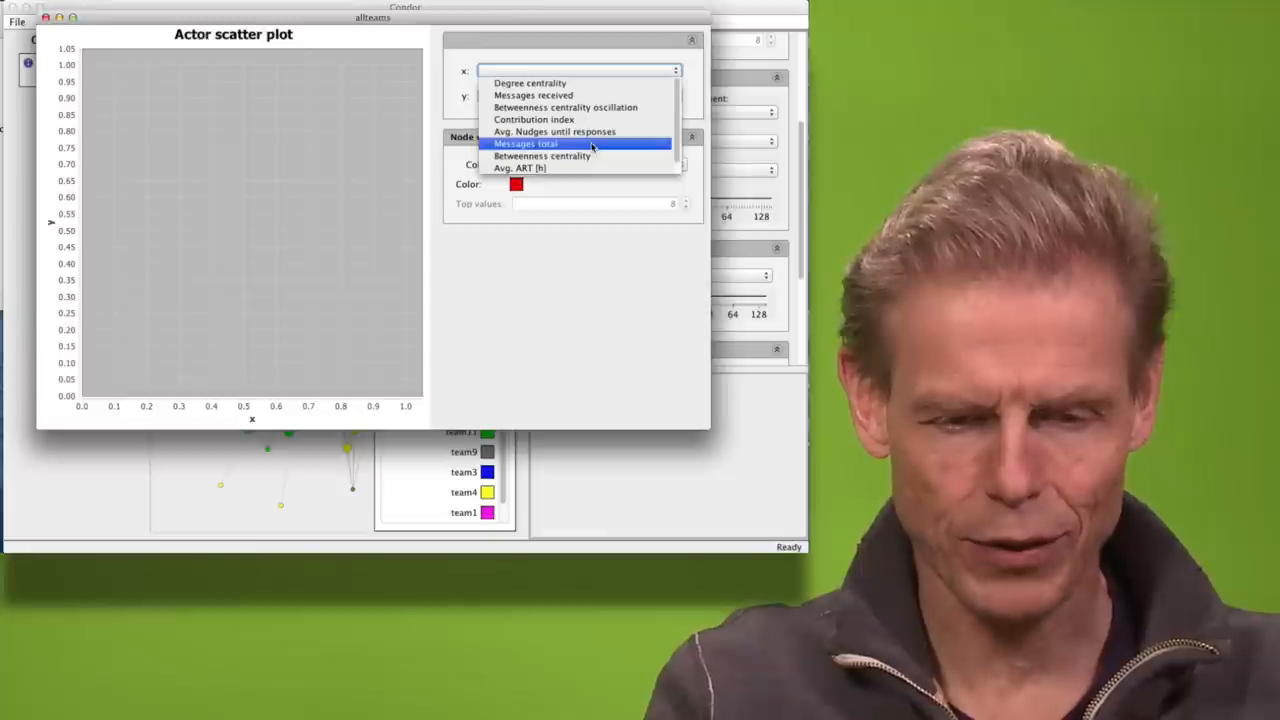
{"action": "left_click", "coordinate": [526, 144]}
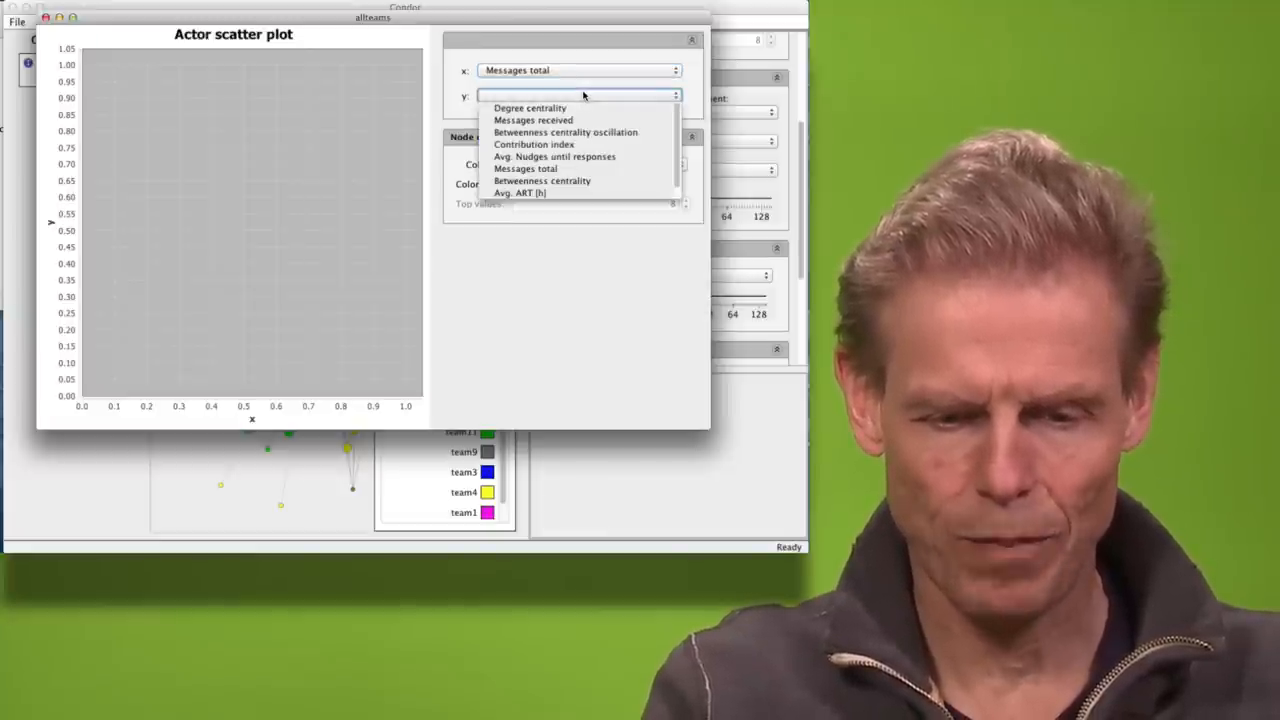
{"action": "left_click", "coordinate": [536, 144]}
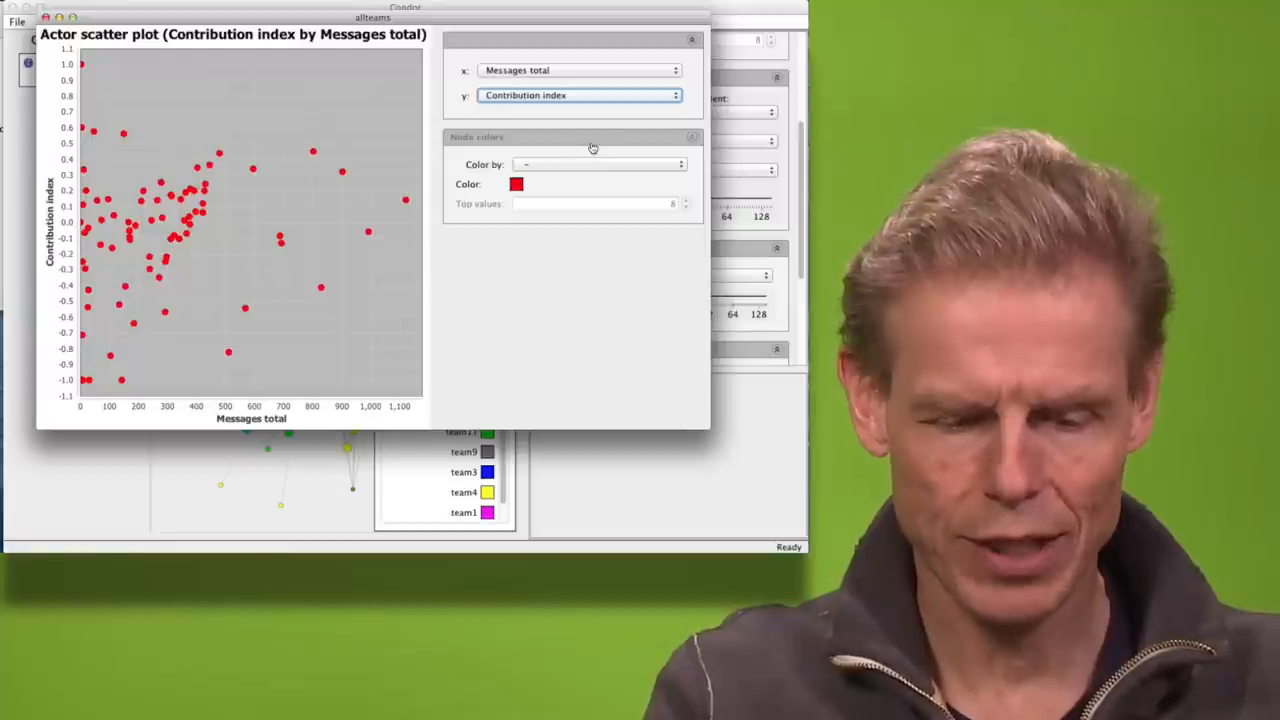
{"action": "left_click", "coordinate": [596, 164]}
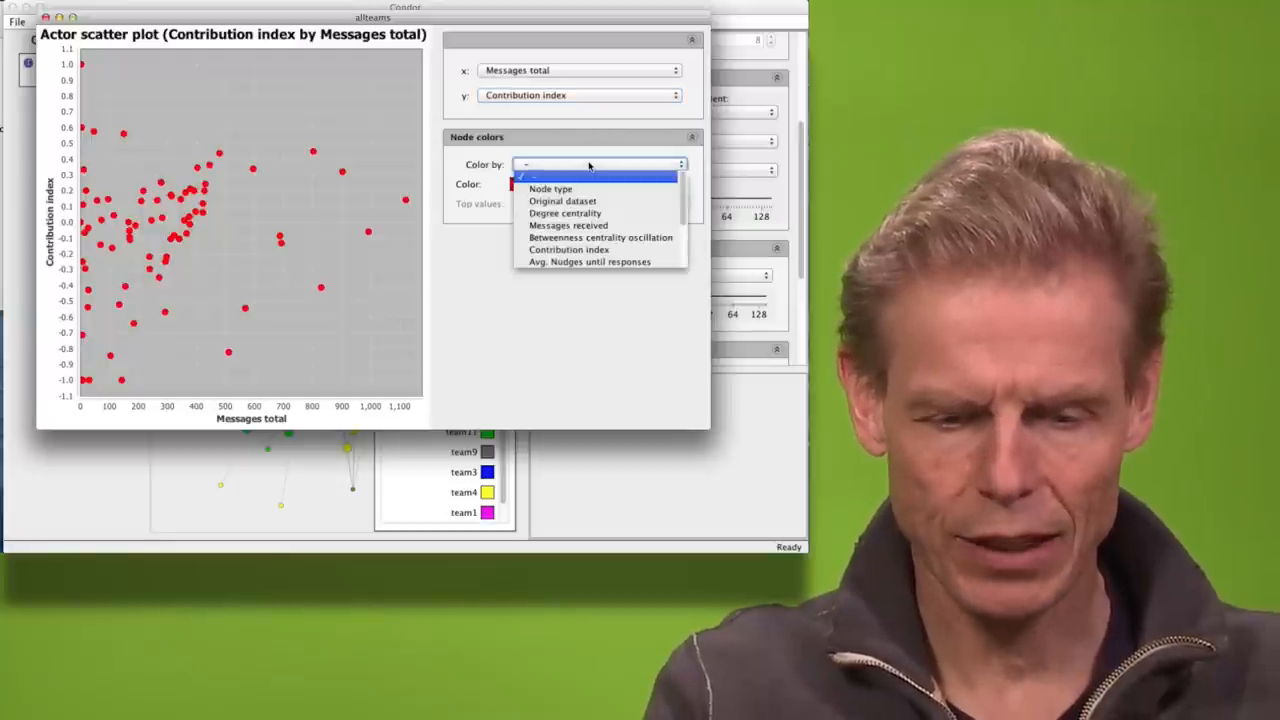
{"action": "left_click", "coordinate": [562, 200]}
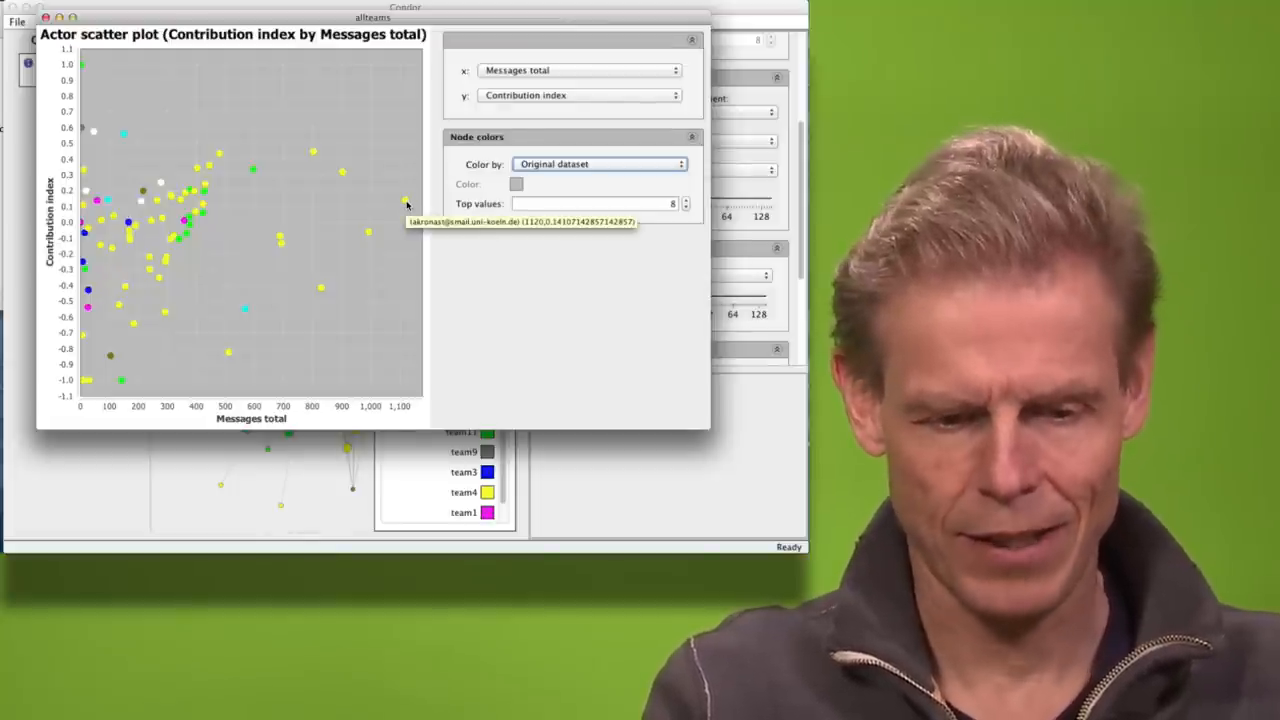
{"action": "mouse_move", "coordinate": [376, 200]}
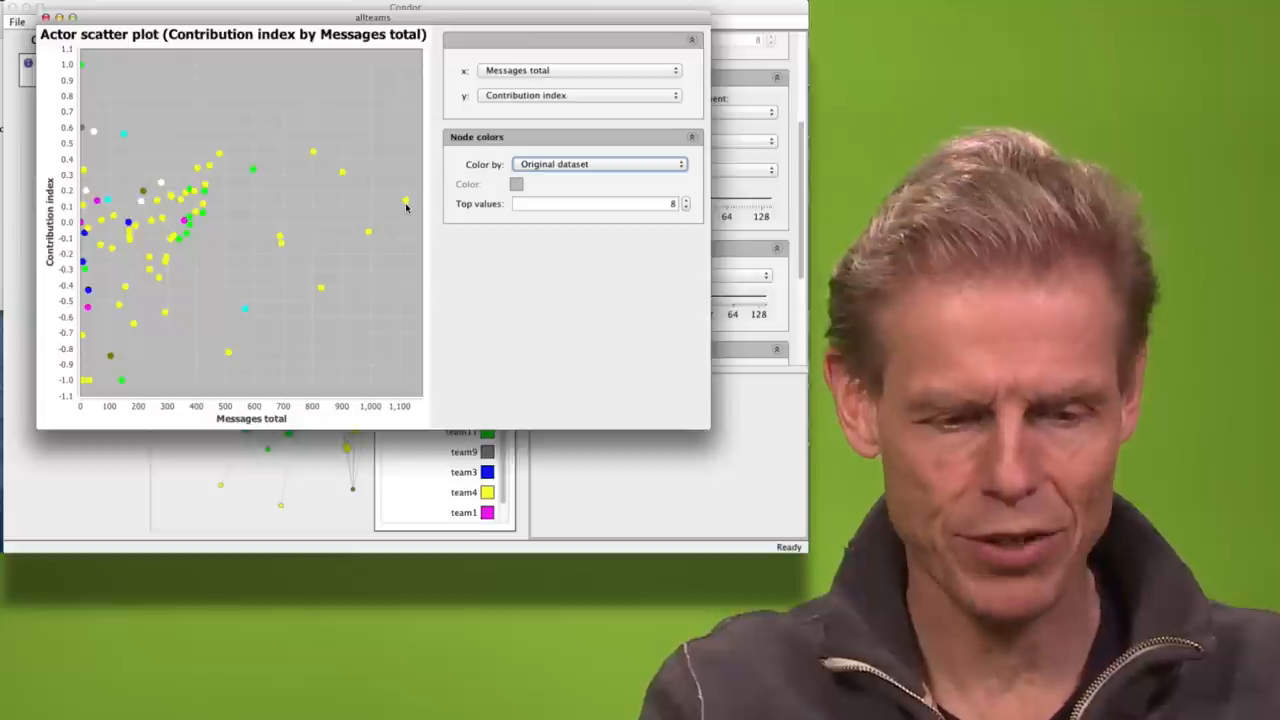
{"action": "mouse_move", "coordinate": [372, 236]}
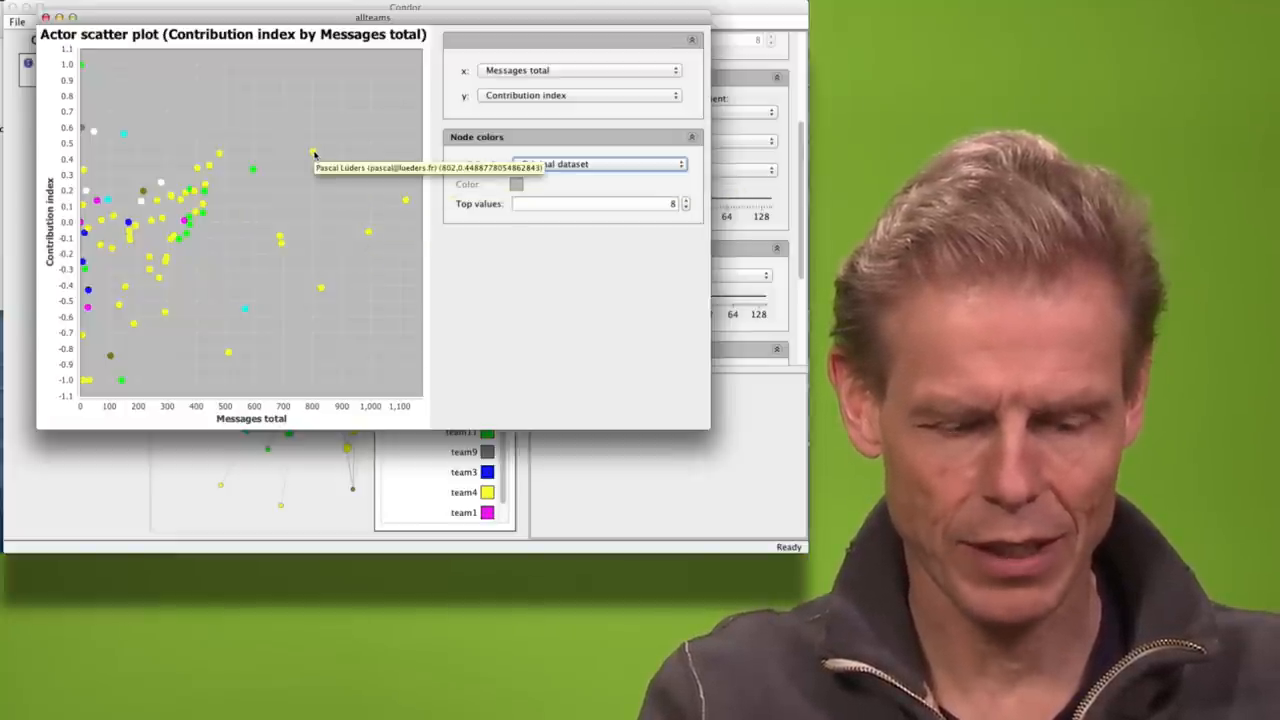
{"action": "mouse_move", "coordinate": [254, 172]}
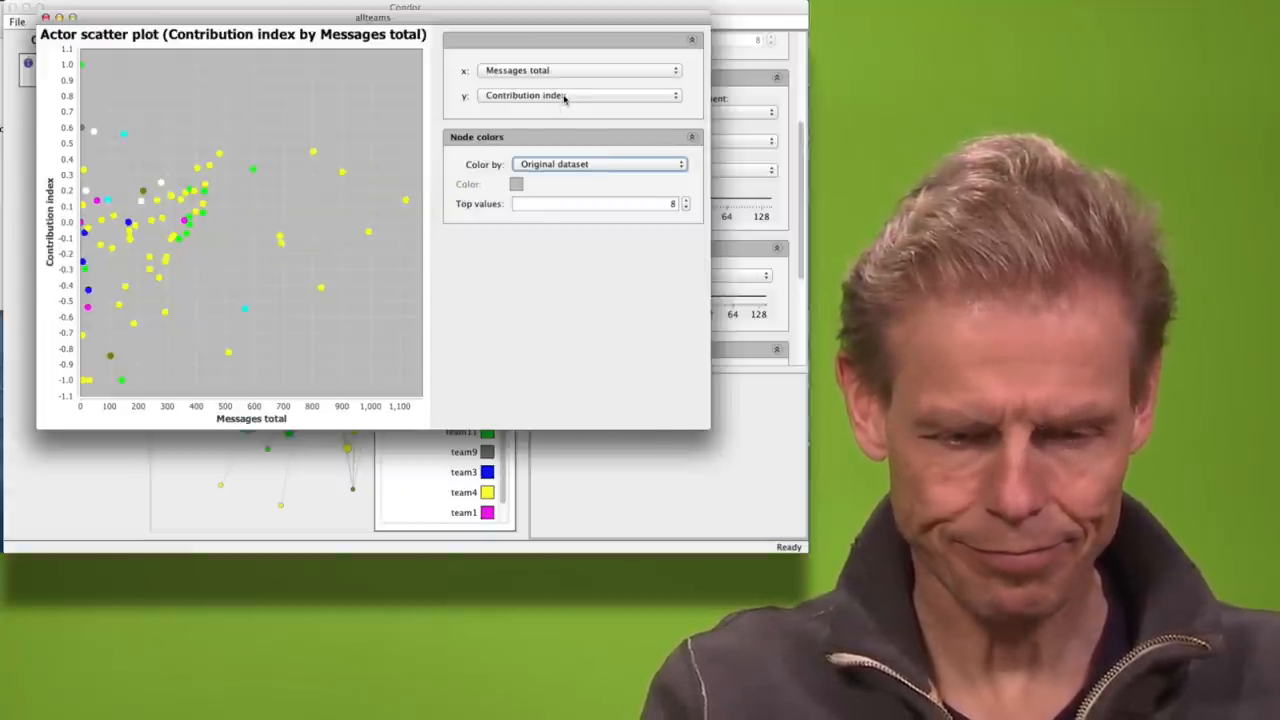
Switch the y axis to Avg. nudges until response, then to betweenness centrality oscillation.
{"action": "left_click", "coordinate": [576, 96]}
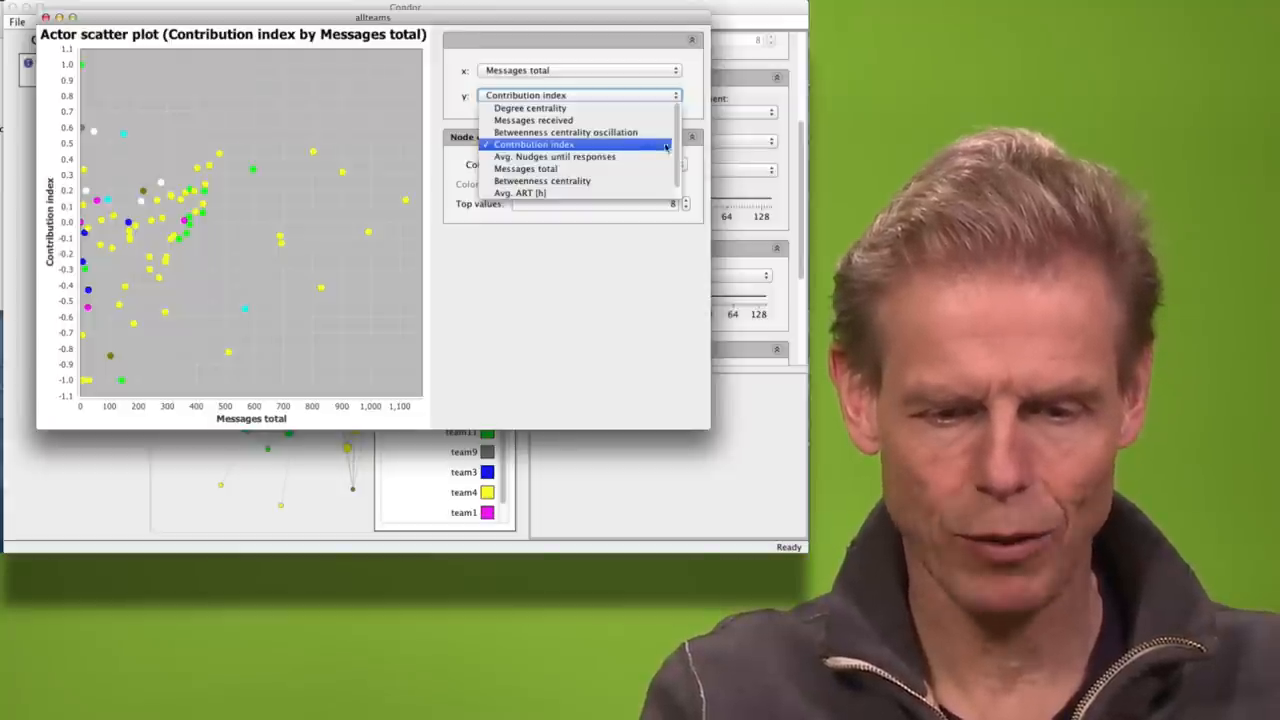
{"action": "mouse_move", "coordinate": [556, 156]}
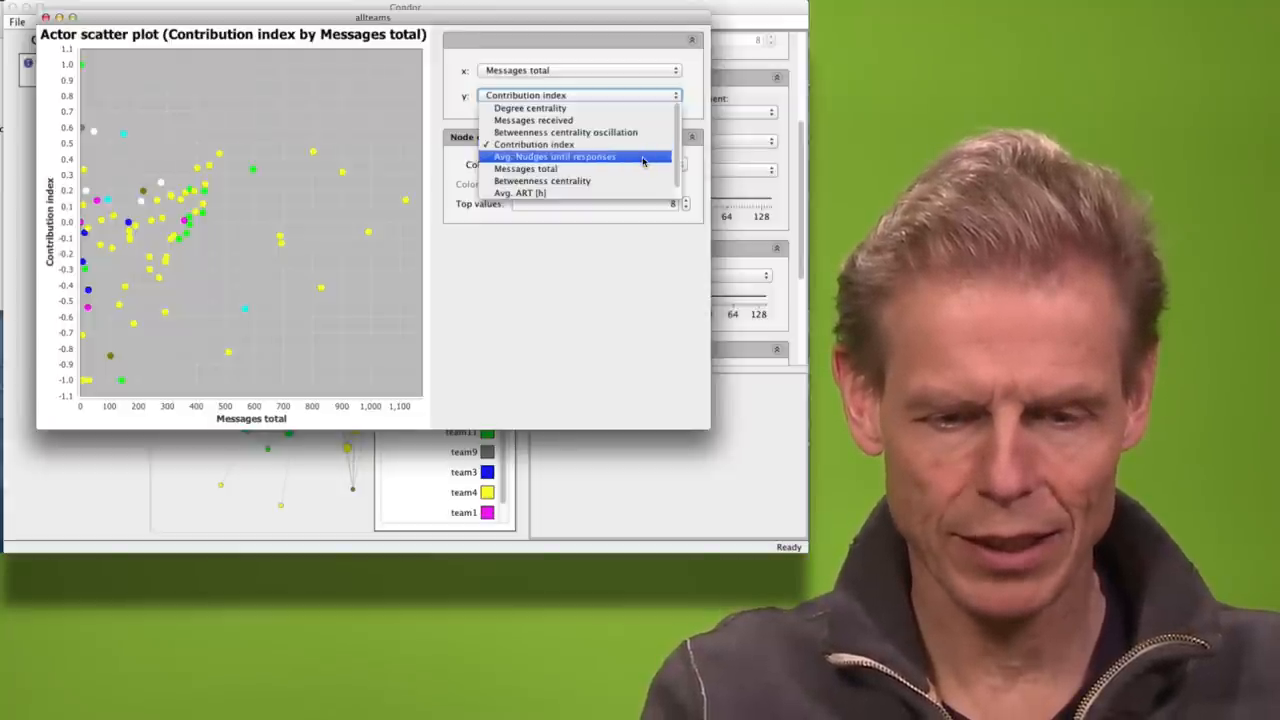
{"action": "left_click", "coordinate": [556, 156]}
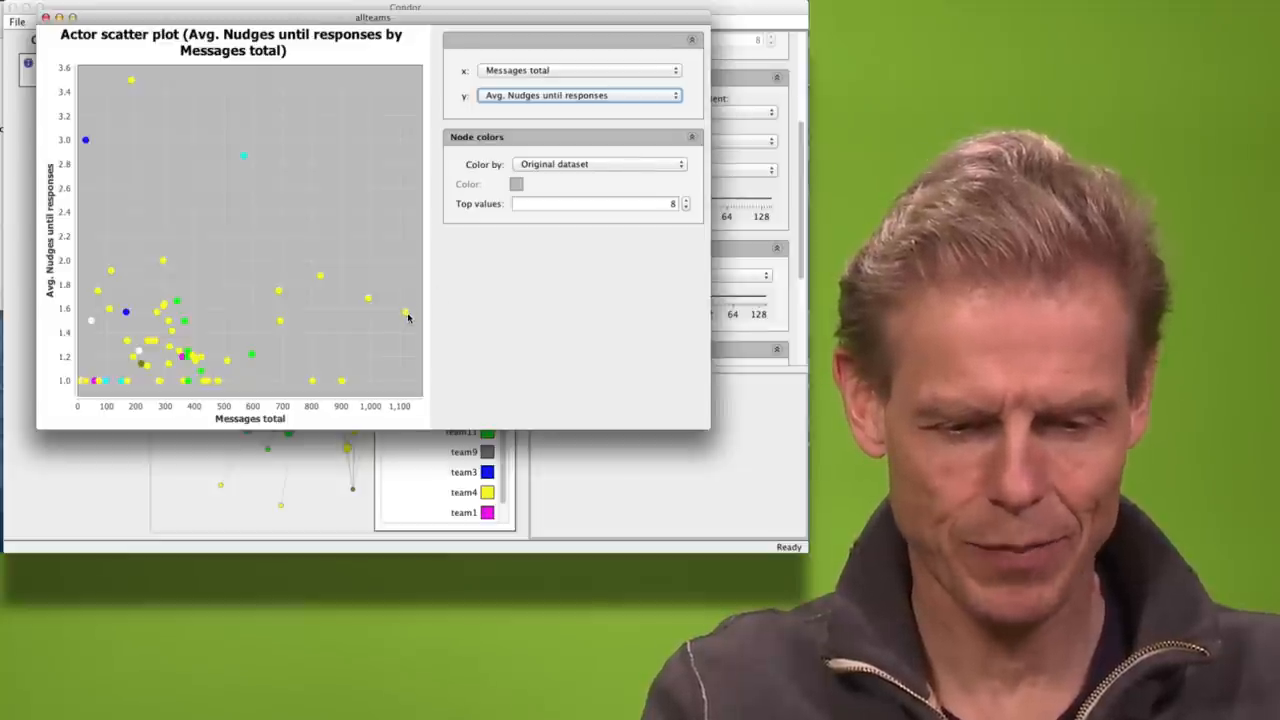
{"action": "mouse_move", "coordinate": [406, 316]}
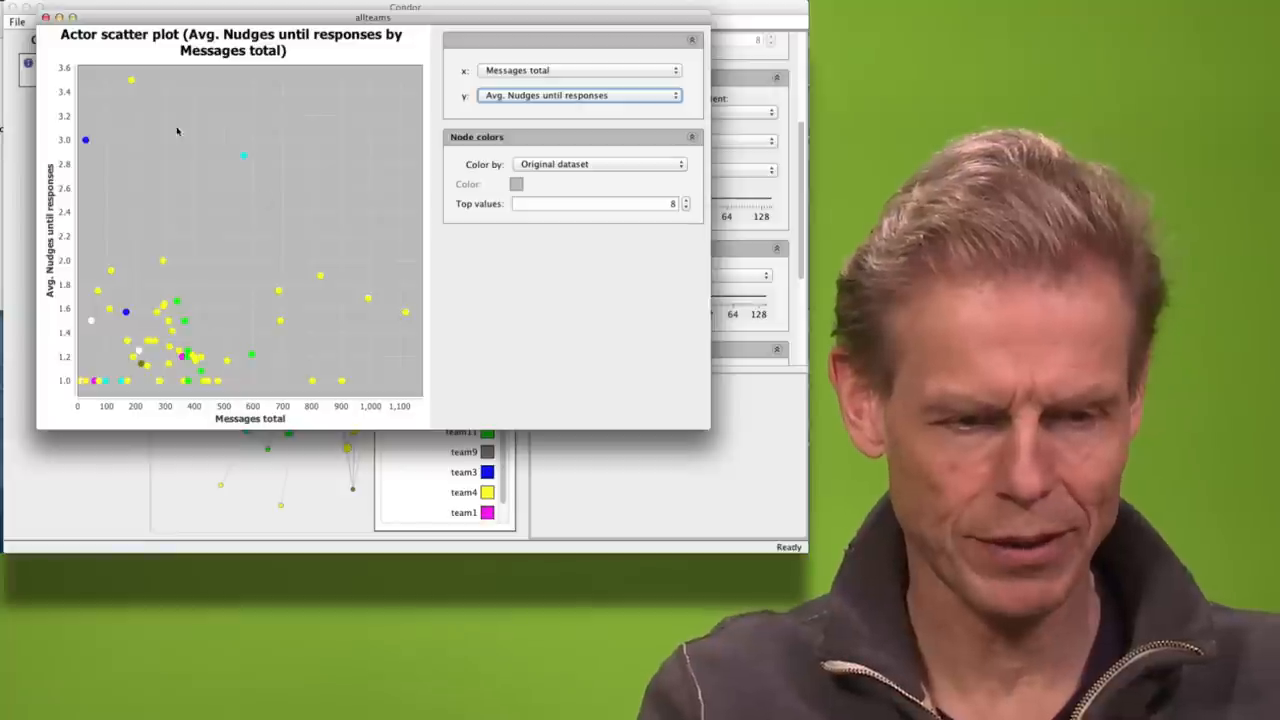
{"action": "mouse_move", "coordinate": [132, 80]}
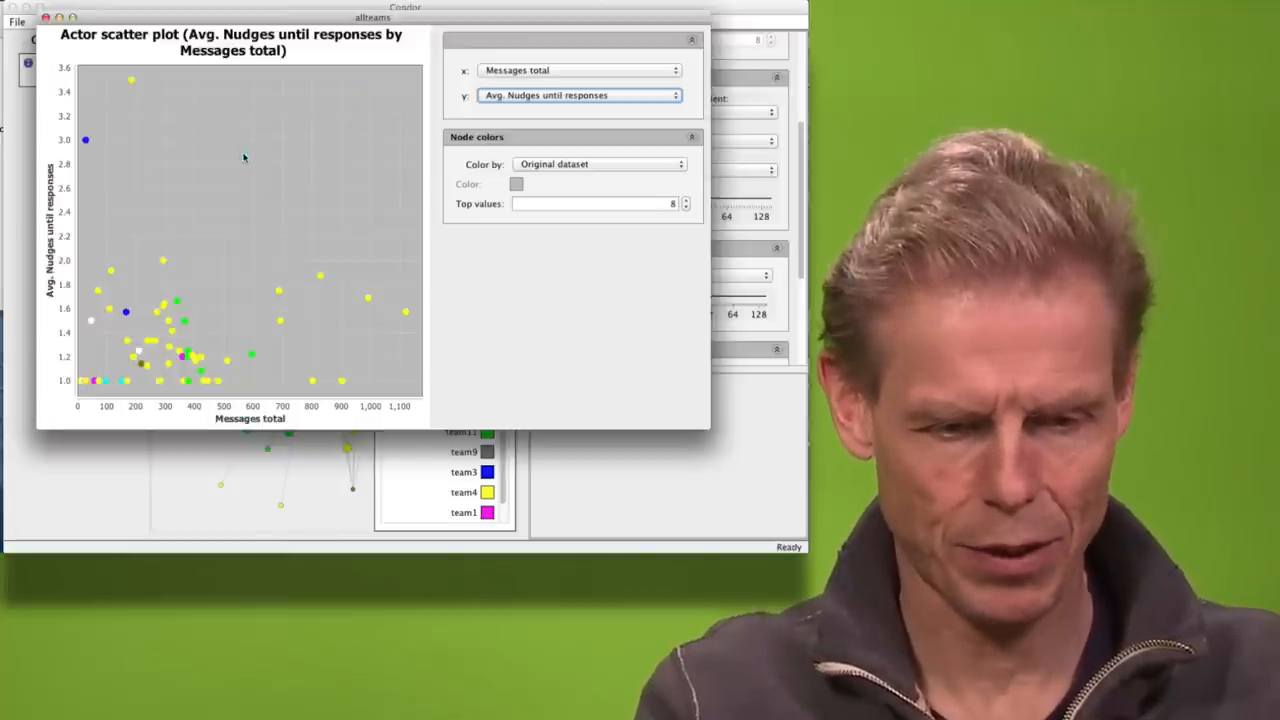
{"action": "mouse_move", "coordinate": [244, 158]}
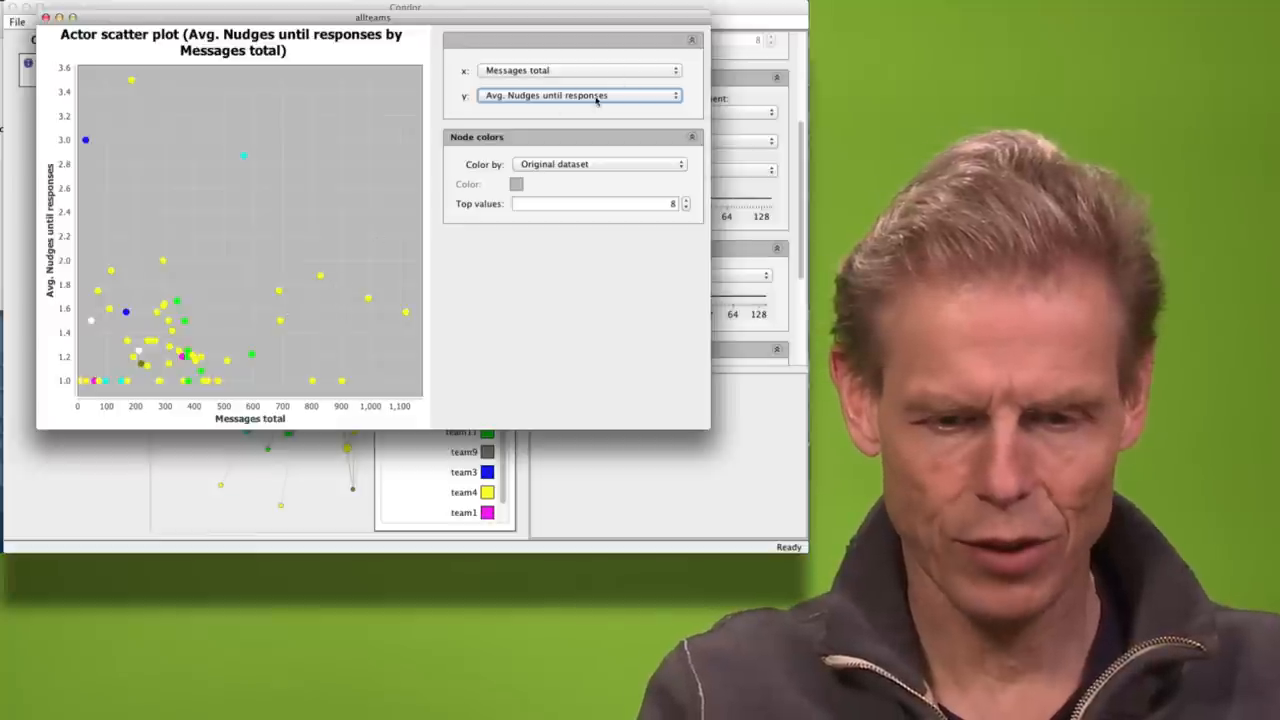
{"action": "left_click", "coordinate": [578, 96]}
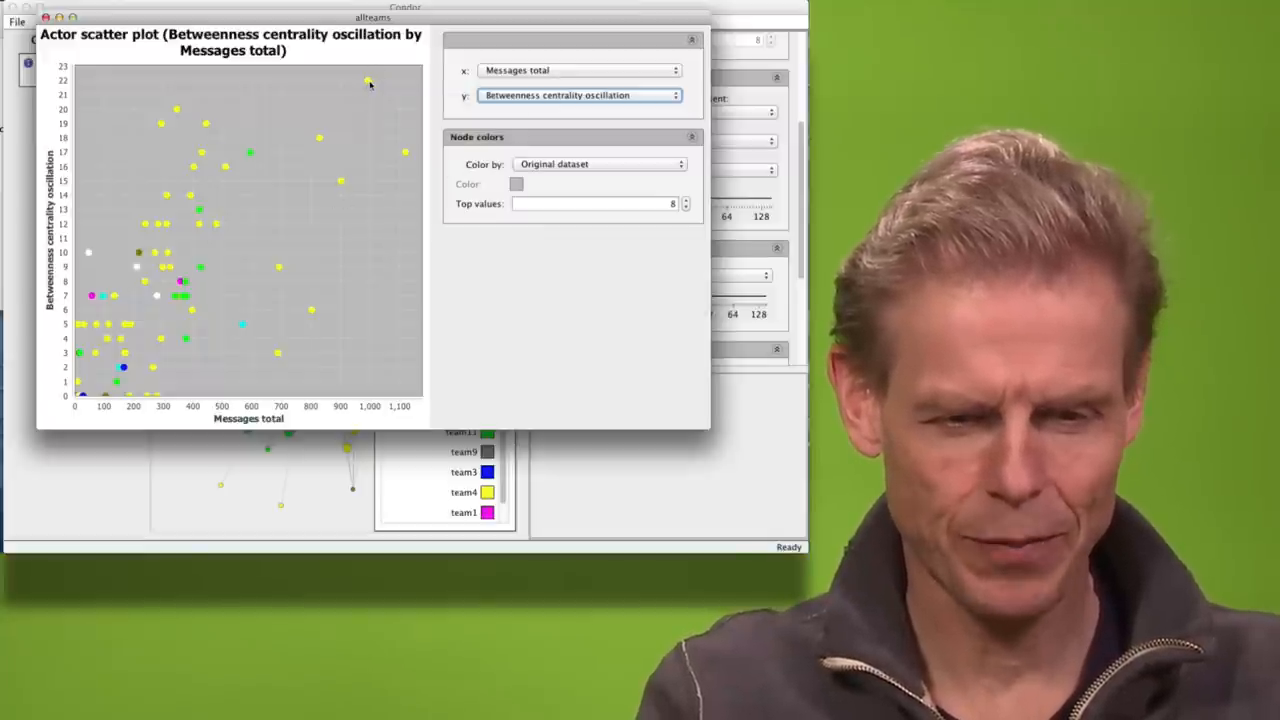
{"action": "mouse_move", "coordinate": [370, 82]}
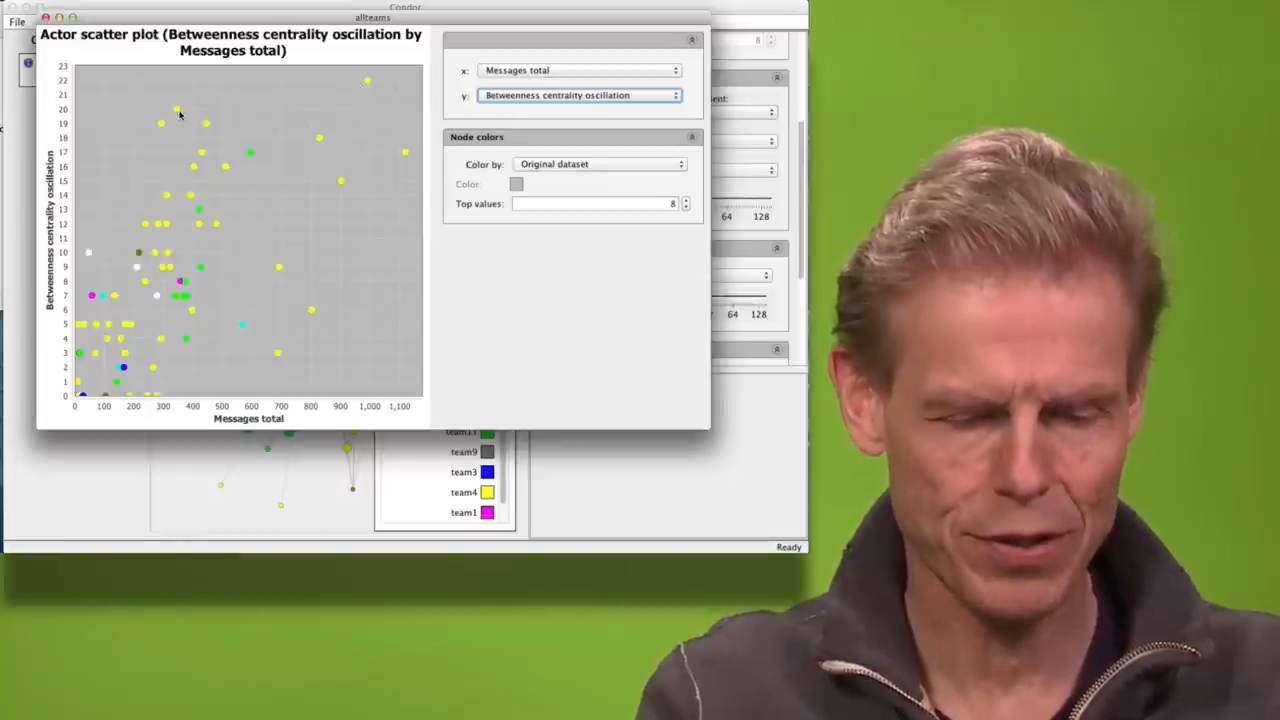
{"action": "mouse_move", "coordinate": [178, 110]}
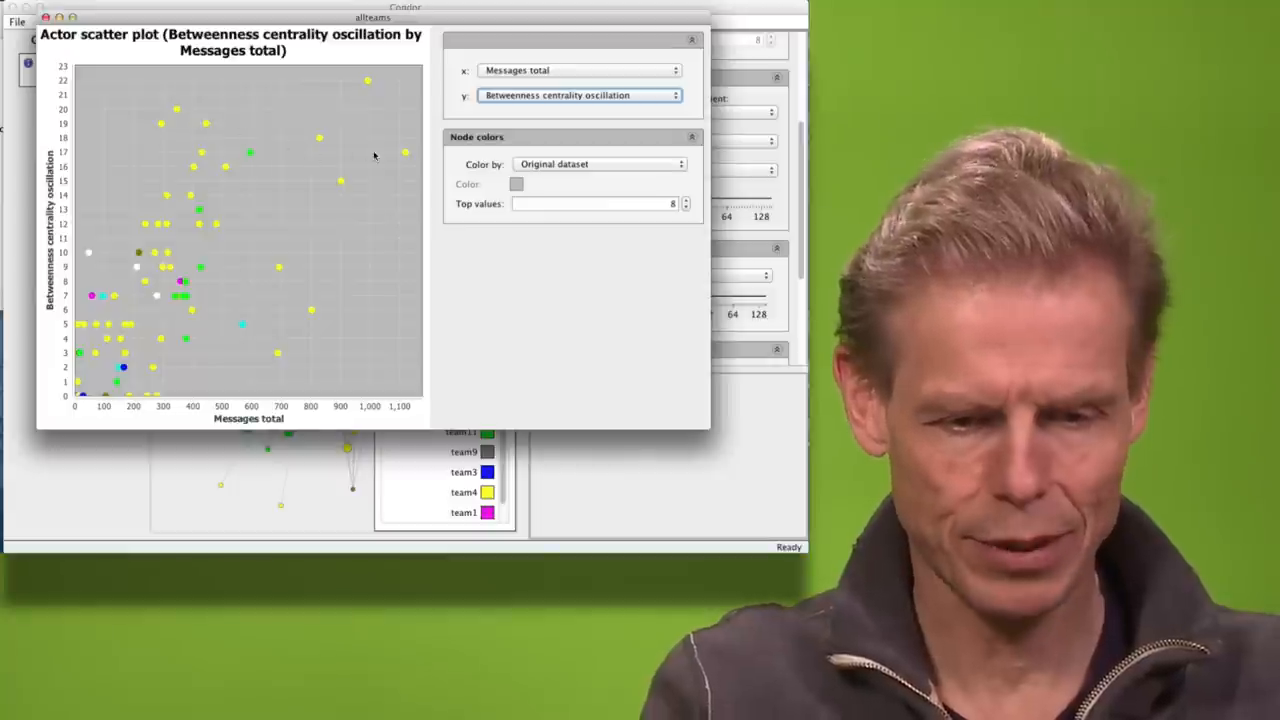
{"action": "mouse_move", "coordinate": [404, 152]}
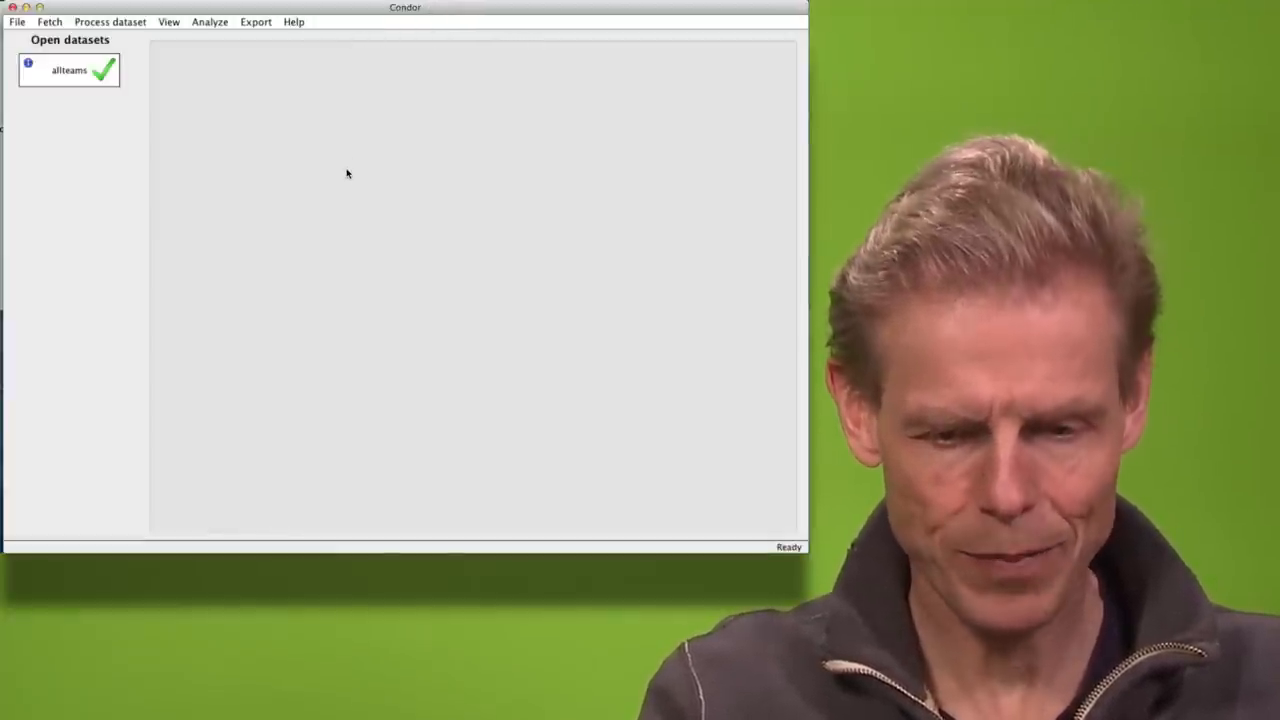
{"action": "mouse_move", "coordinate": [256, 178]}
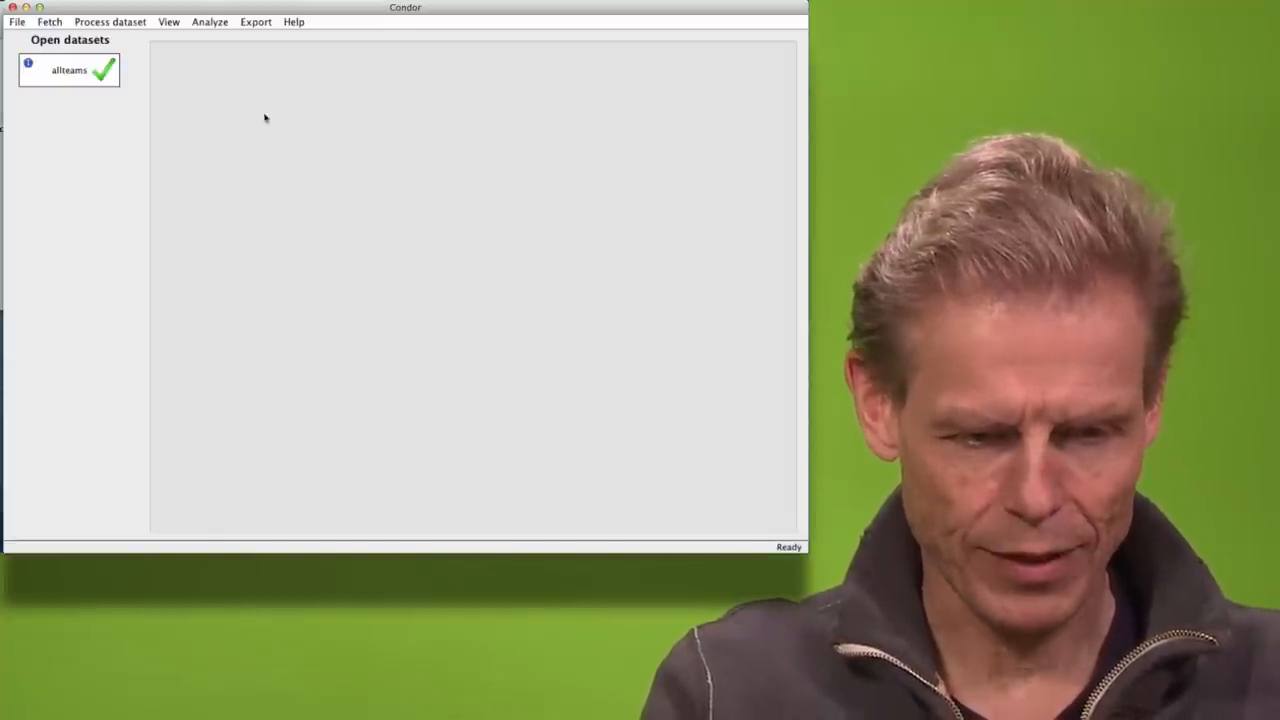
{"action": "left_click", "coordinate": [110, 20]}
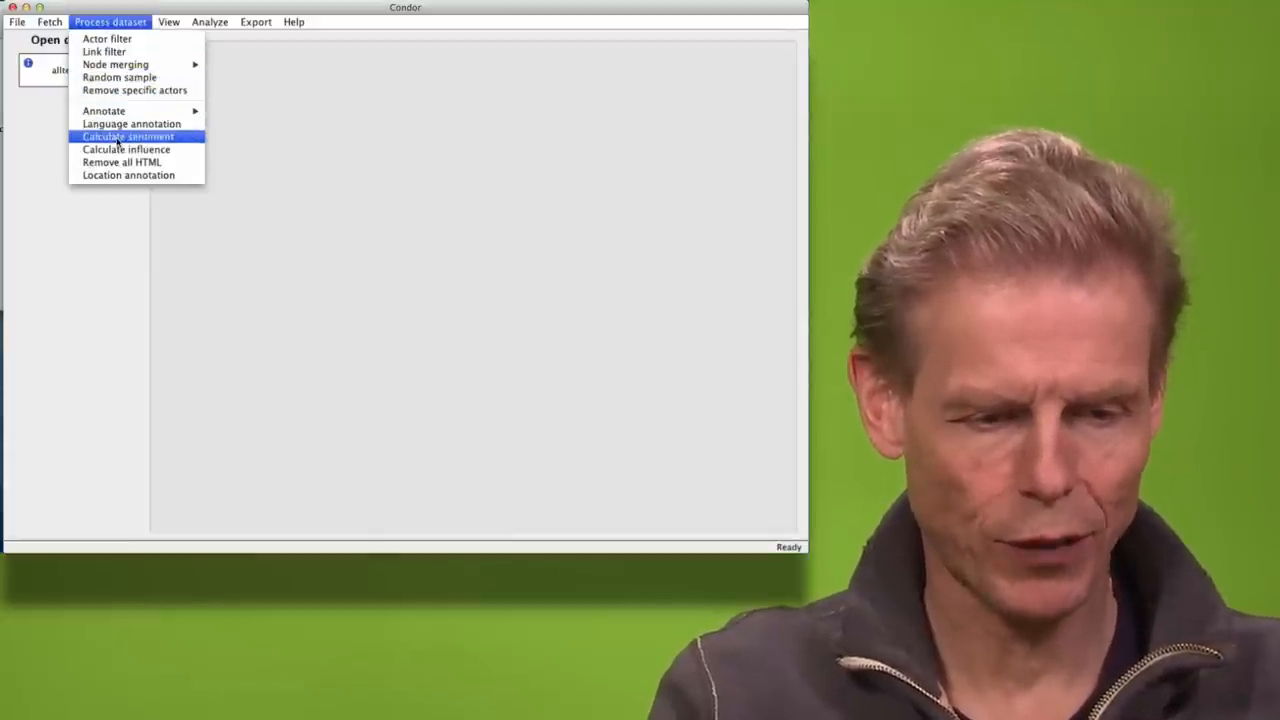
{"action": "left_click", "coordinate": [126, 136]}
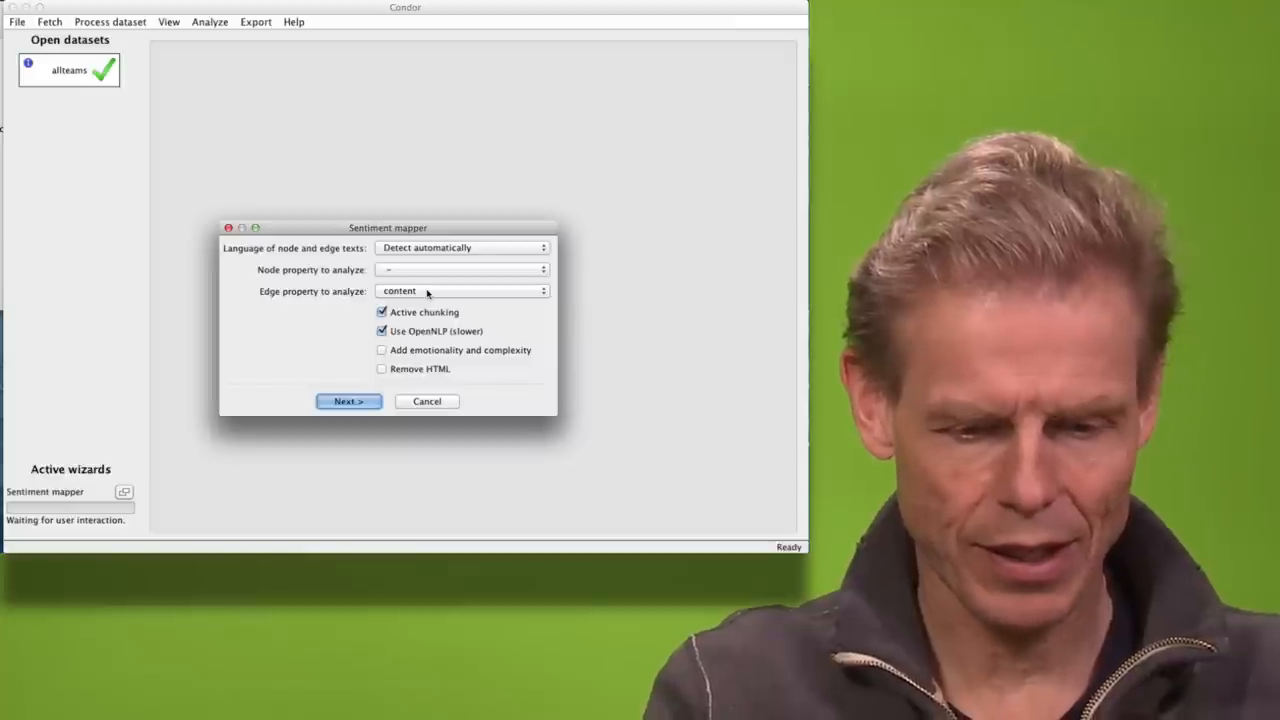
{"action": "left_click", "coordinate": [348, 400]}
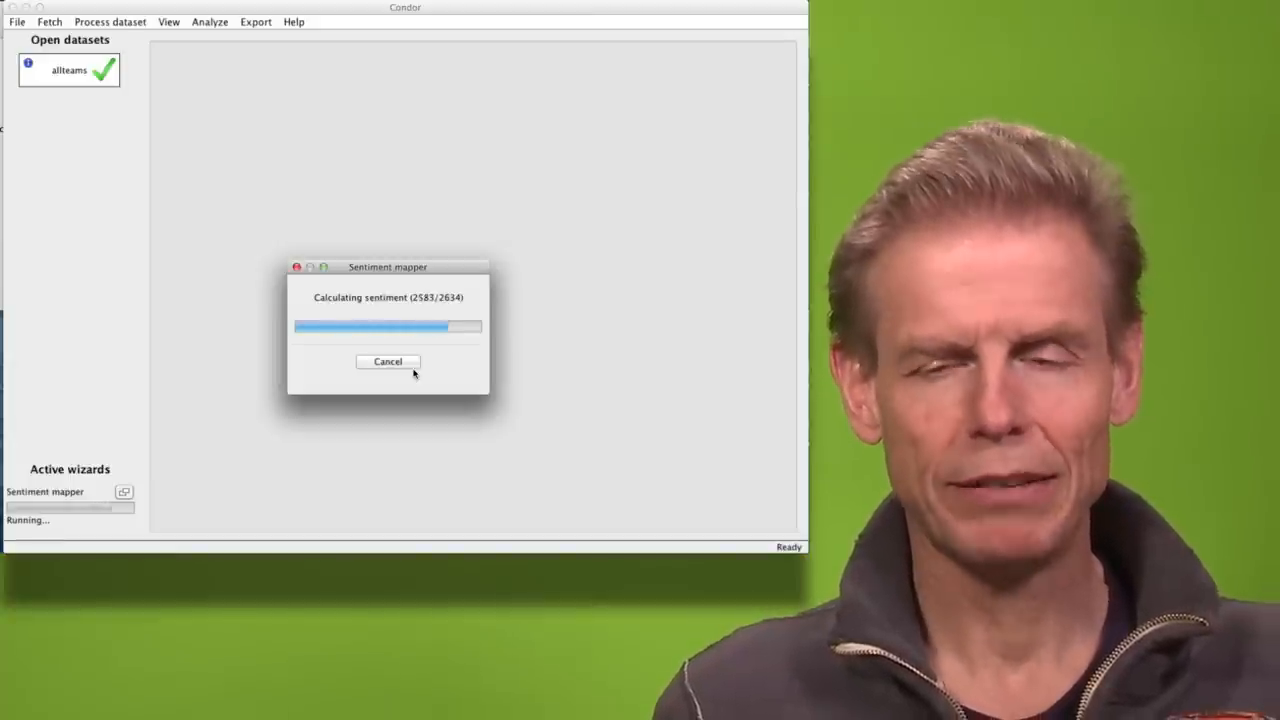
{"action": "left_click", "coordinate": [388, 360]}
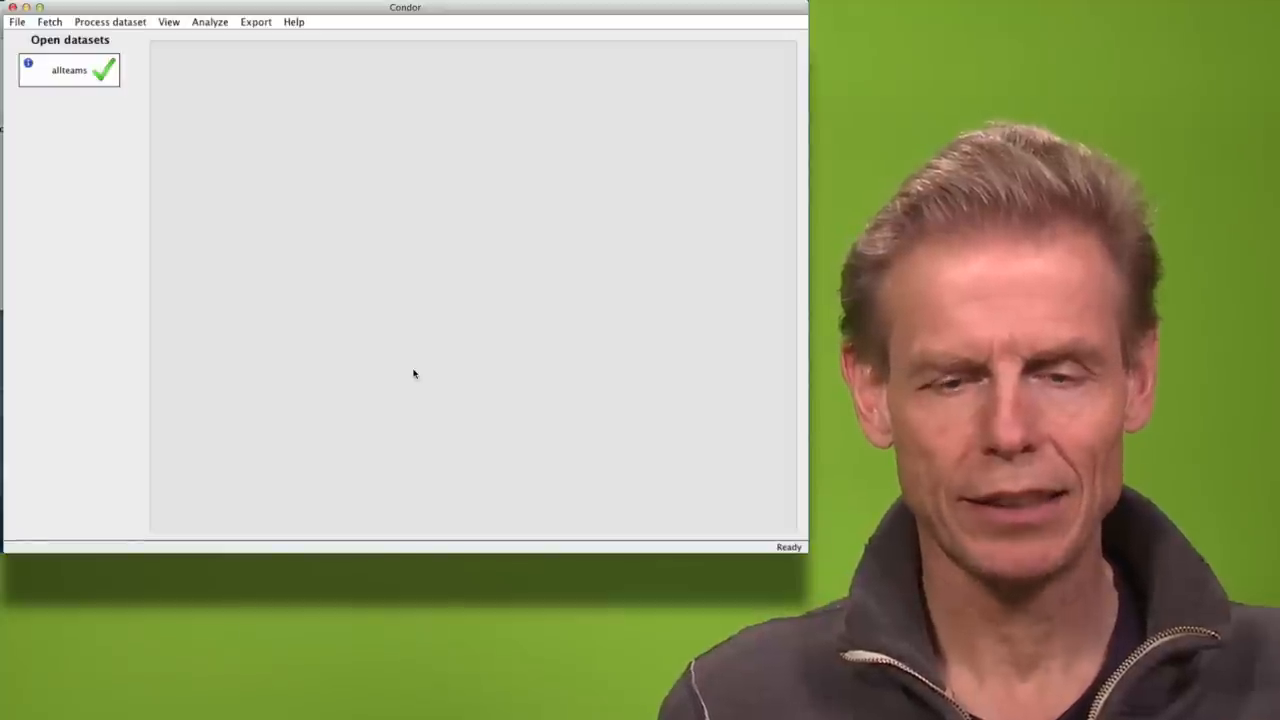
{"action": "mouse_move", "coordinate": [308, 226]}
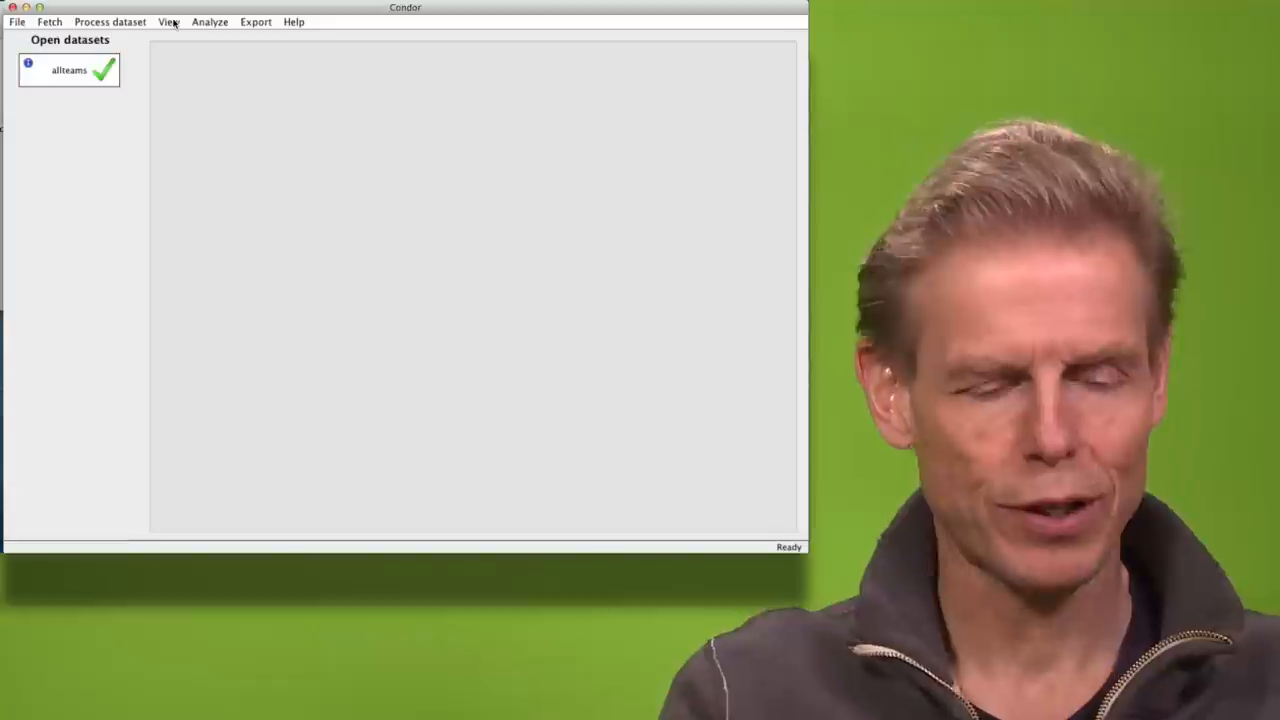
{"action": "left_click", "coordinate": [168, 20]}
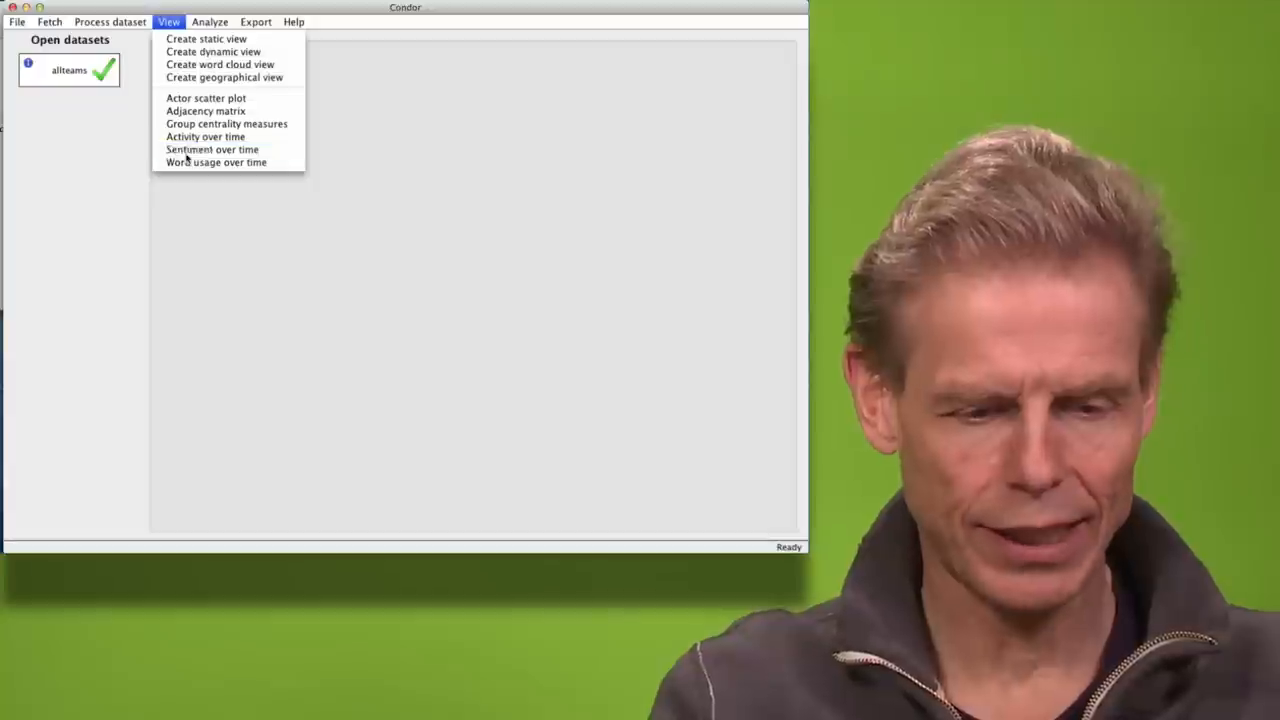
{"action": "left_click", "coordinate": [212, 148]}
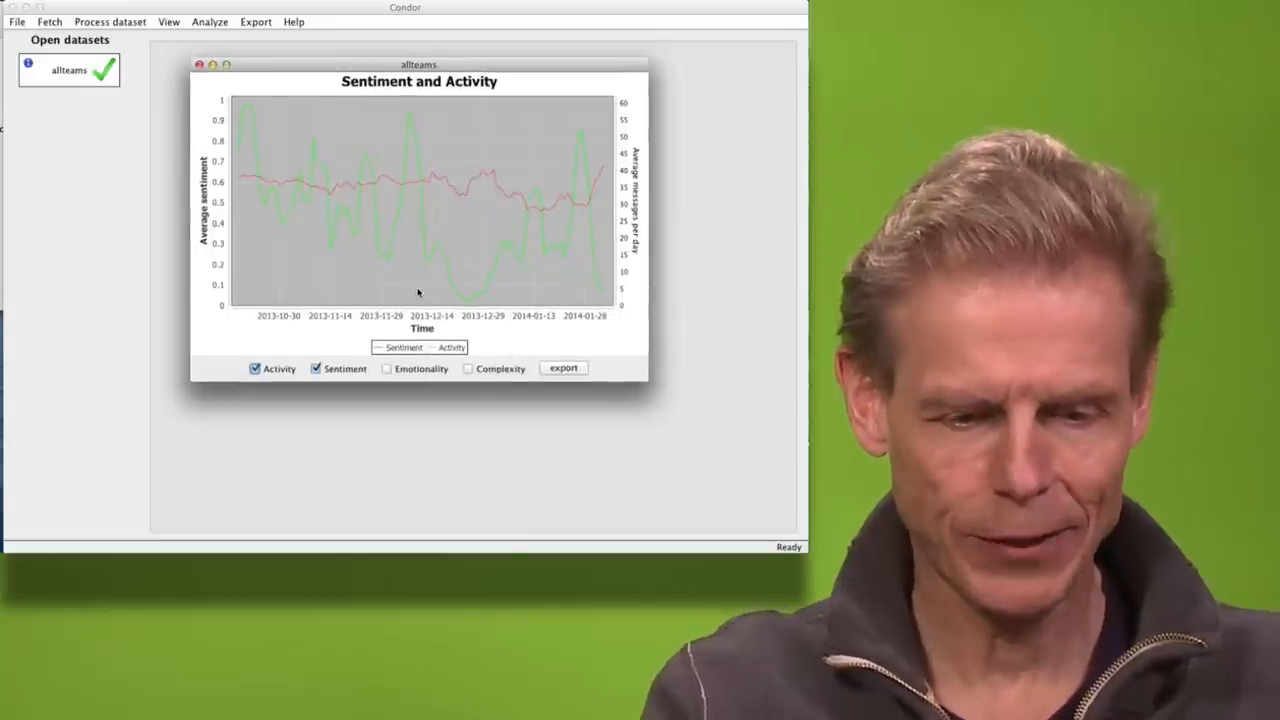
{"action": "mouse_move", "coordinate": [300, 192]}
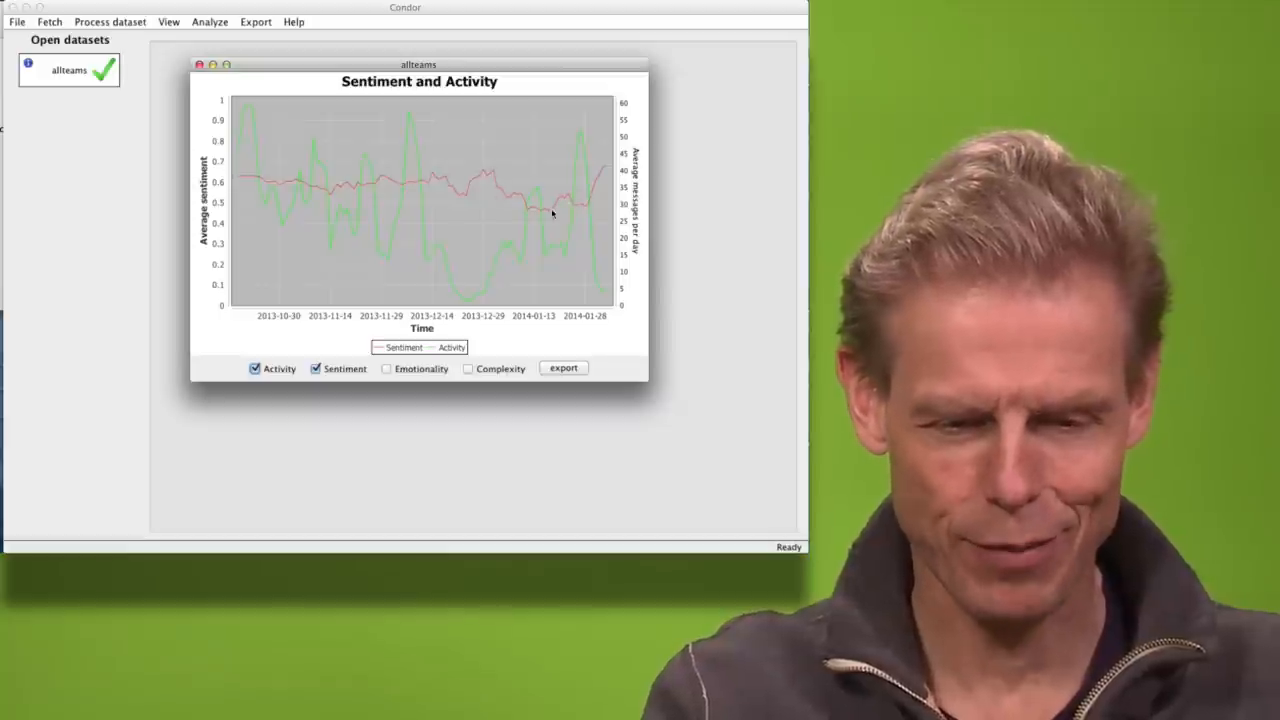
{"action": "mouse_move", "coordinate": [552, 212]}
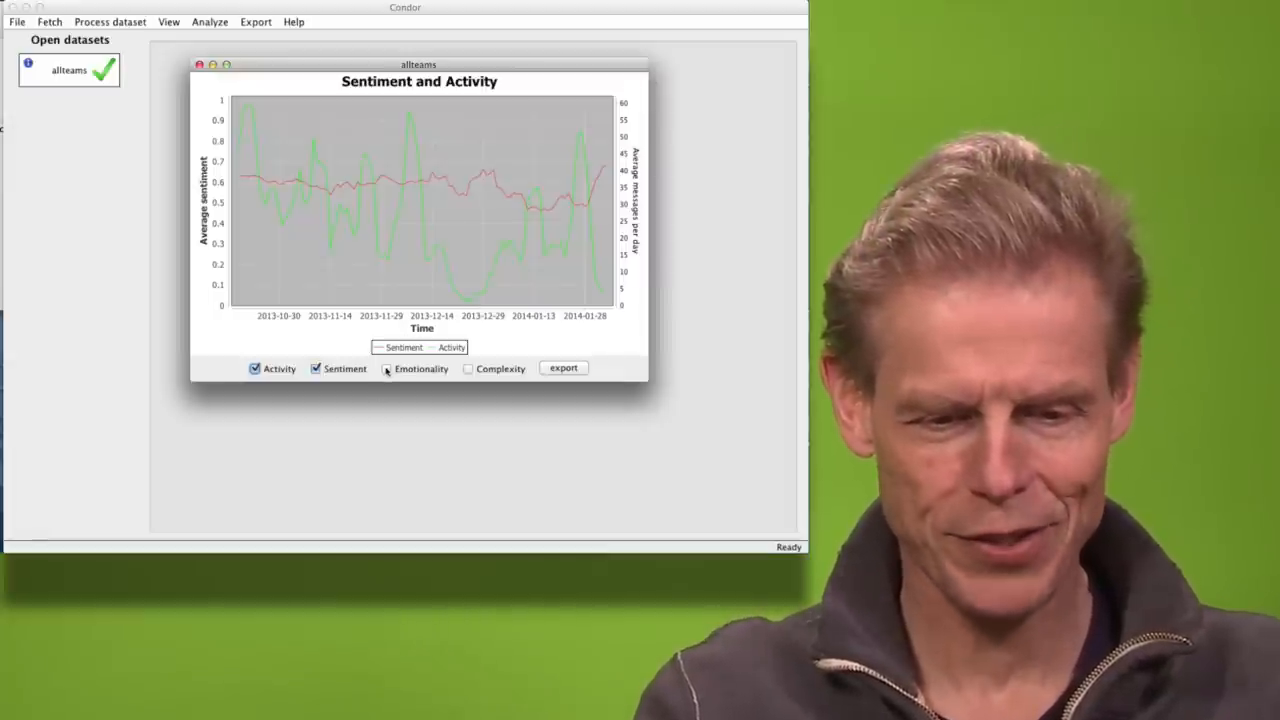
{"action": "left_click", "coordinate": [388, 368]}
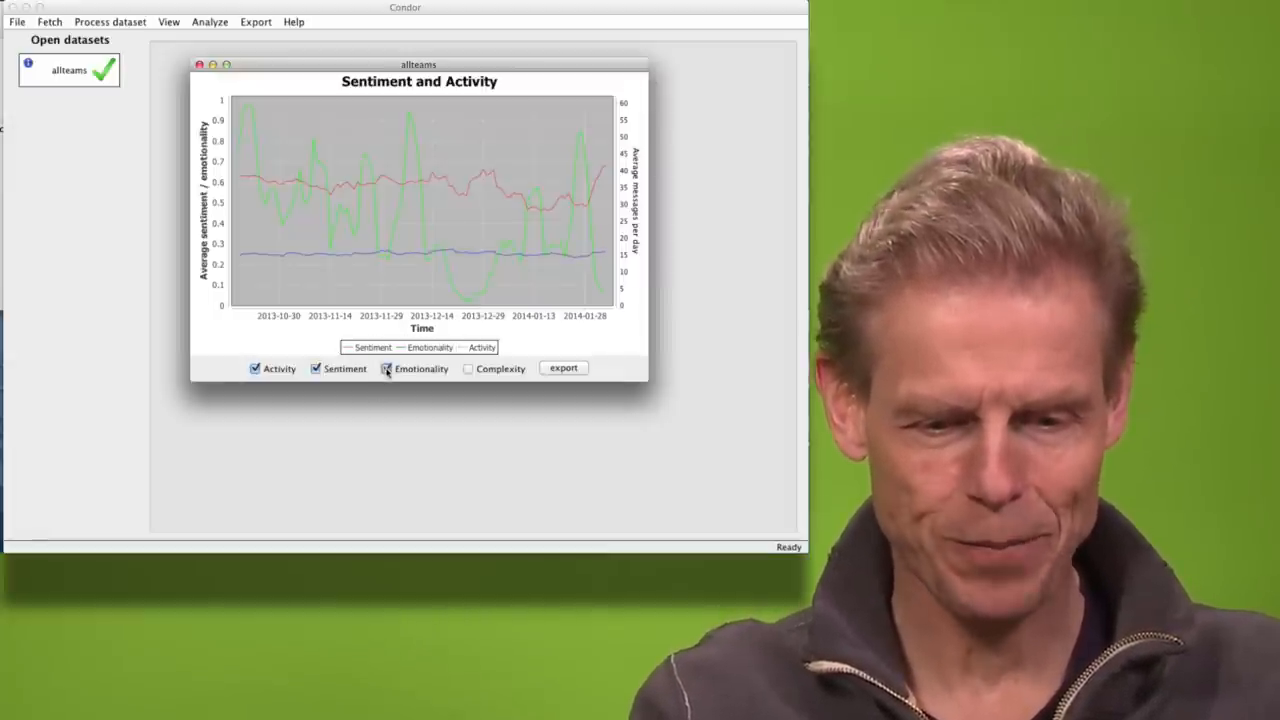
{"action": "left_click", "coordinate": [388, 368]}
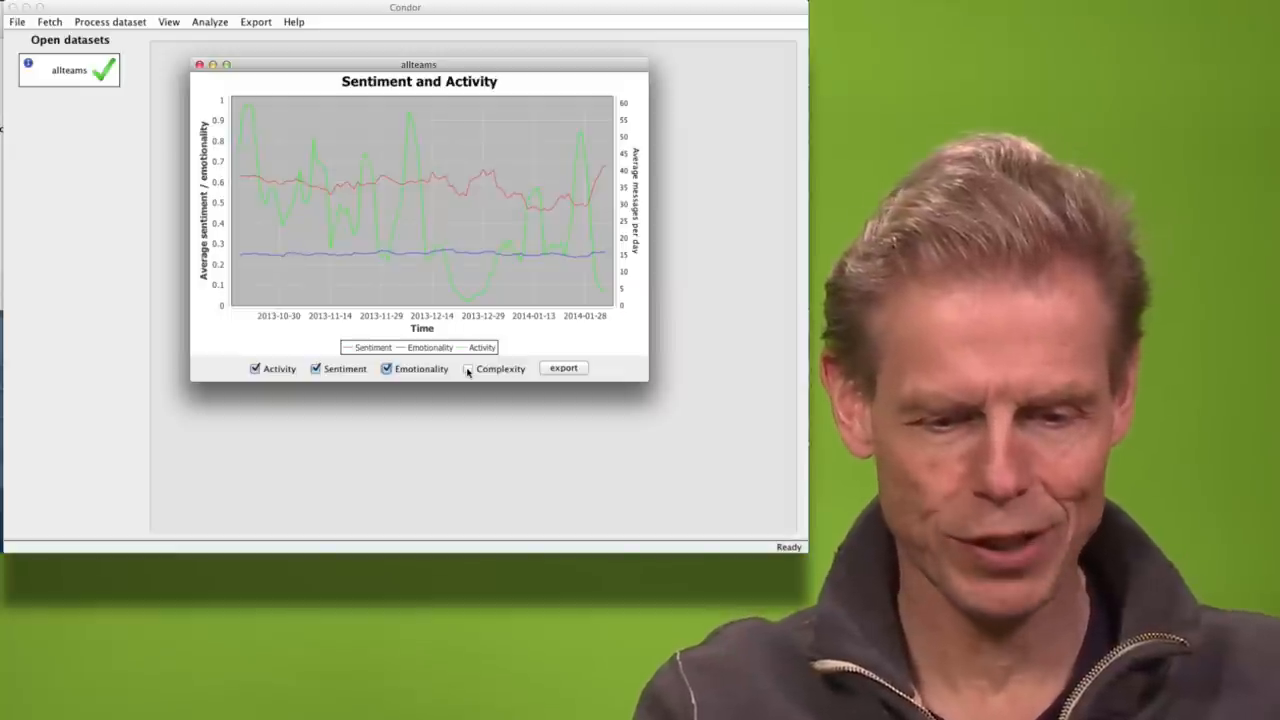
{"action": "left_click", "coordinate": [468, 368]}
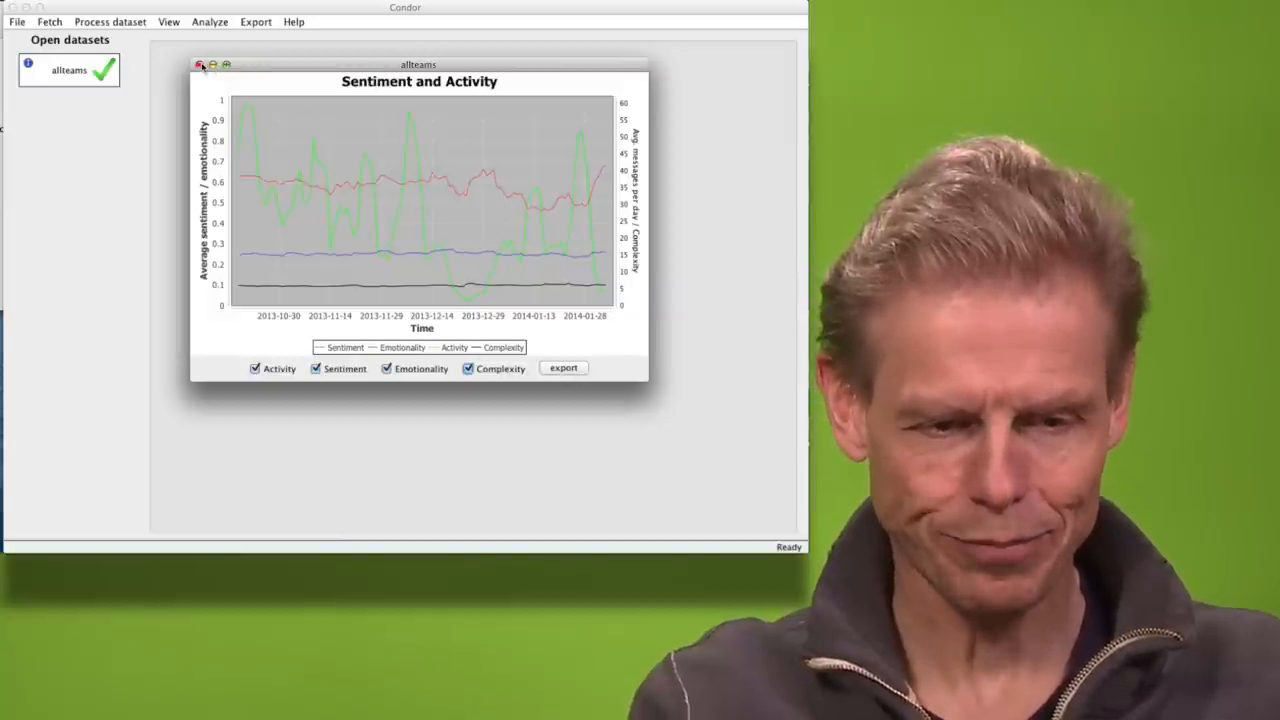
{"action": "left_click", "coordinate": [200, 64]}
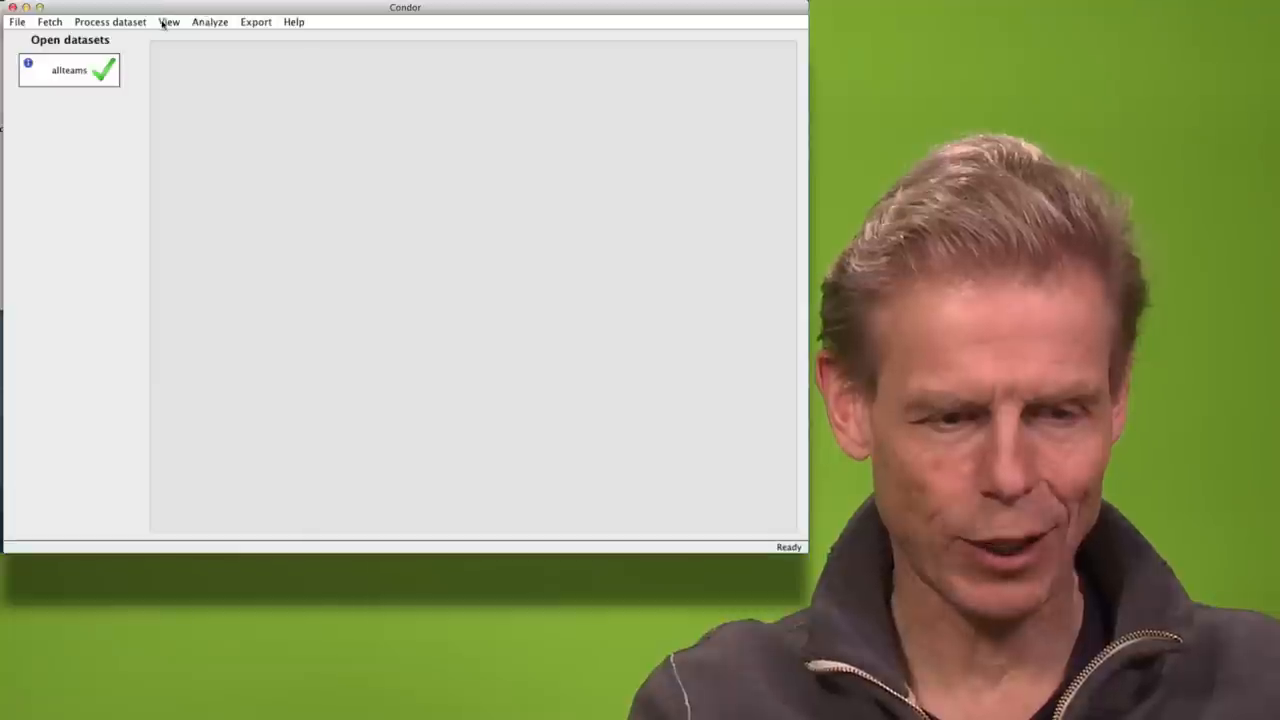
Create a static view with merged actors as circles sized by avg sentiment, and inspect one node.
{"action": "left_click", "coordinate": [168, 20]}
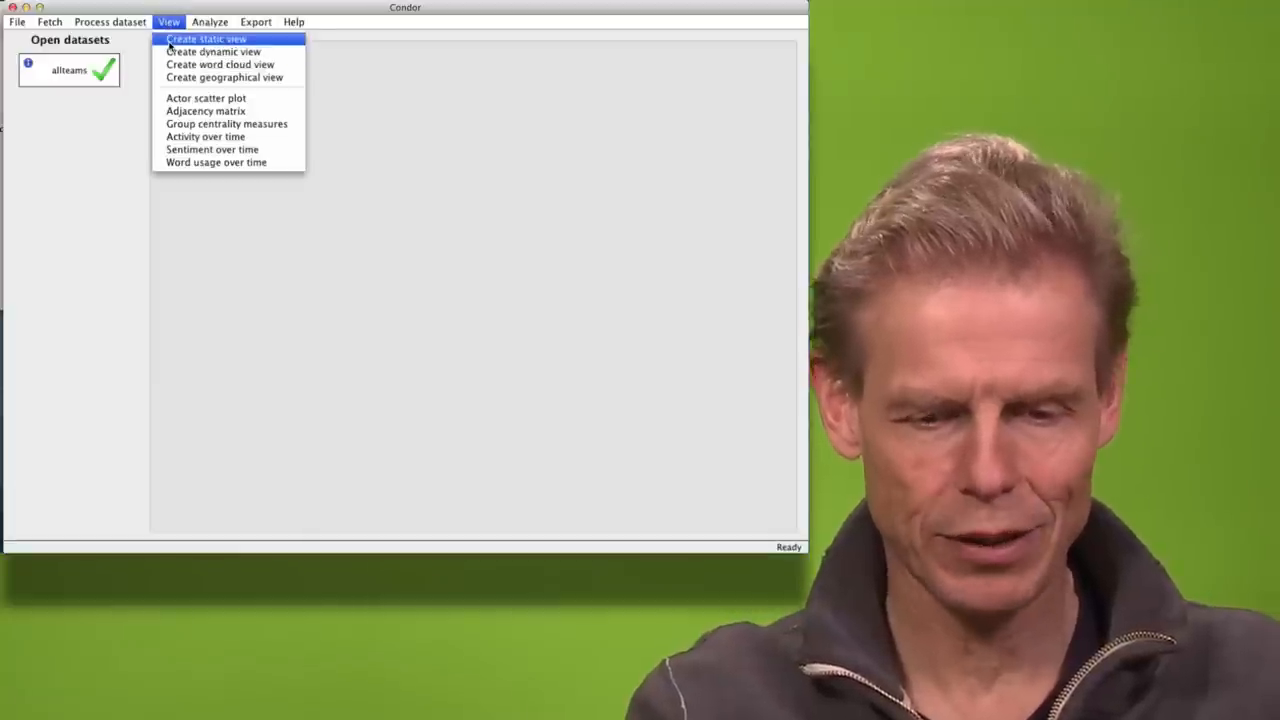
{"action": "left_click", "coordinate": [204, 40]}
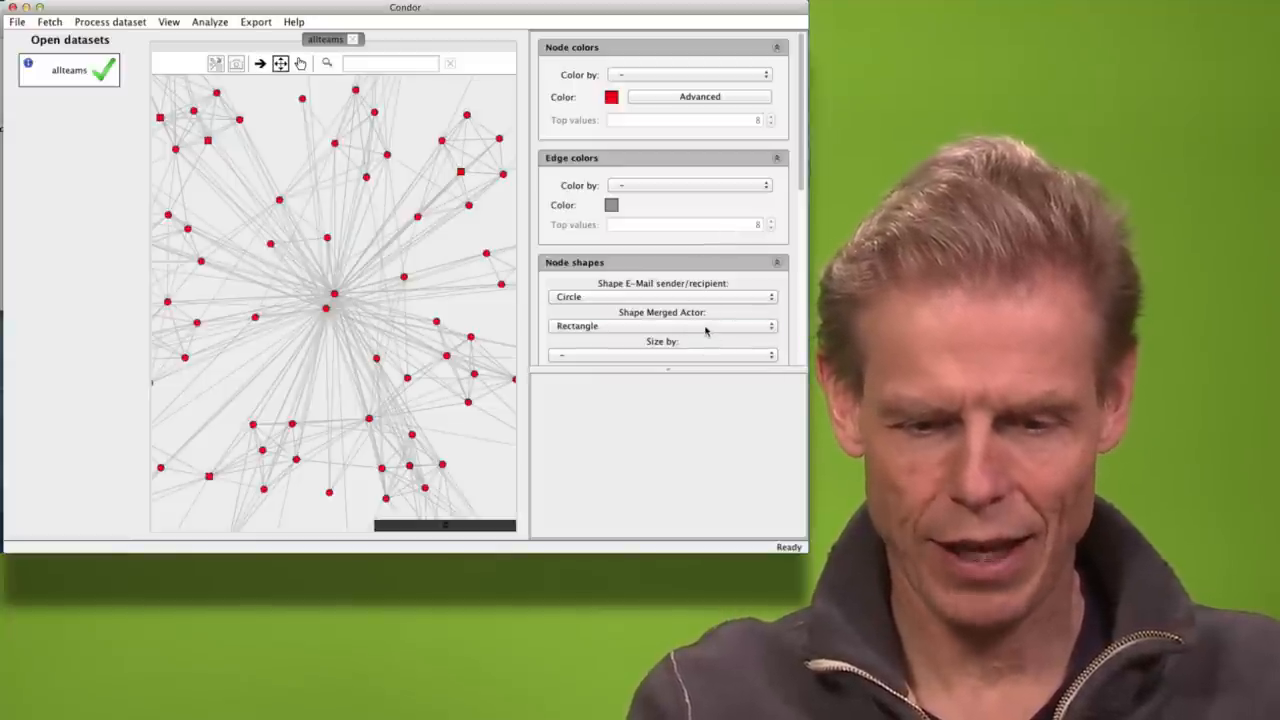
{"action": "left_click", "coordinate": [664, 324]}
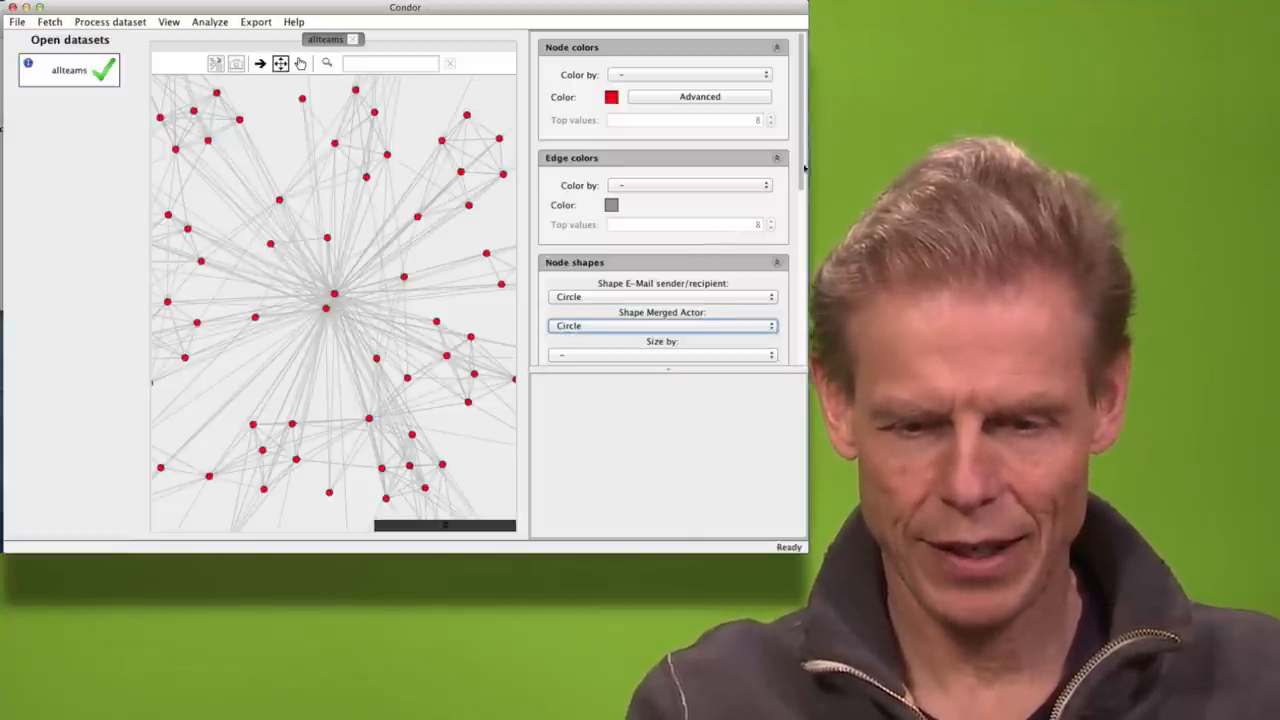
{"action": "scroll", "scroll_direction": "down", "scroll_amount": 3}
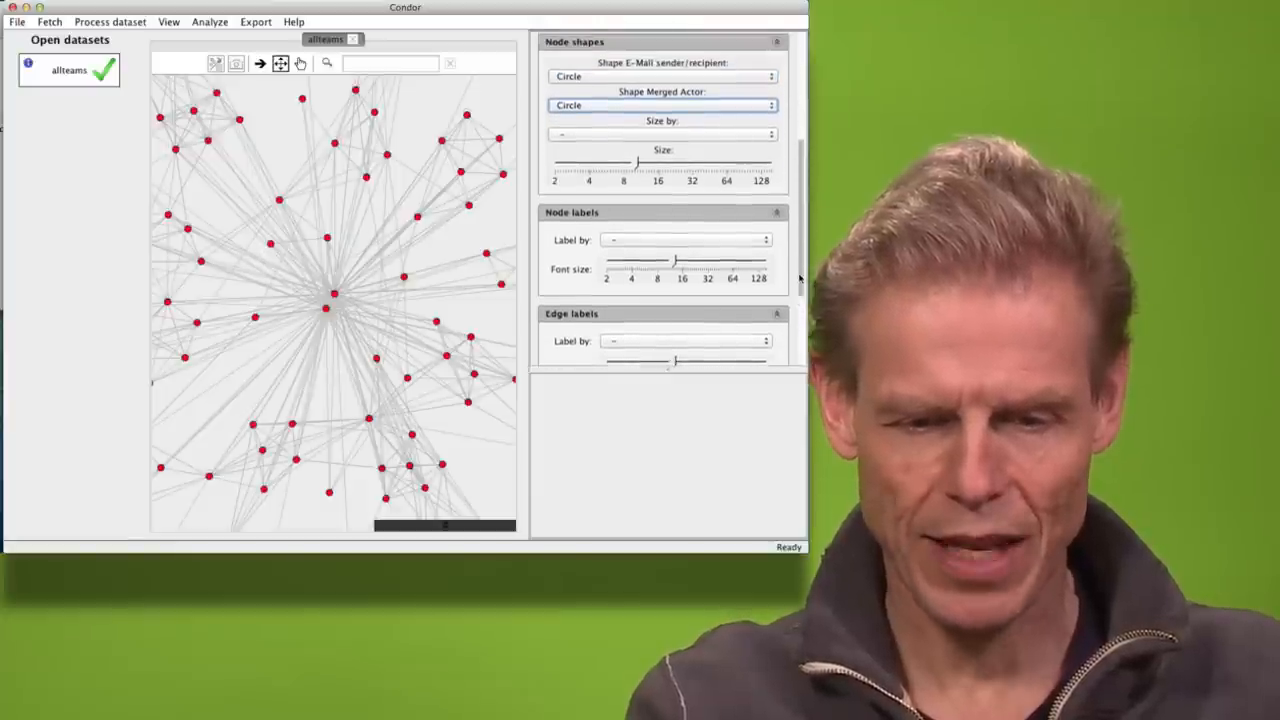
{"action": "left_click", "coordinate": [662, 134]}
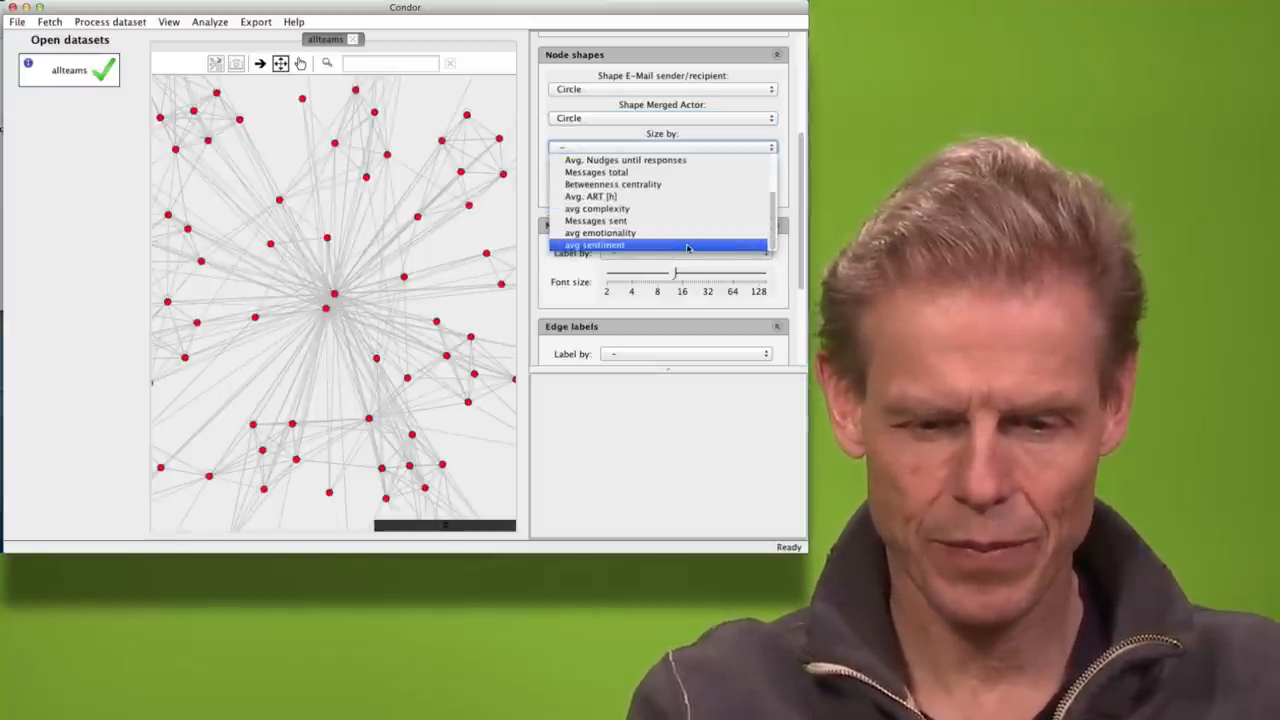
{"action": "left_click", "coordinate": [596, 244]}
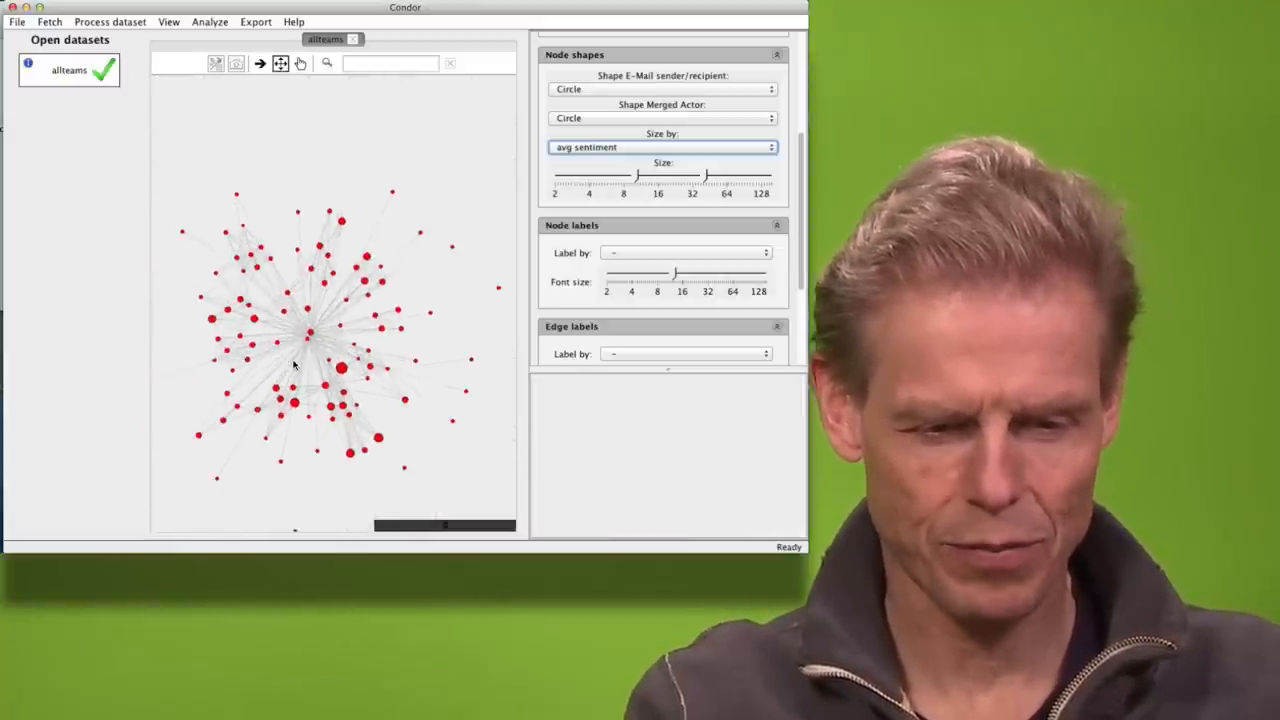
{"action": "mouse_move", "coordinate": [256, 320]}
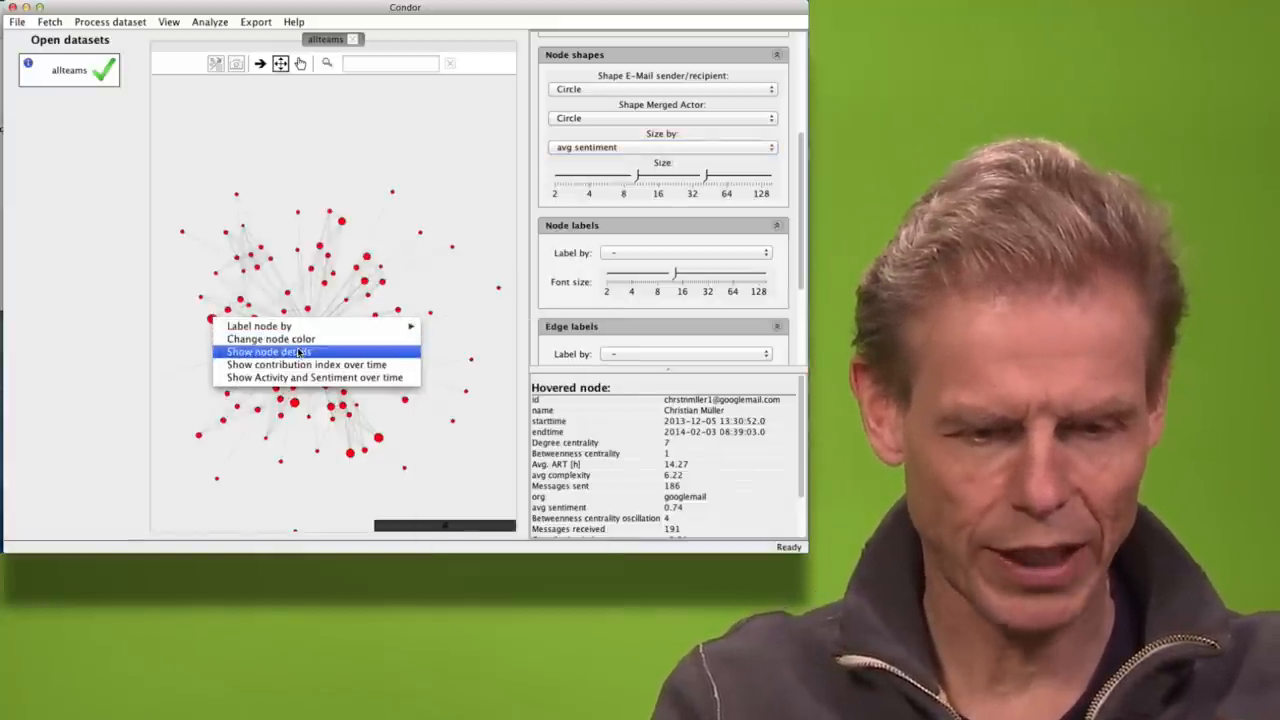
{"action": "left_click", "coordinate": [268, 352]}
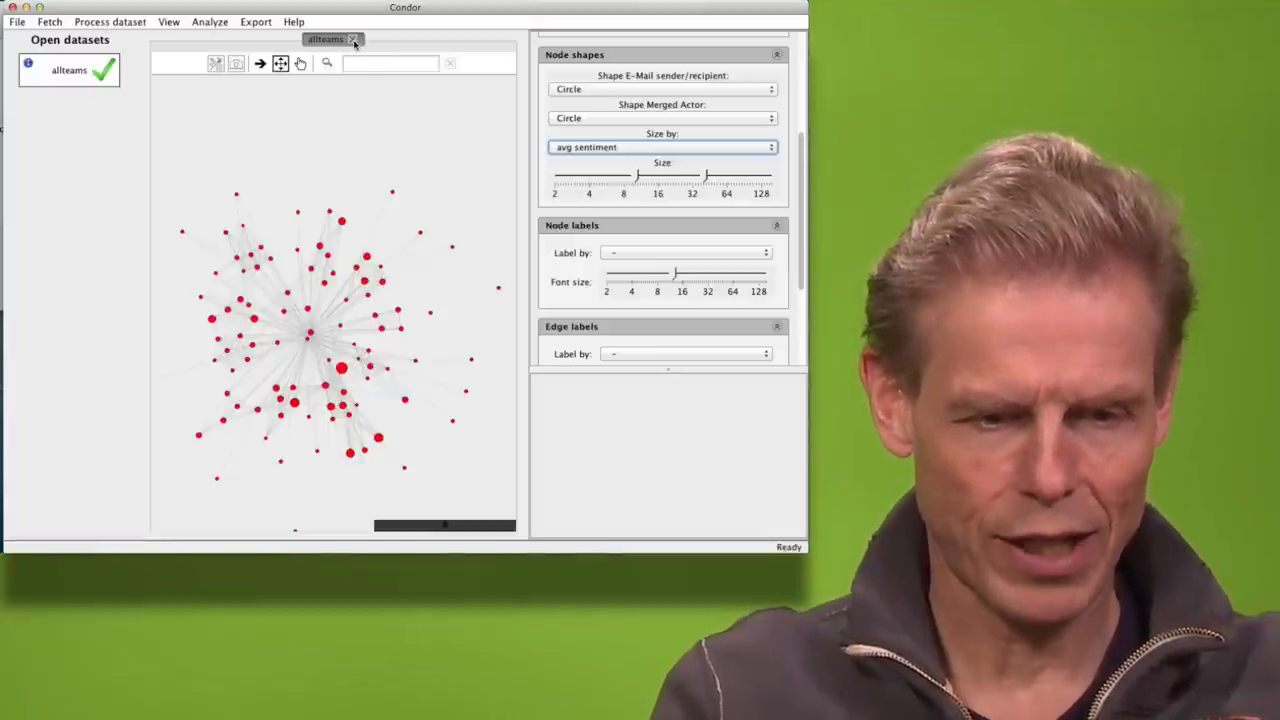
Run Calculate influence on allteams, creating a new allteams_influence dataset.
{"action": "left_click", "coordinate": [110, 20]}
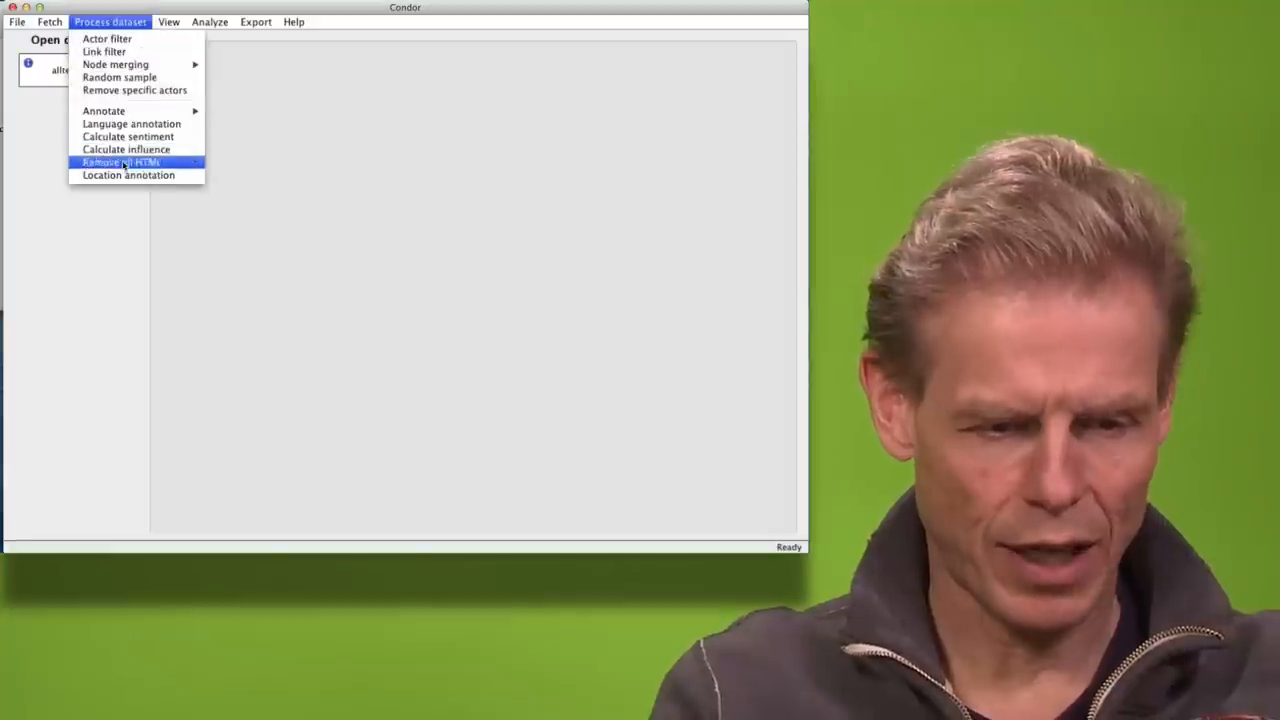
{"action": "left_click", "coordinate": [126, 148]}
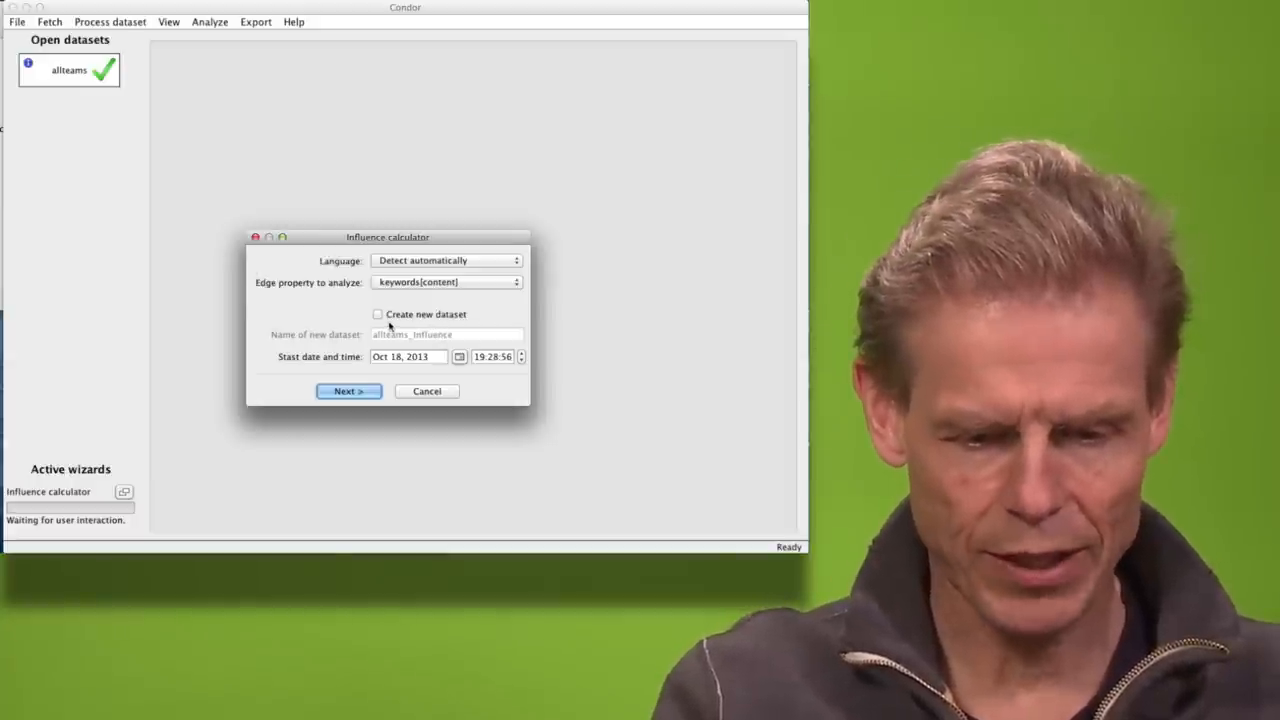
{"action": "left_click", "coordinate": [378, 314]}
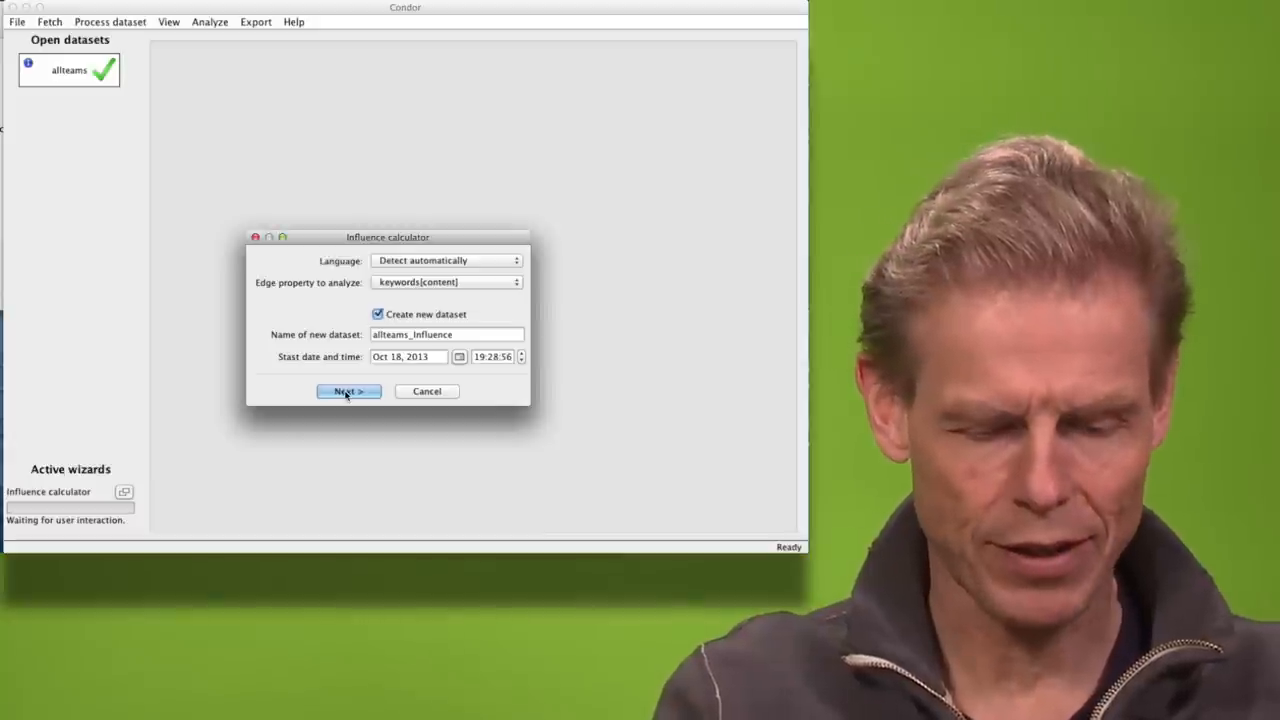
{"action": "left_click", "coordinate": [348, 390]}
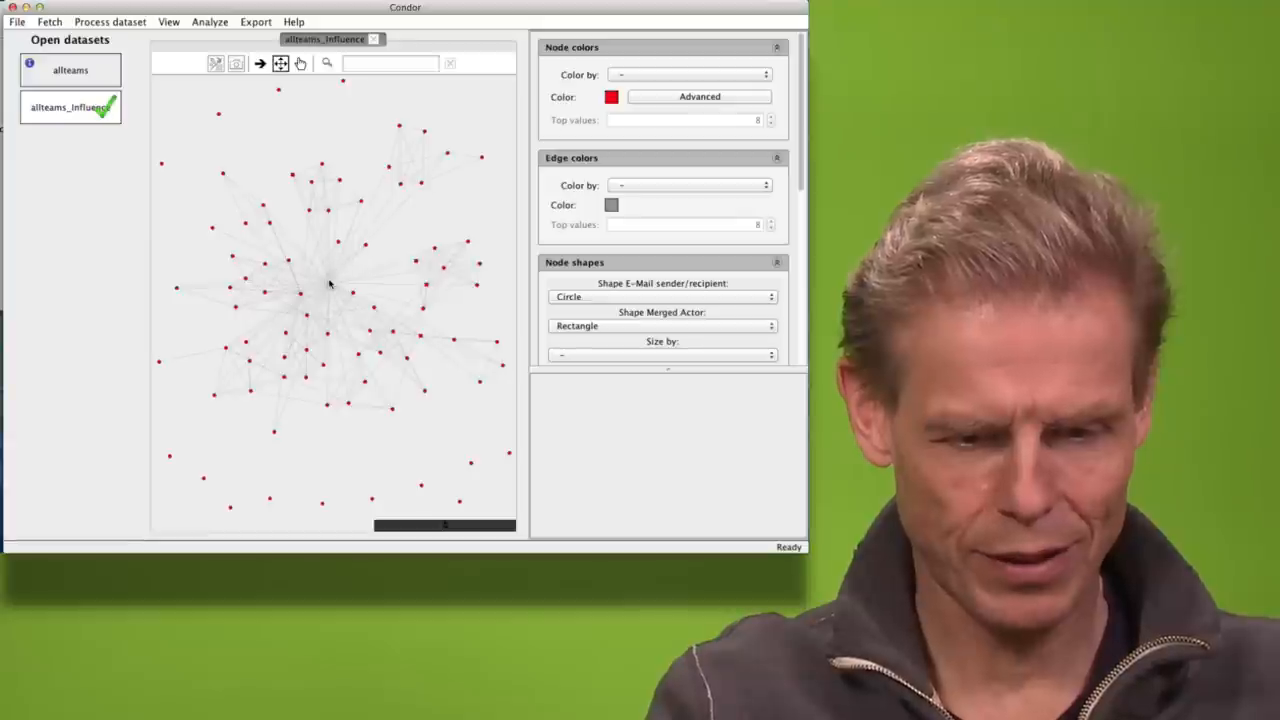
{"action": "mouse_move", "coordinate": [328, 288]}
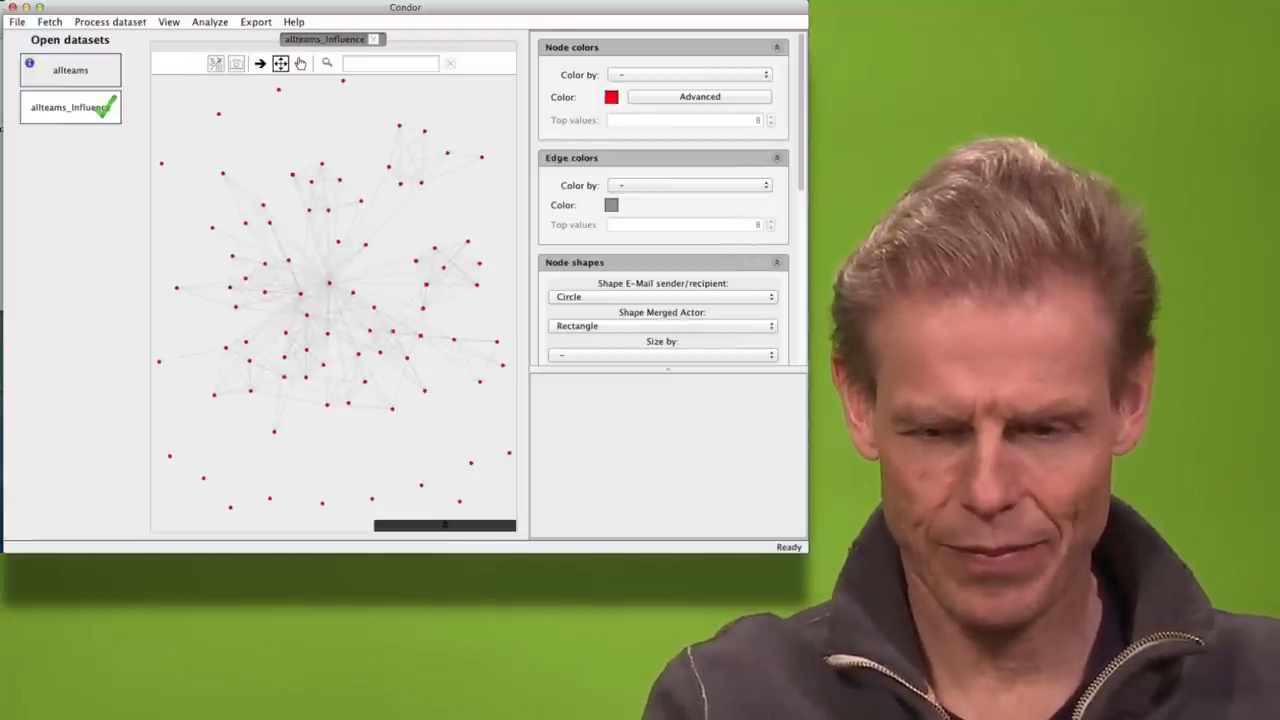
Size nodes by total influence, then by average influence per message.
{"action": "scroll", "scroll_direction": "down", "scroll_amount": 3}
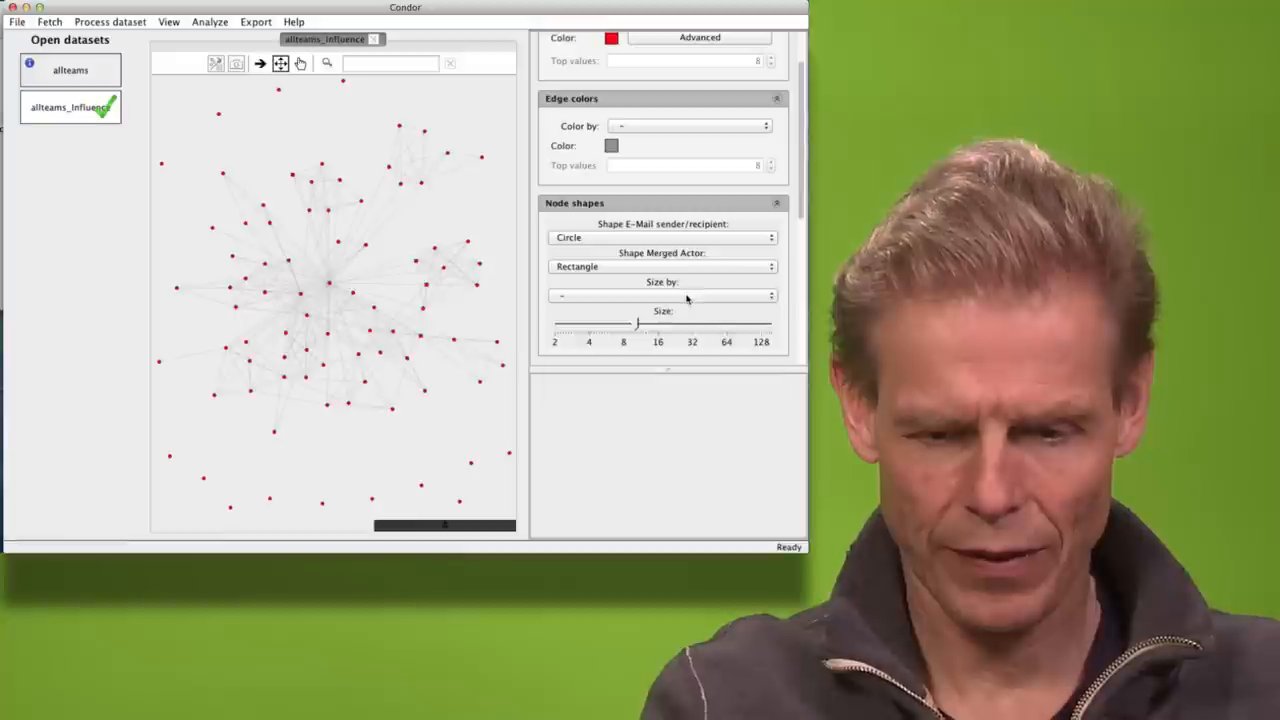
{"action": "left_click", "coordinate": [664, 296]}
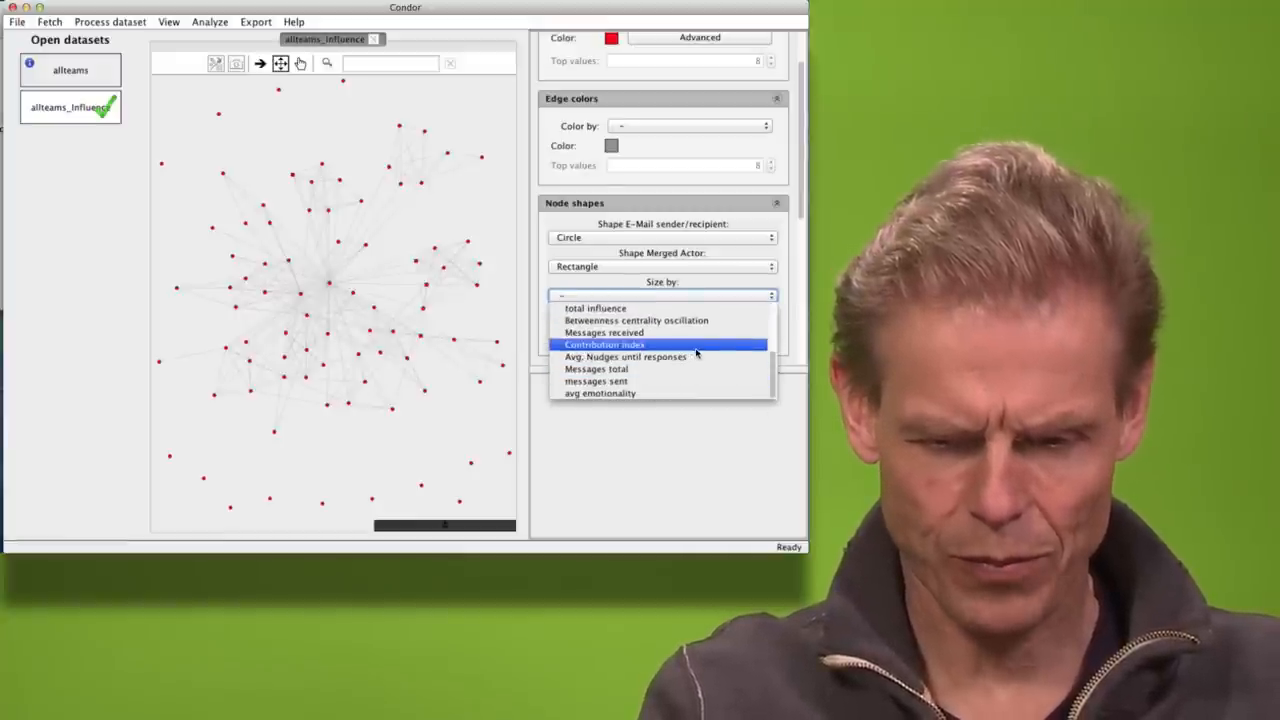
{"action": "mouse_move", "coordinate": [596, 308]}
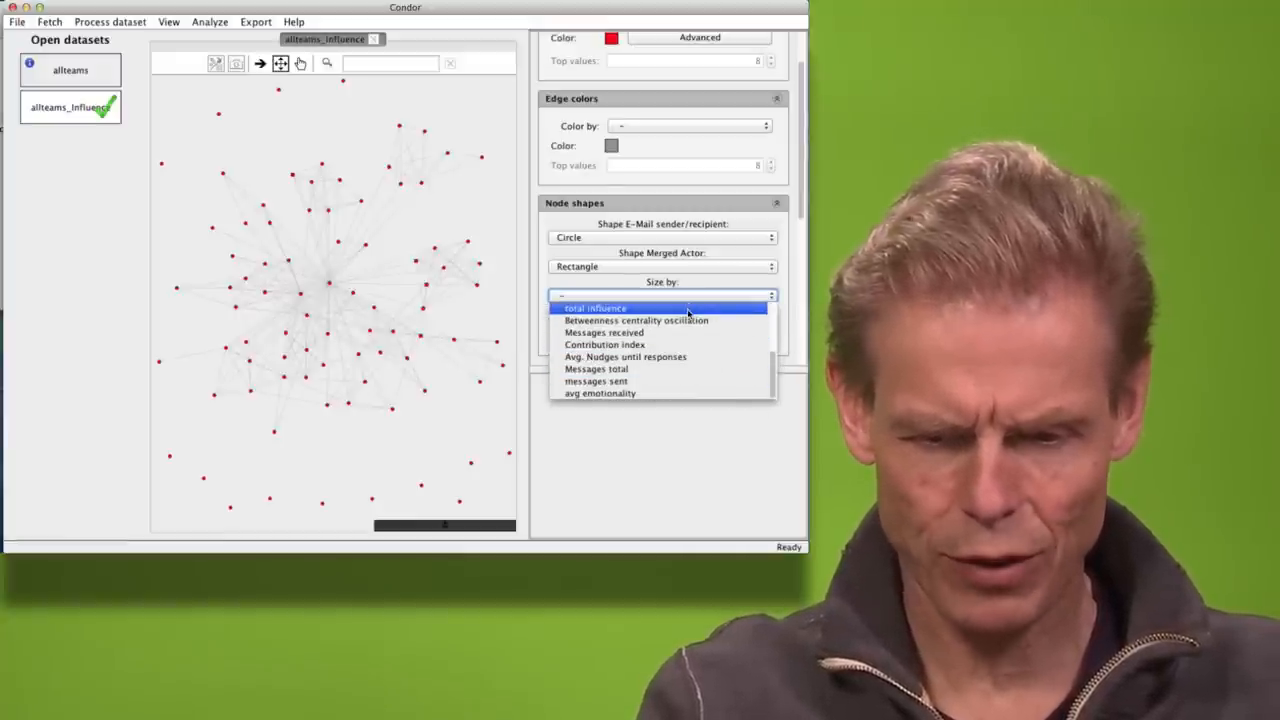
{"action": "left_click", "coordinate": [596, 308]}
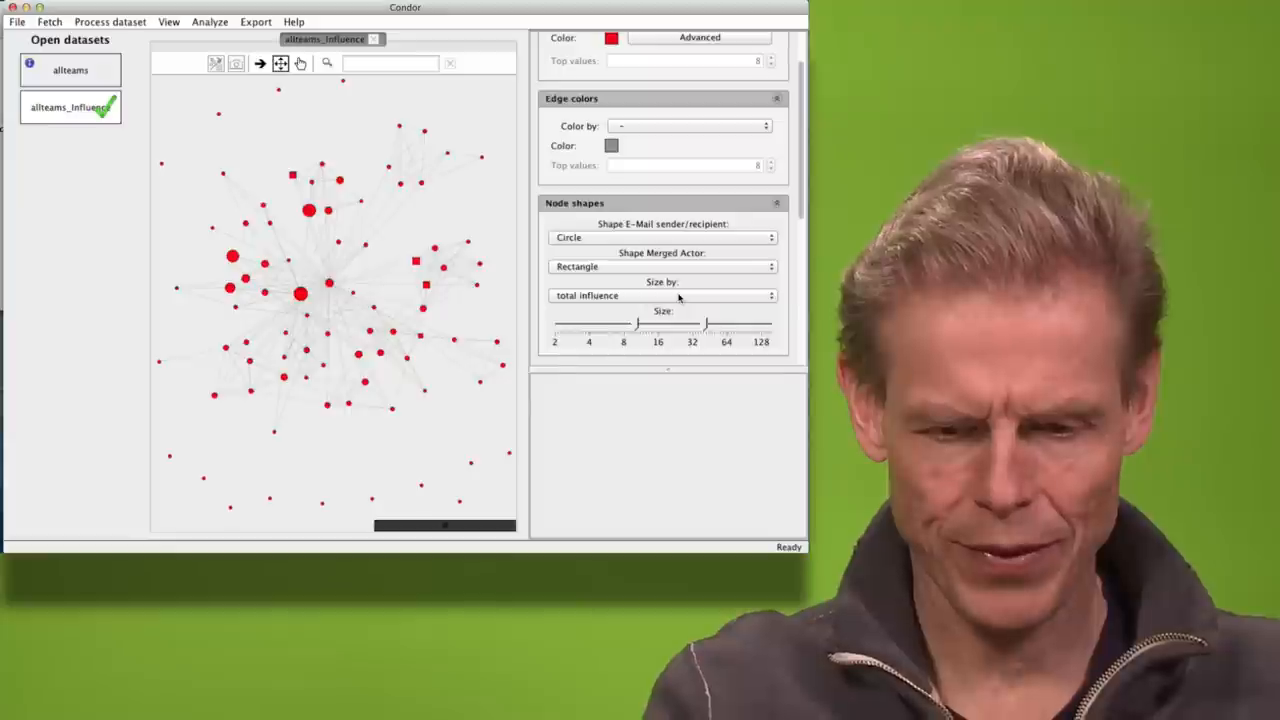
{"action": "left_click", "coordinate": [664, 296]}
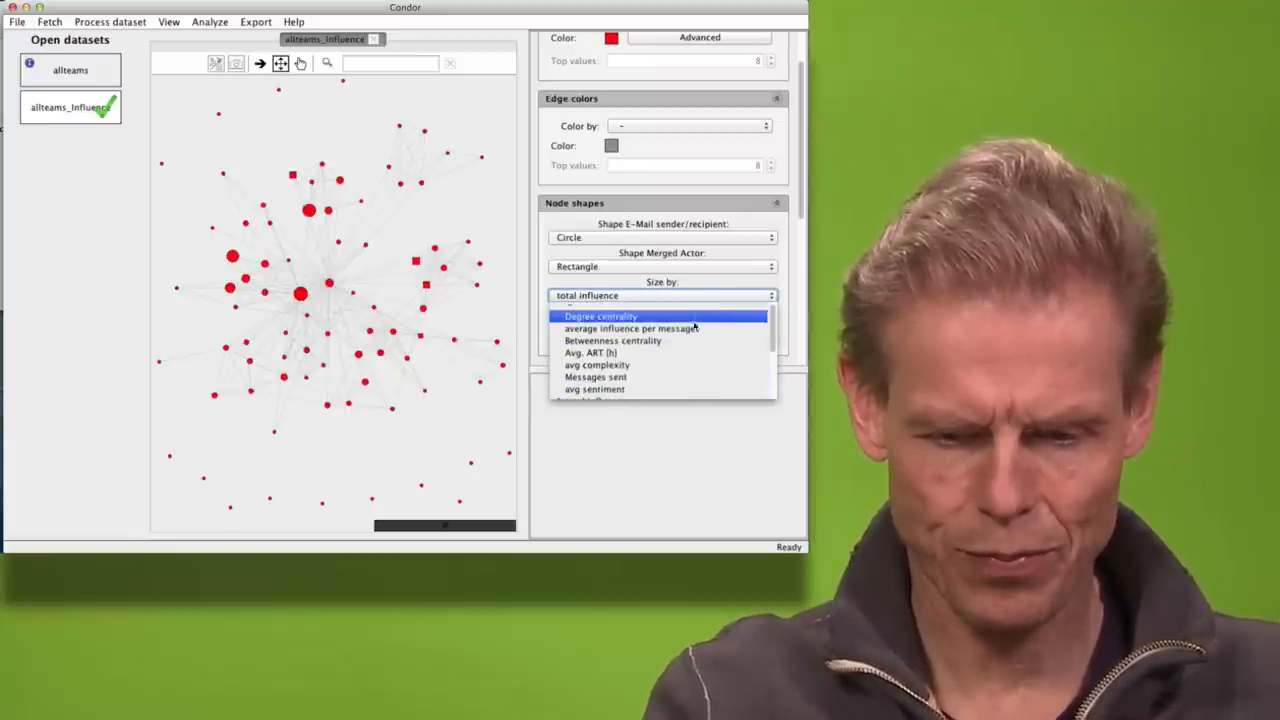
{"action": "left_click", "coordinate": [628, 328]}
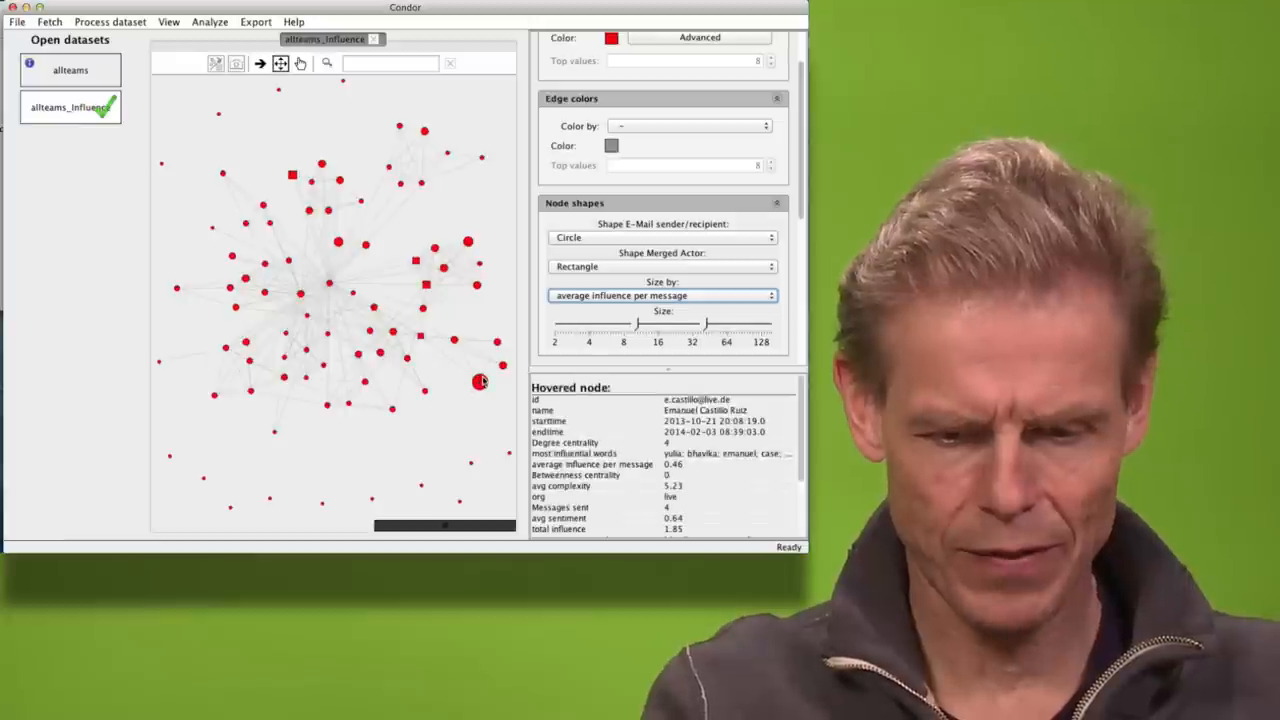